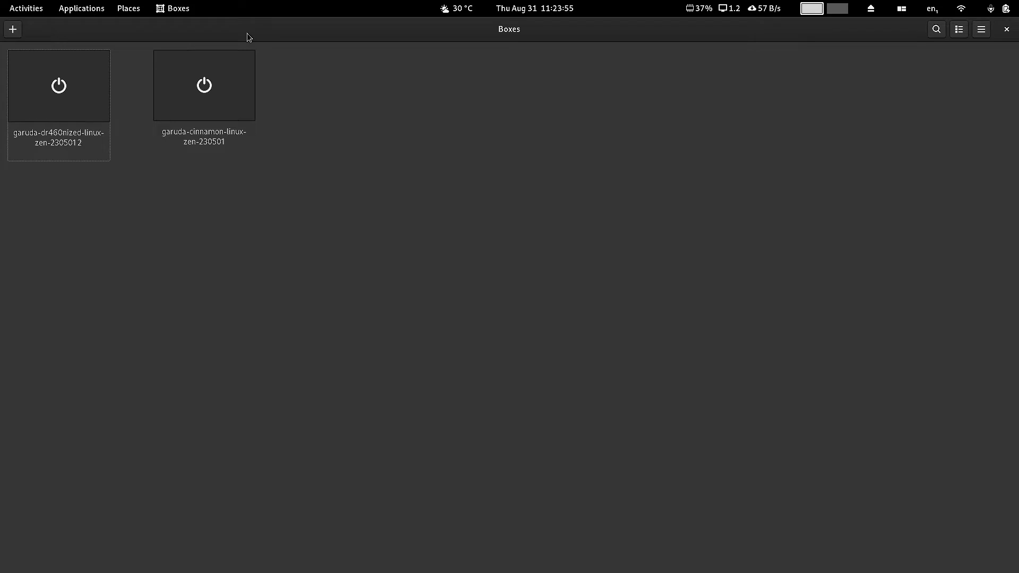
Start the garuda-dr460nized-linux-zen box from the Boxes overview
double_click(59, 86)
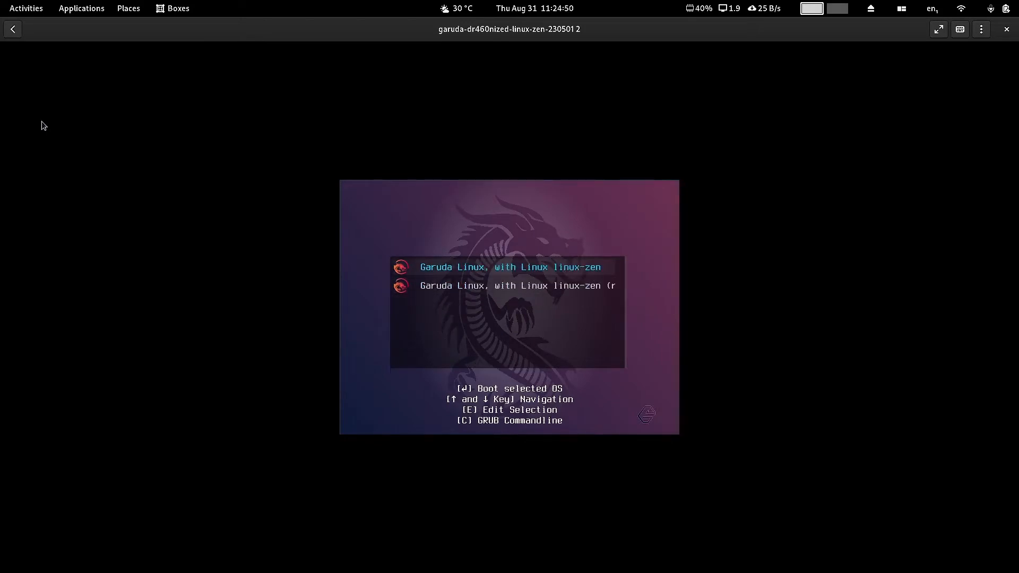
Boot the default 'Garuda Linux, with Linux linux-zen' GRUB entry
key("Return")
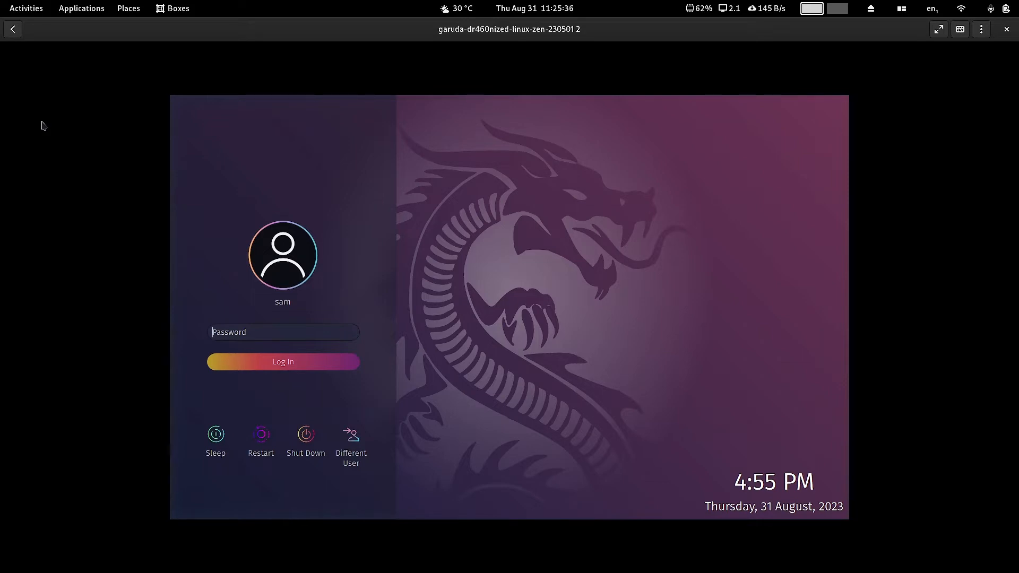
mouse_move(51, 132)
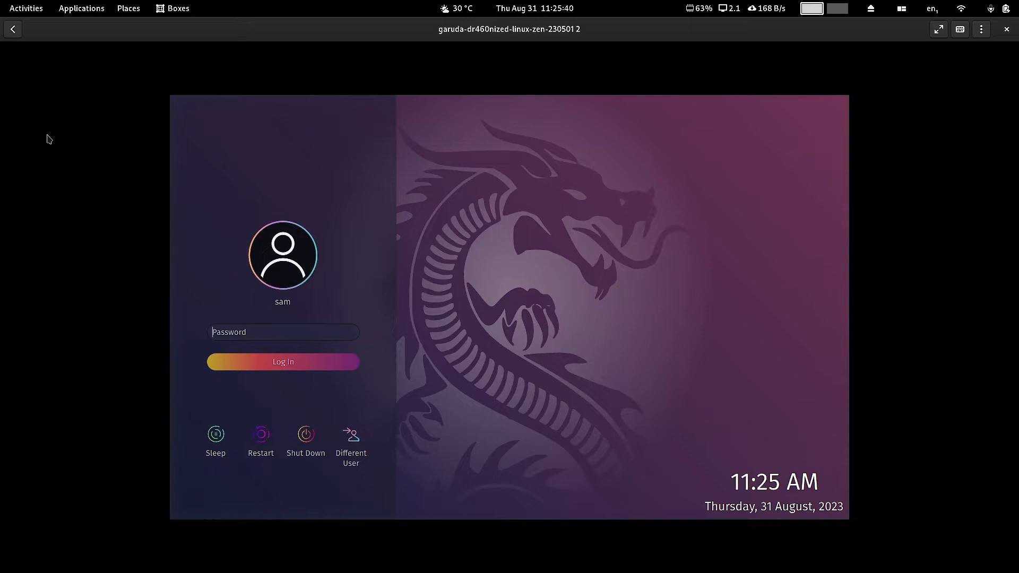
mouse_move(831, 385)
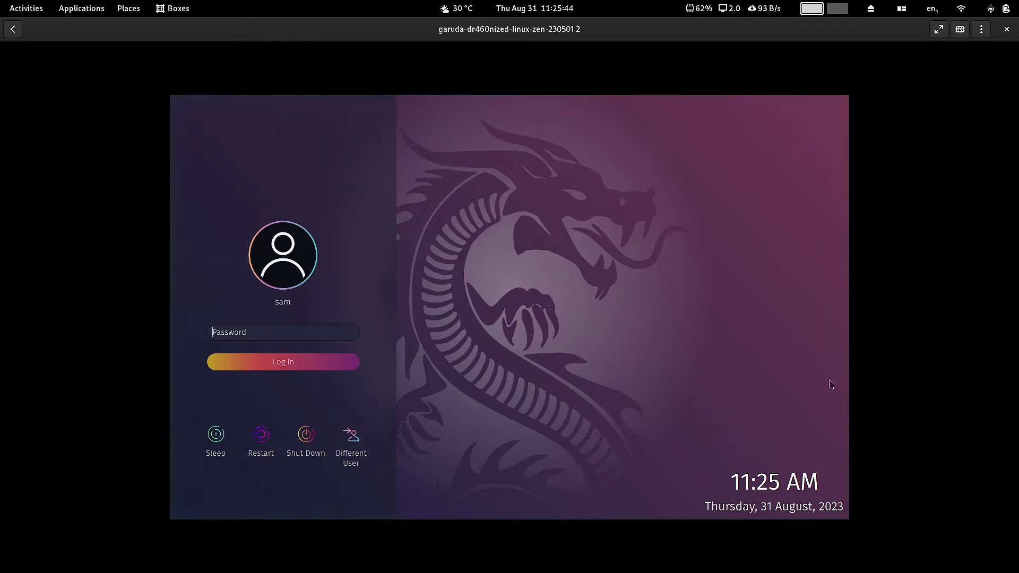
Enter the password in the SDDM login screen and log in
left_click(938, 29)
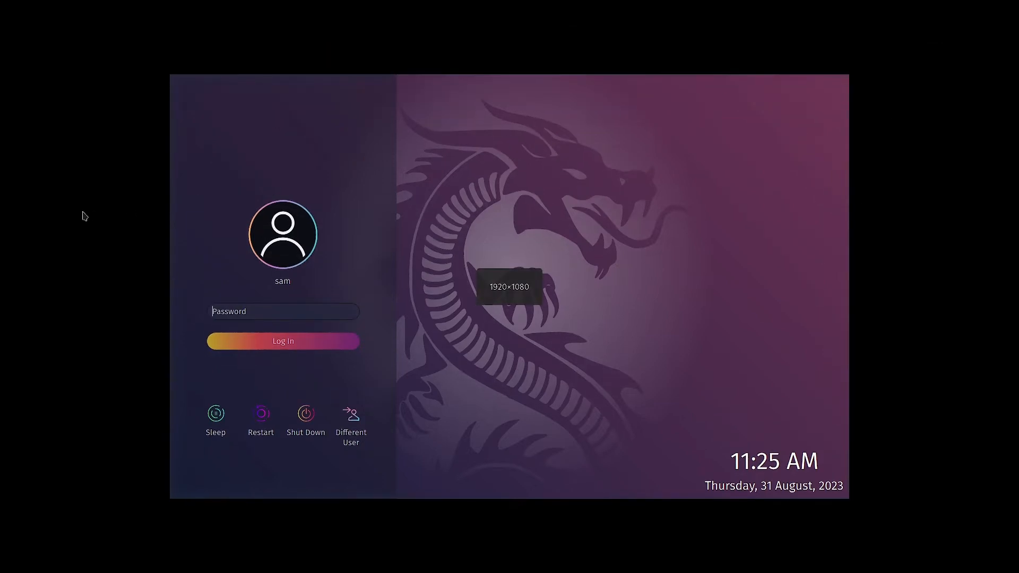
mouse_move(78, 189)
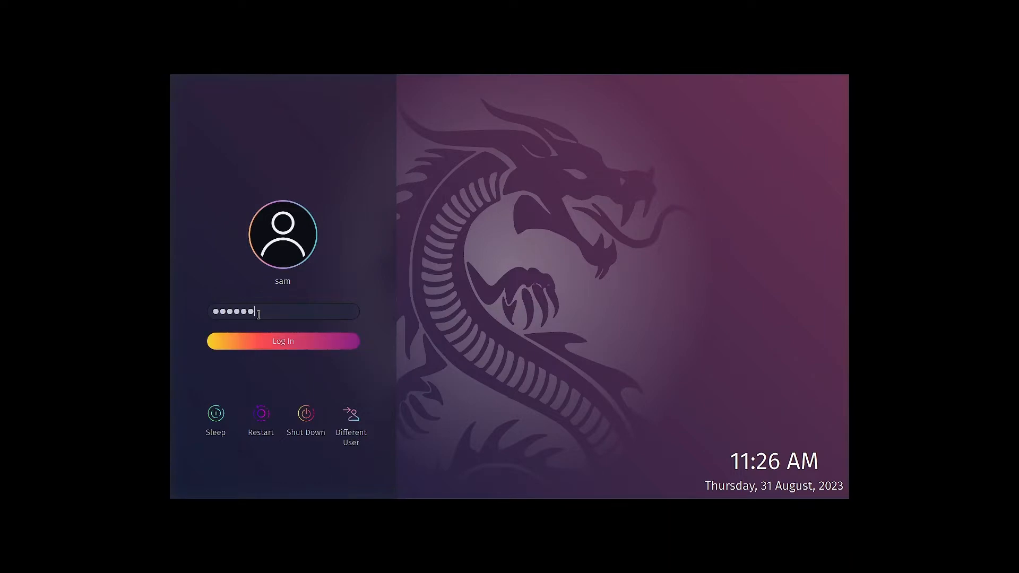
left_click(283, 341)
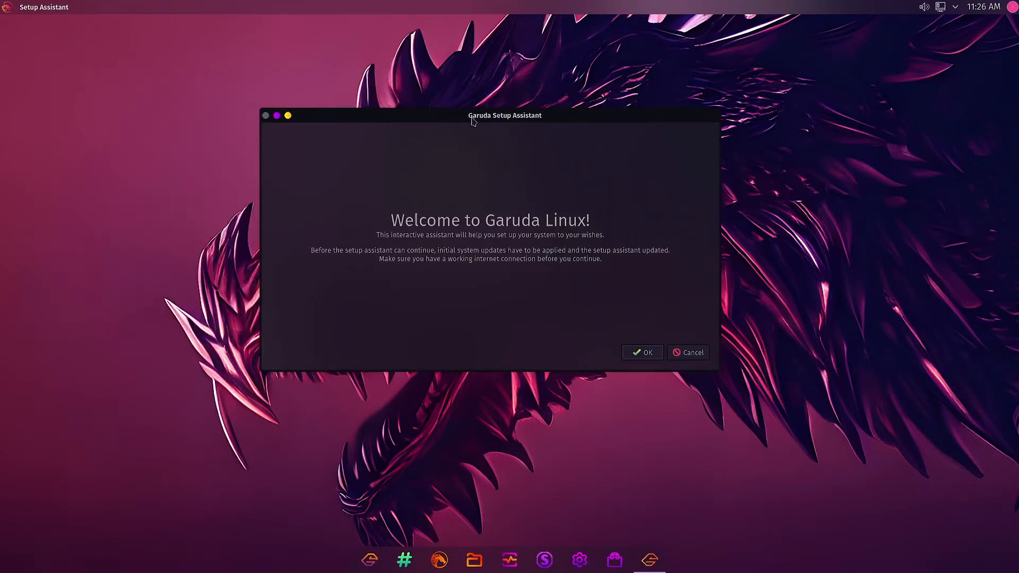
mouse_move(549, 127)
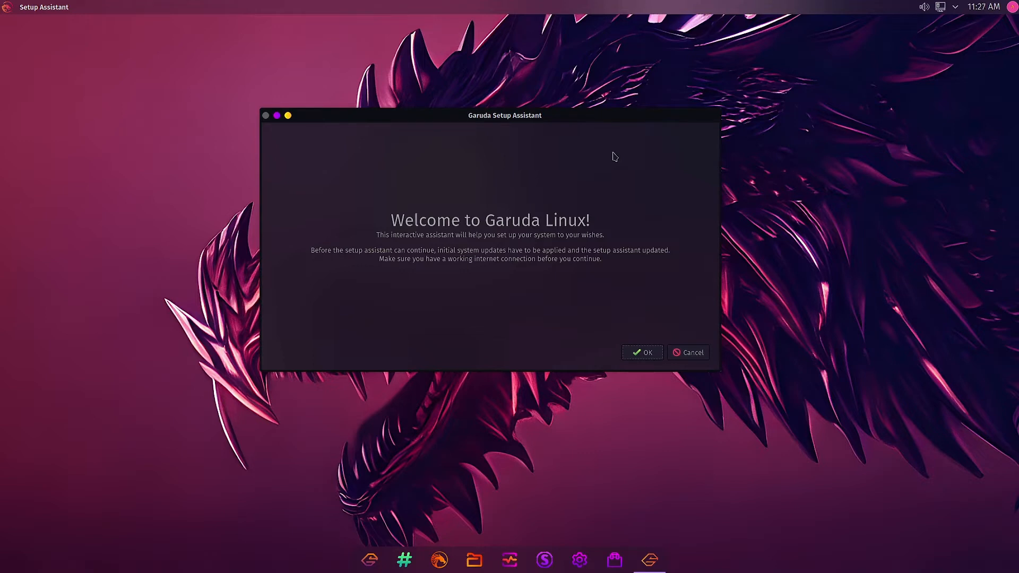
mouse_move(687, 351)
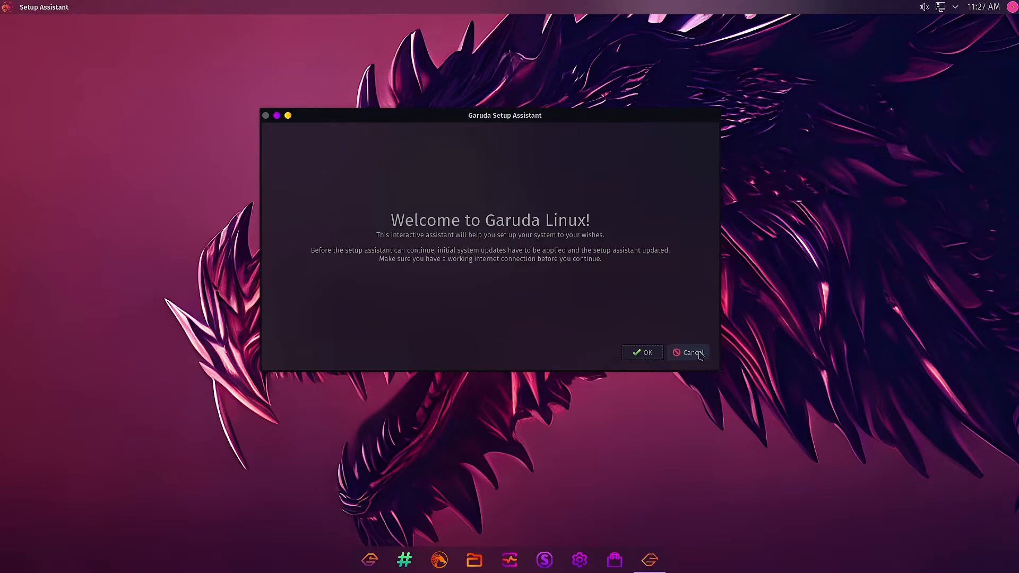
mouse_move(698, 352)
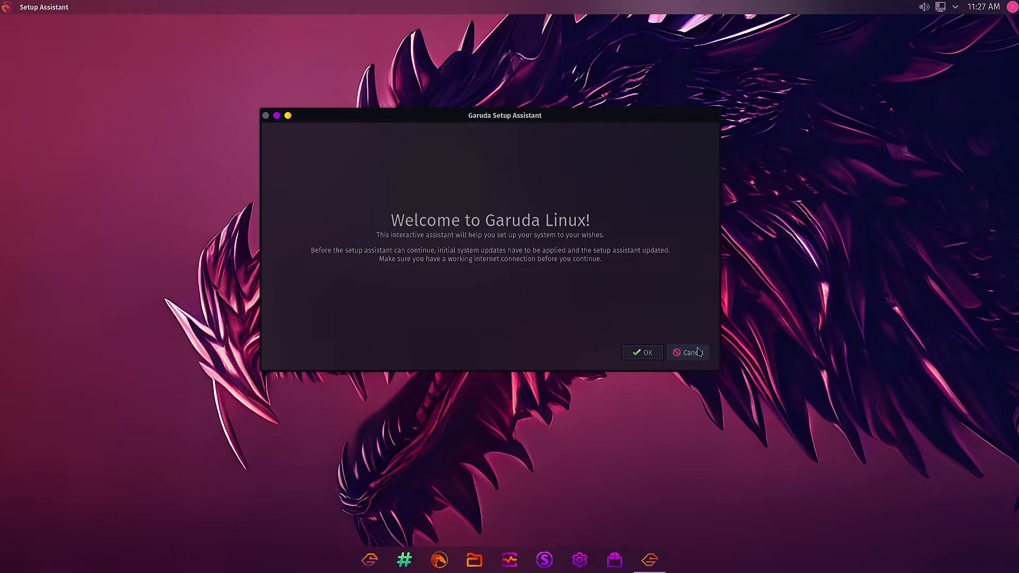
mouse_move(696, 352)
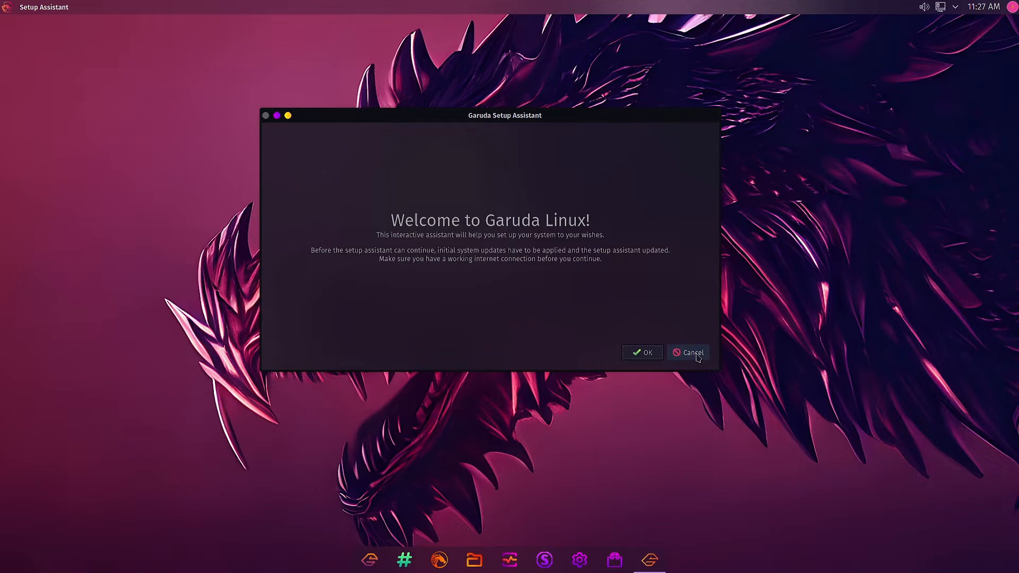
Cancel the Setup Assistant's Welcome page to skip initial setup and updates
left_click(642, 352)
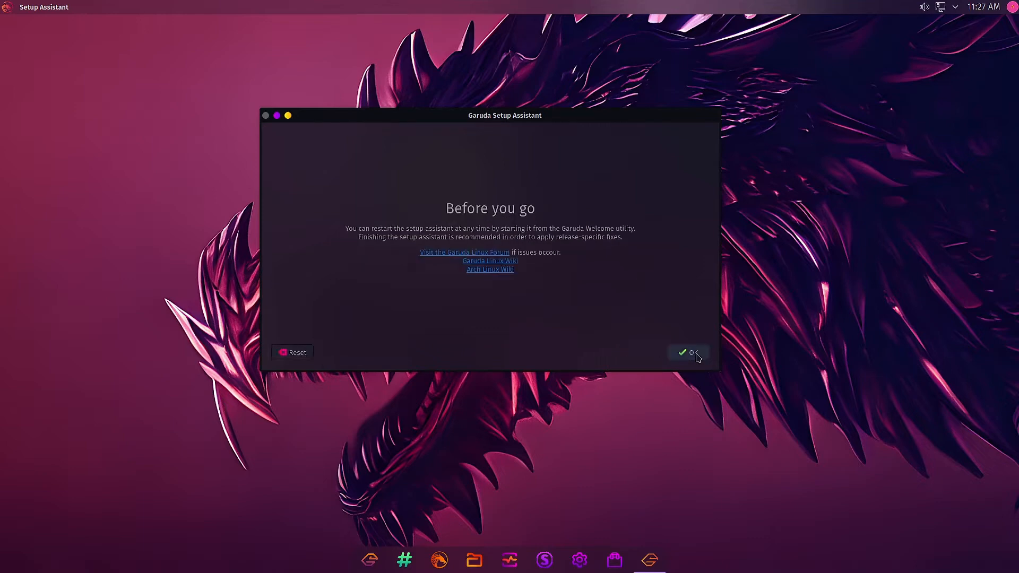
Dismiss the 'Before you go' notice, centre Garuda Welcome, and scroll to Services and Contact Us
left_click(689, 353)
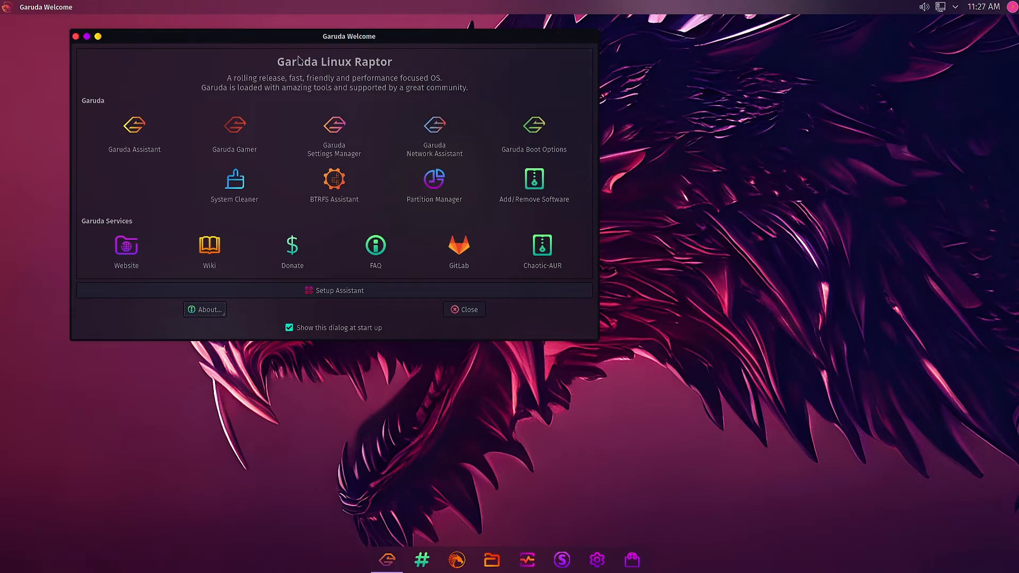
left_click_drag(349, 35, 516, 67)
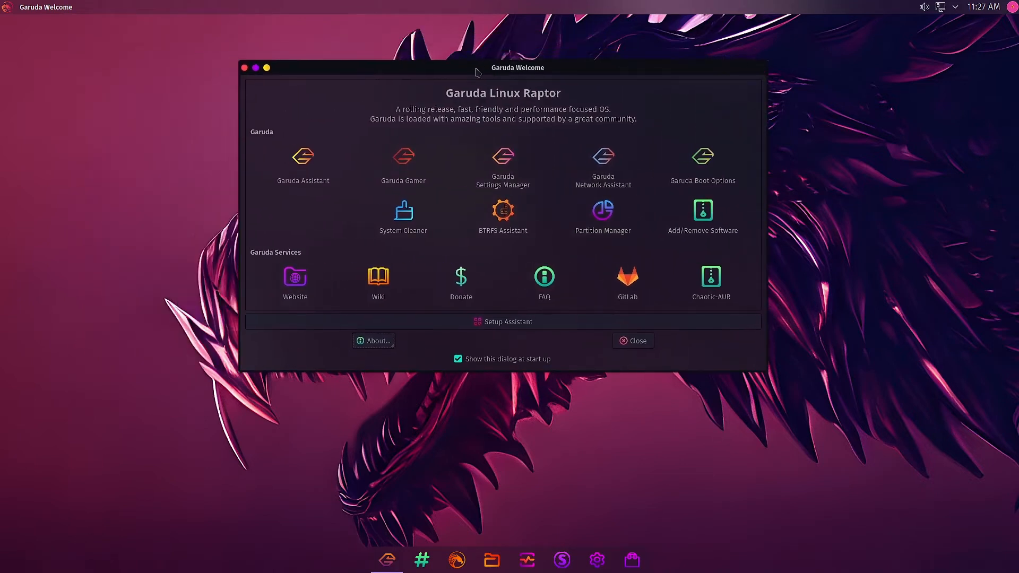
mouse_move(611, 177)
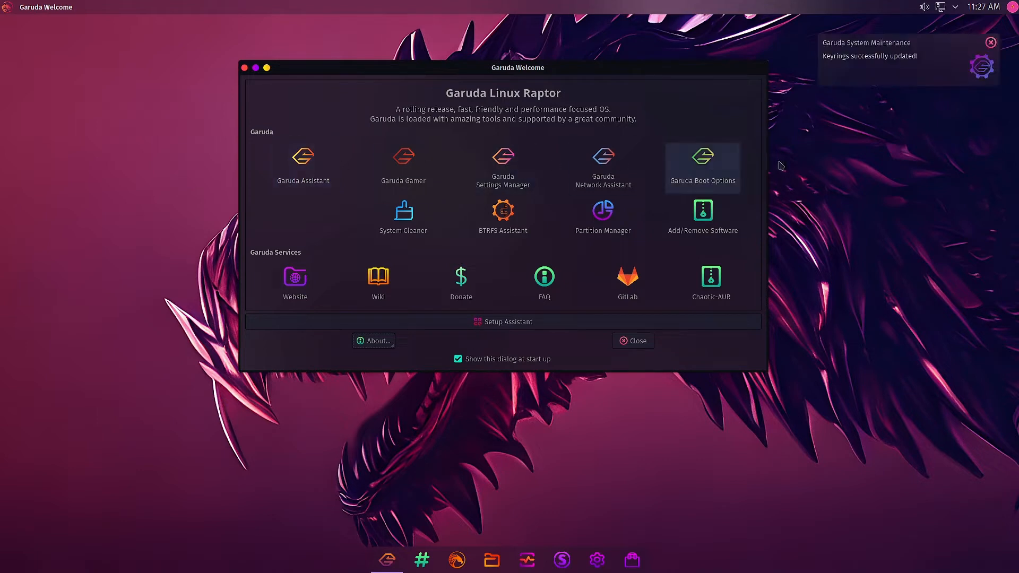
mouse_move(302, 168)
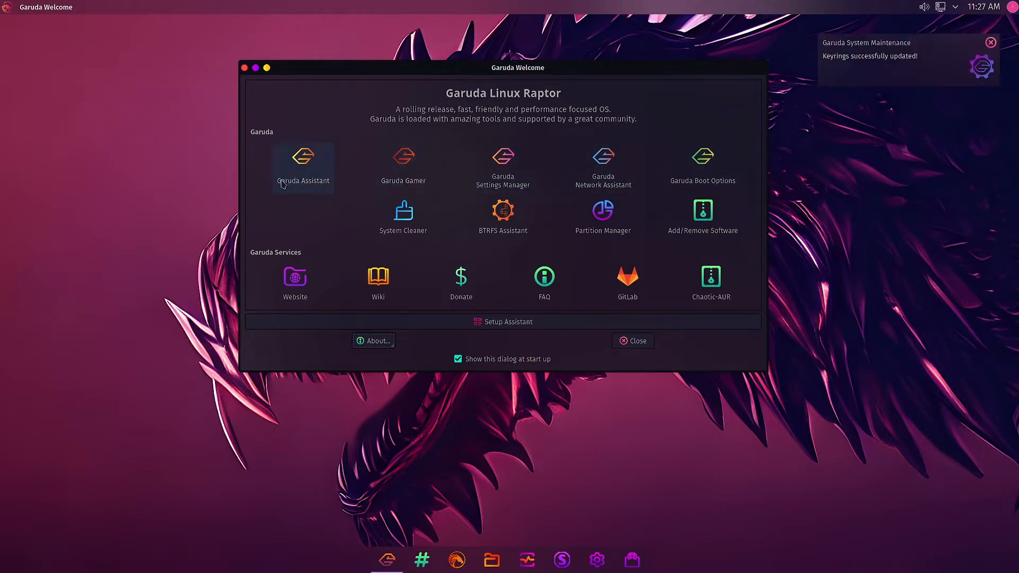
mouse_move(503, 166)
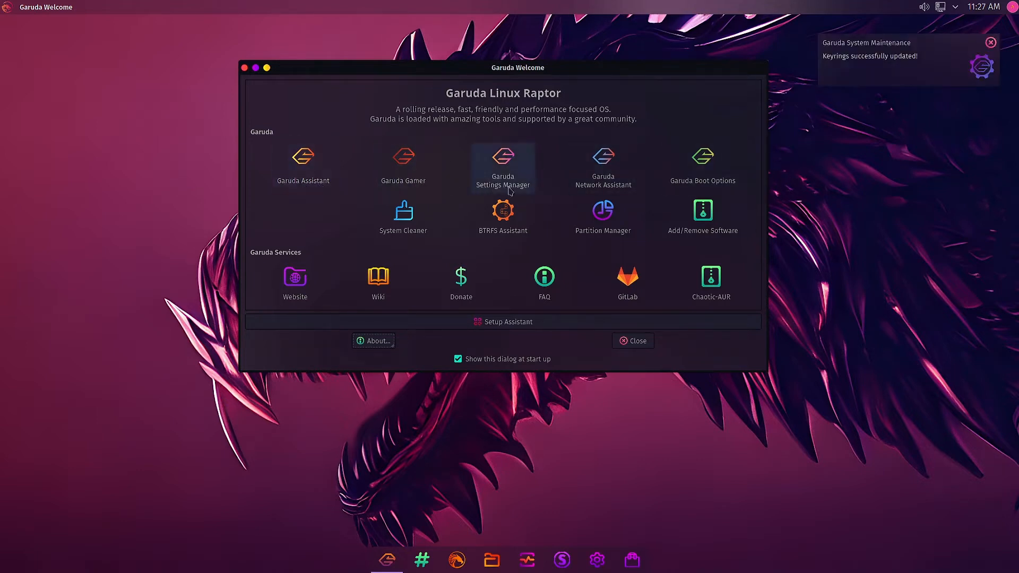
mouse_move(602, 165)
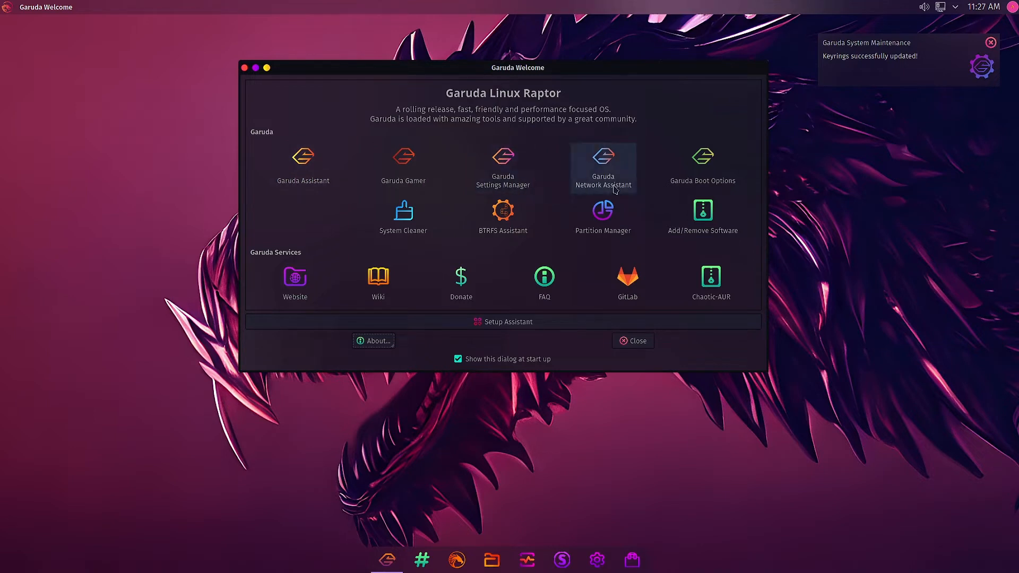
mouse_move(703, 218)
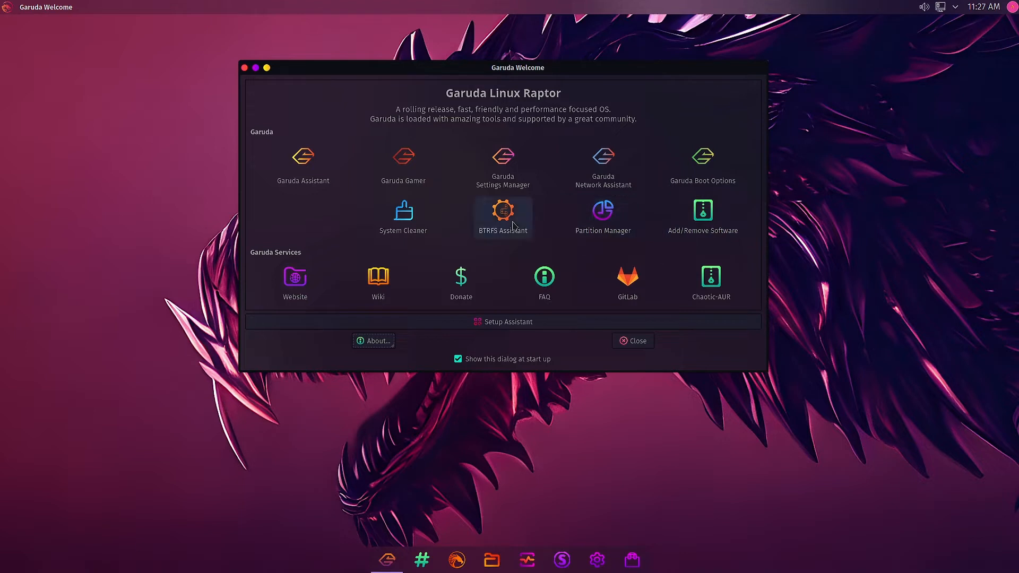
mouse_move(403, 216)
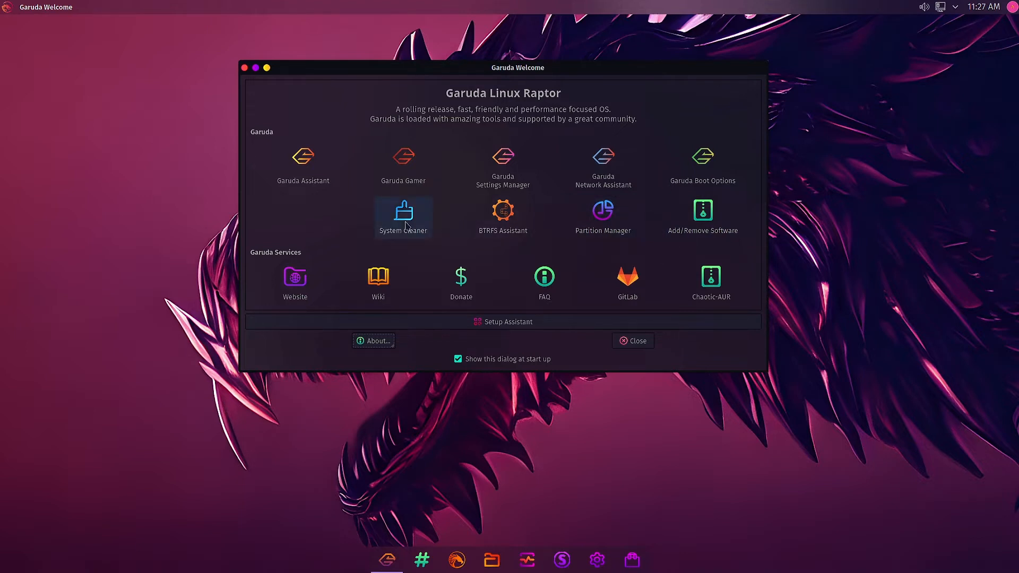
mouse_move(378, 283)
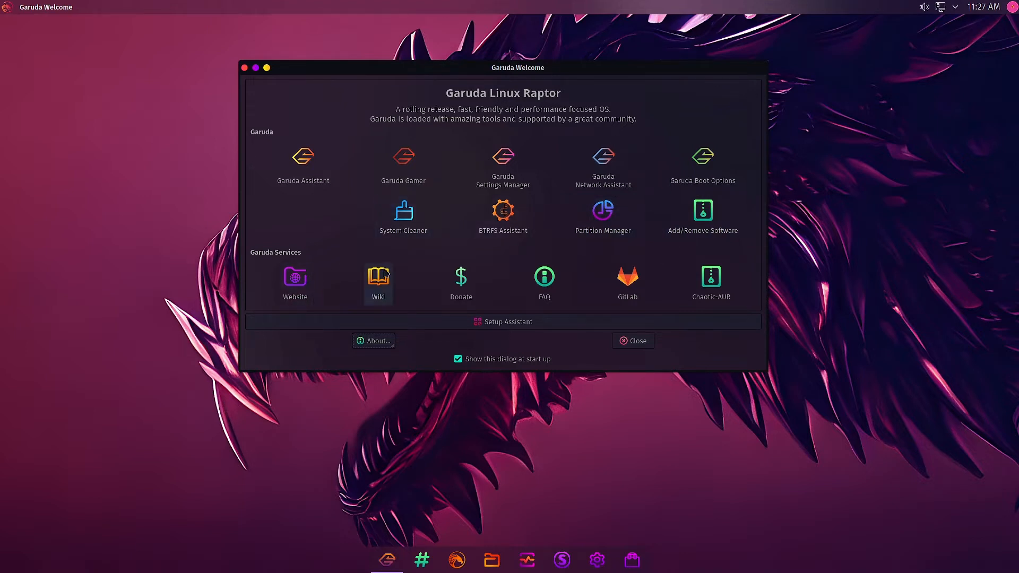
scroll("down", 3)
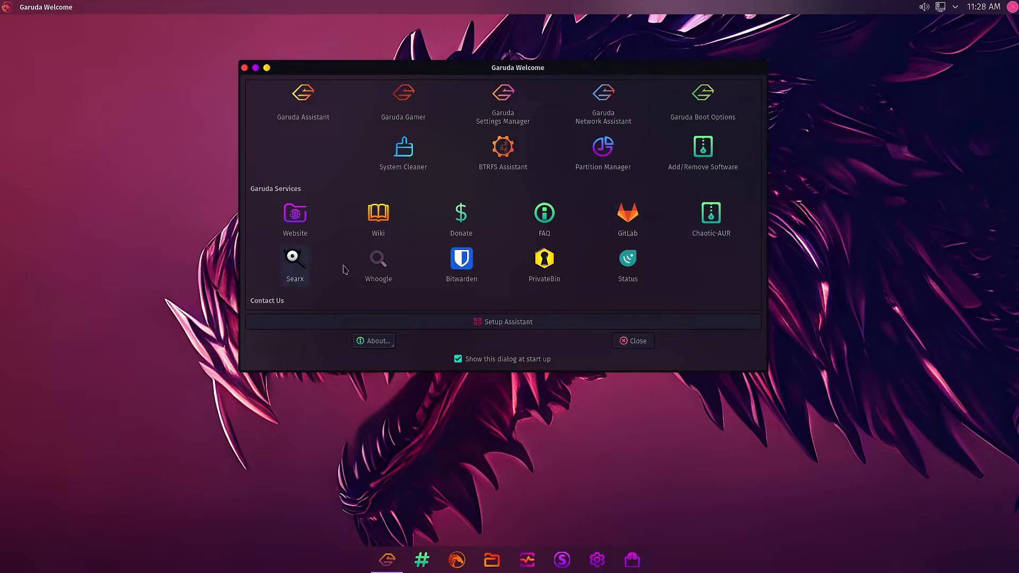
mouse_move(294, 270)
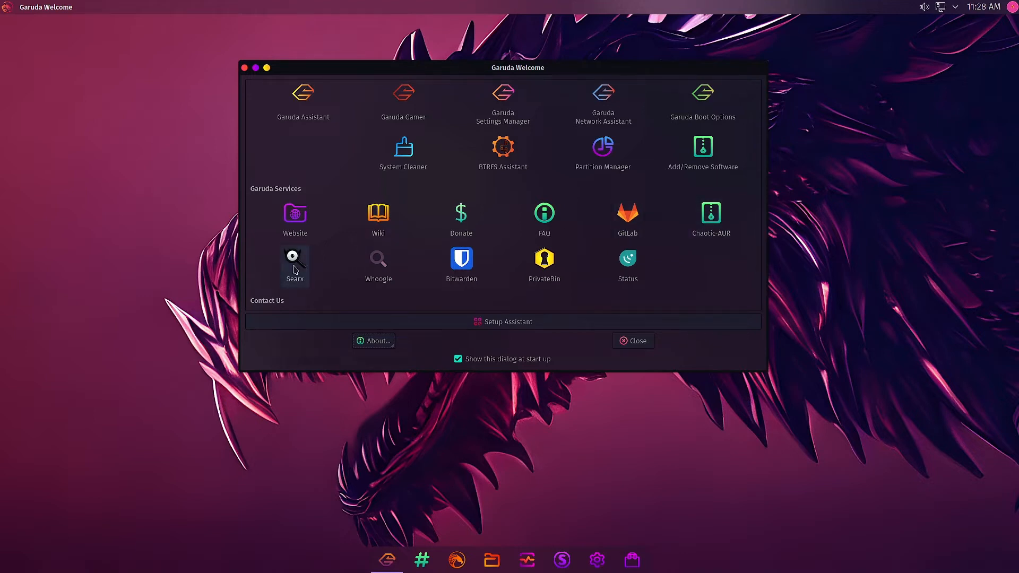
mouse_move(308, 267)
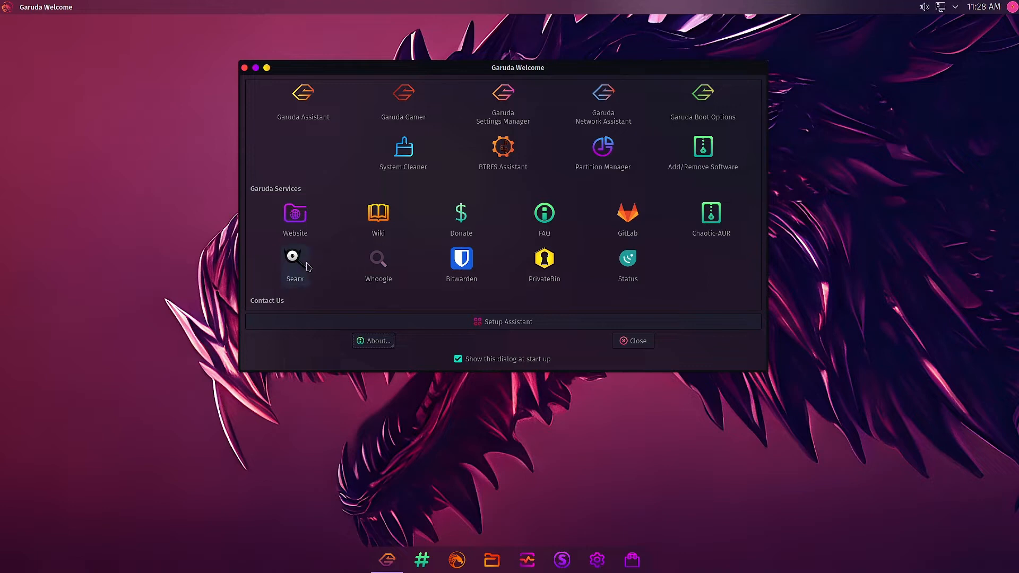
mouse_move(295, 214)
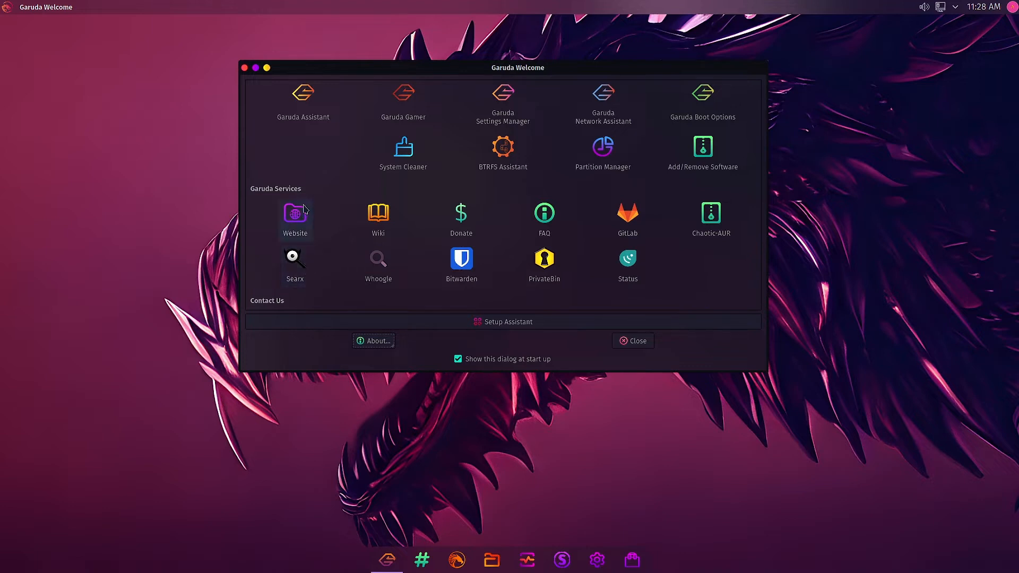
mouse_move(379, 266)
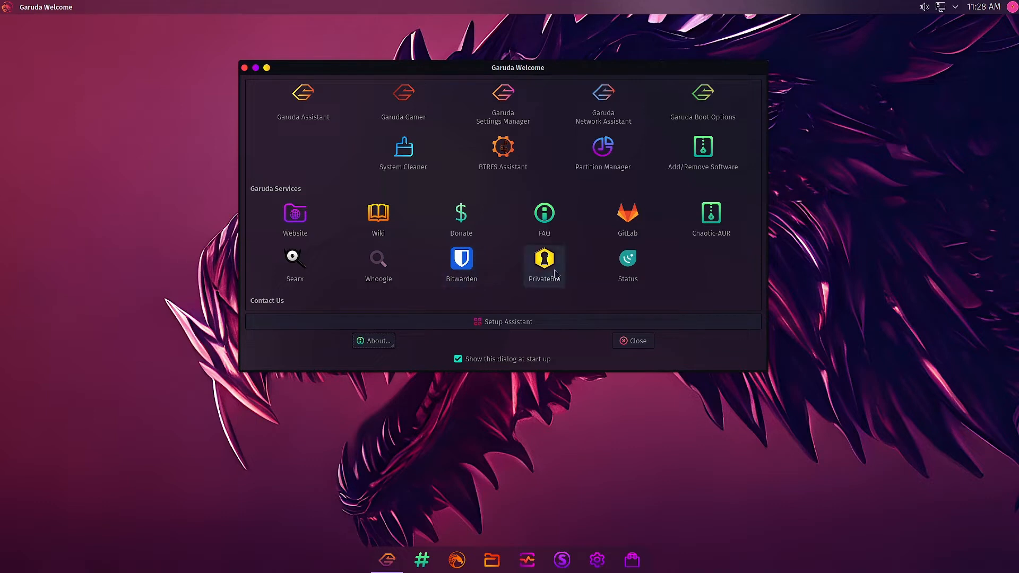
mouse_move(628, 266)
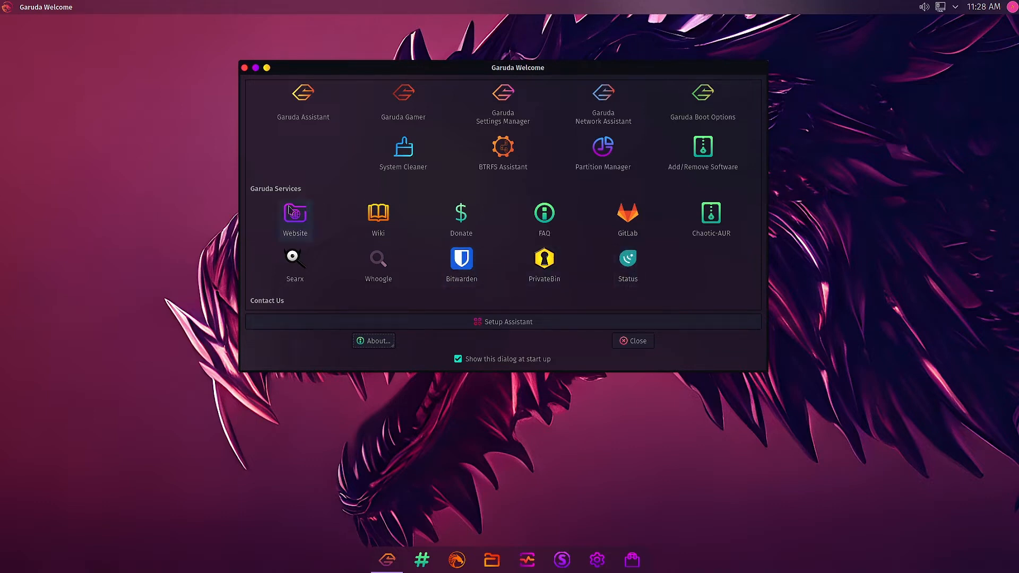
scroll("down", 3)
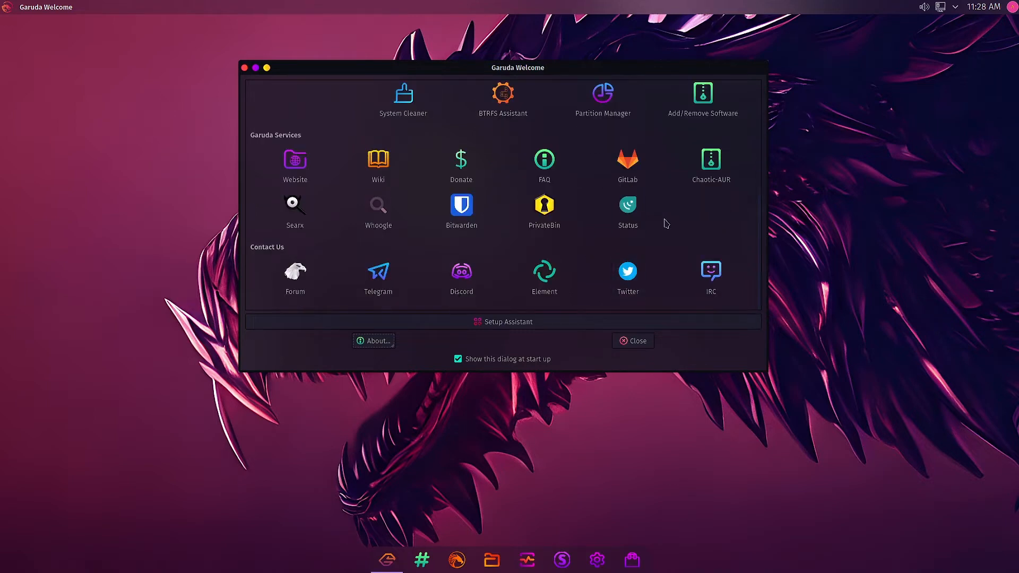
mouse_move(350, 279)
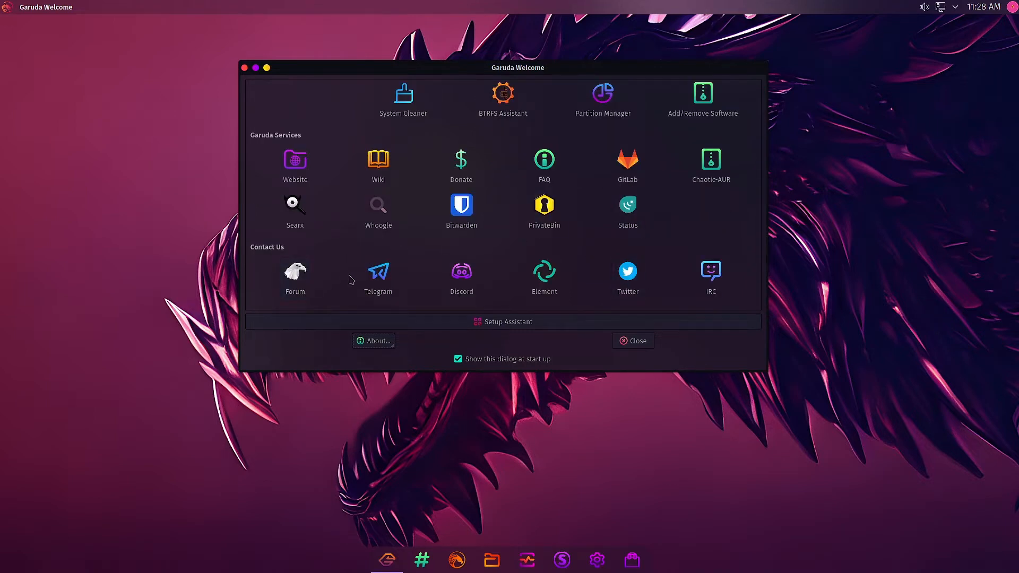
mouse_move(315, 297)
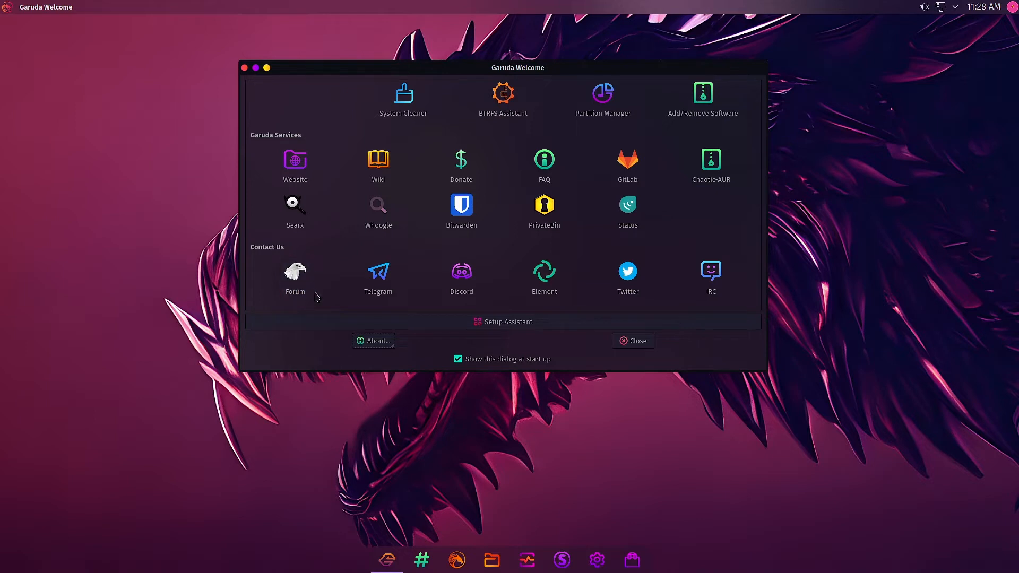
mouse_move(677, 298)
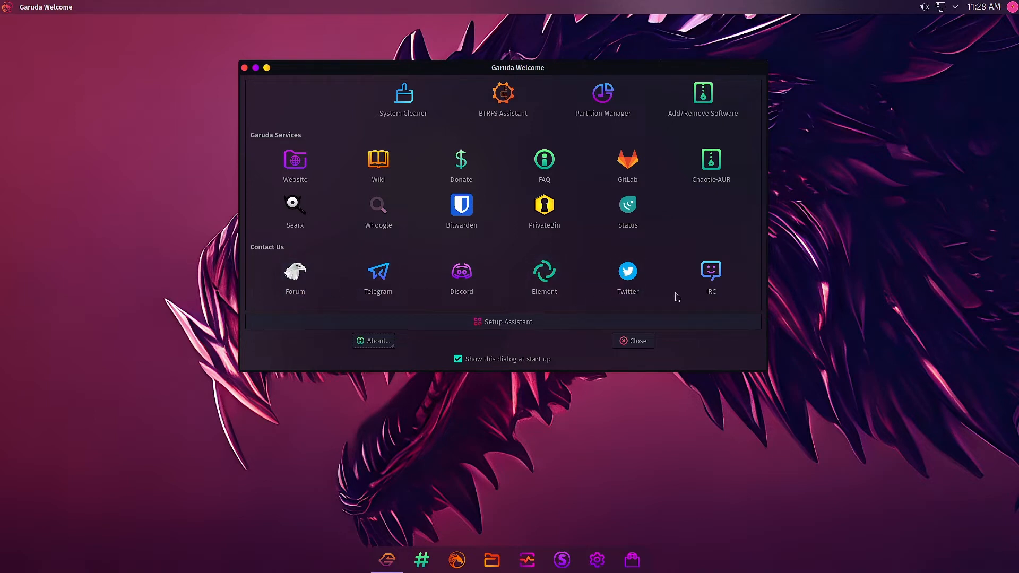
mouse_move(746, 290)
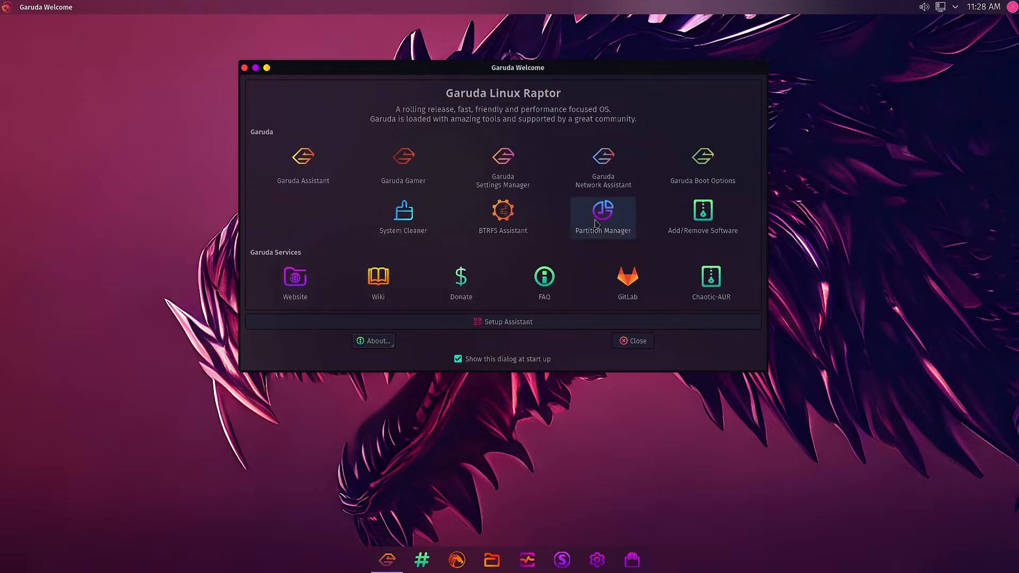
Open Partition Manager with the admin password and inspect the encrypted btrfs vda1 and zram0
left_click(602, 216)
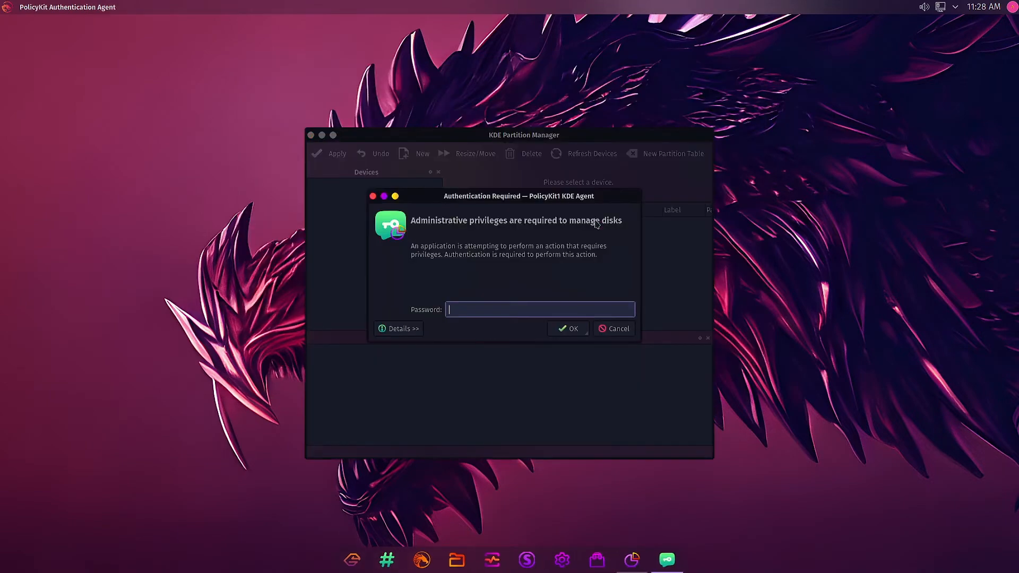
type("password")
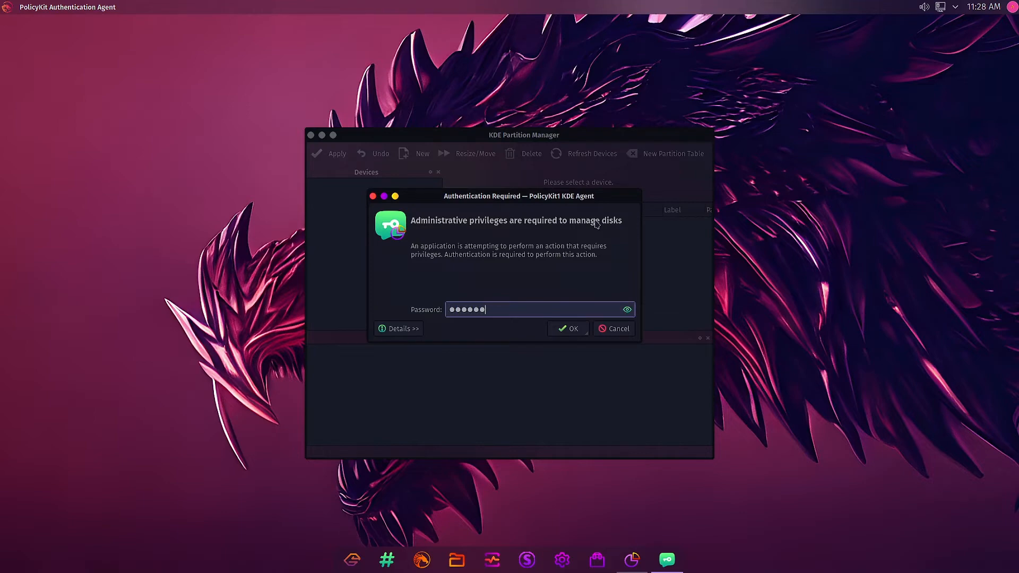
left_click(567, 328)
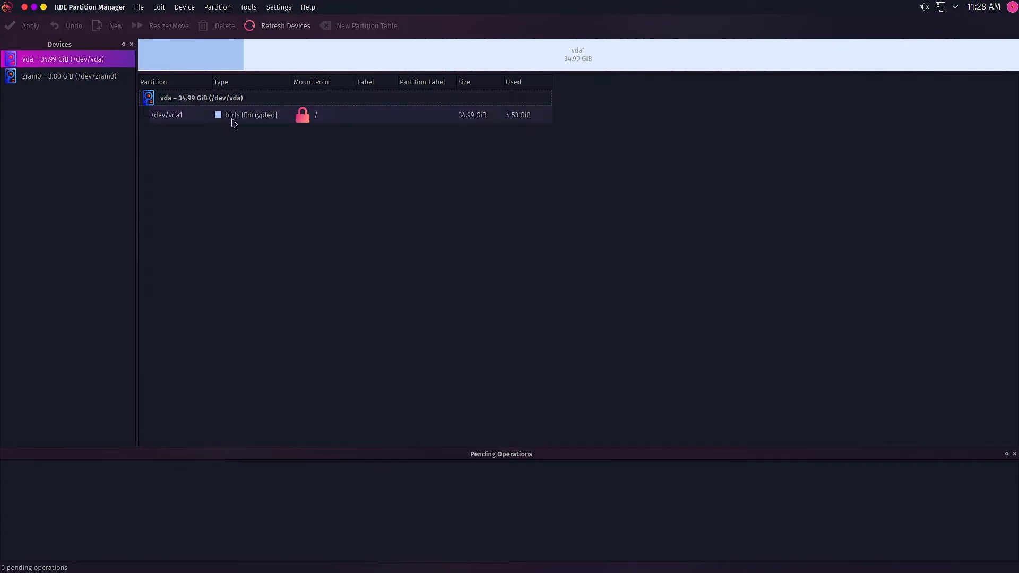
left_click(250, 115)
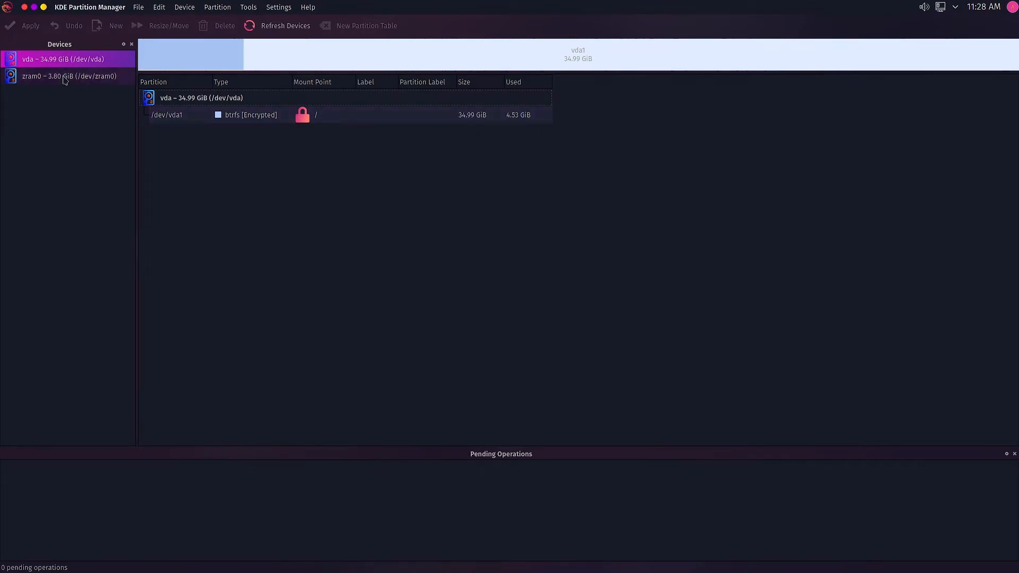
left_click(69, 76)
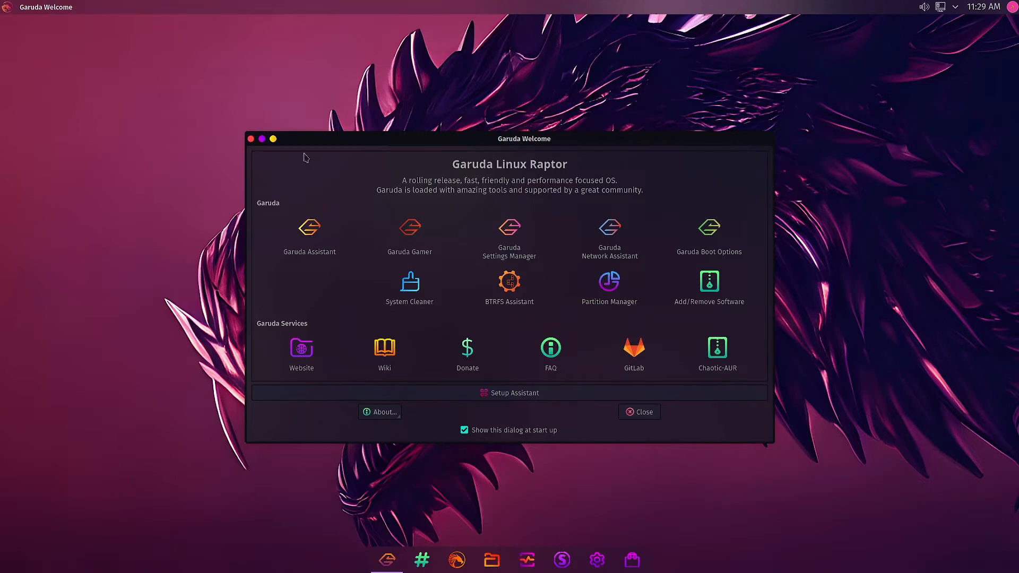
mouse_move(252, 139)
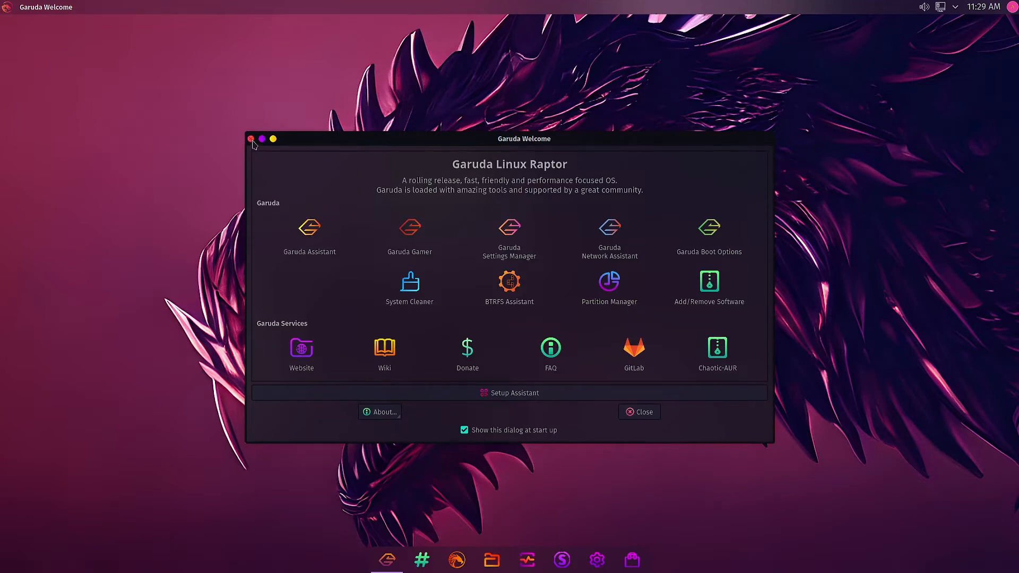
Close Garuda Welcome and browse the application launcher without launching anything
left_click(251, 138)
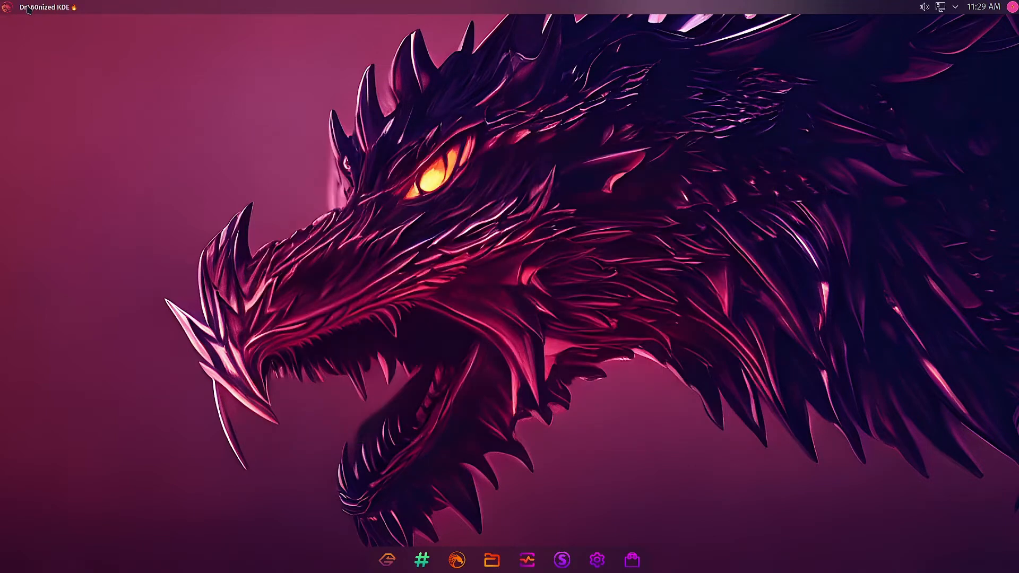
left_click(8, 7)
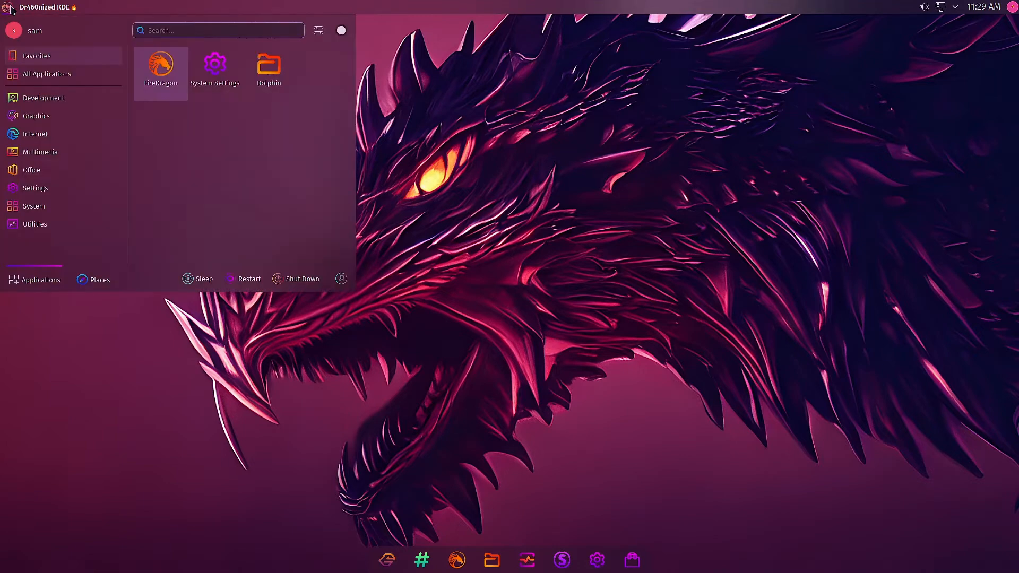
left_click(46, 73)
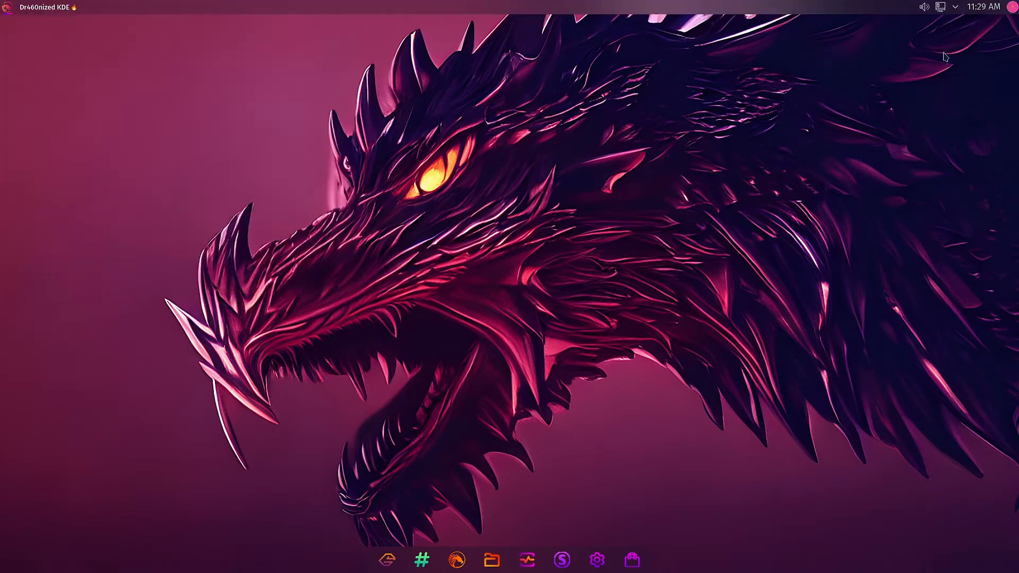
View the Audio Volume, Networks, and Status and Notifications tray popups, then close them
left_click(924, 7)
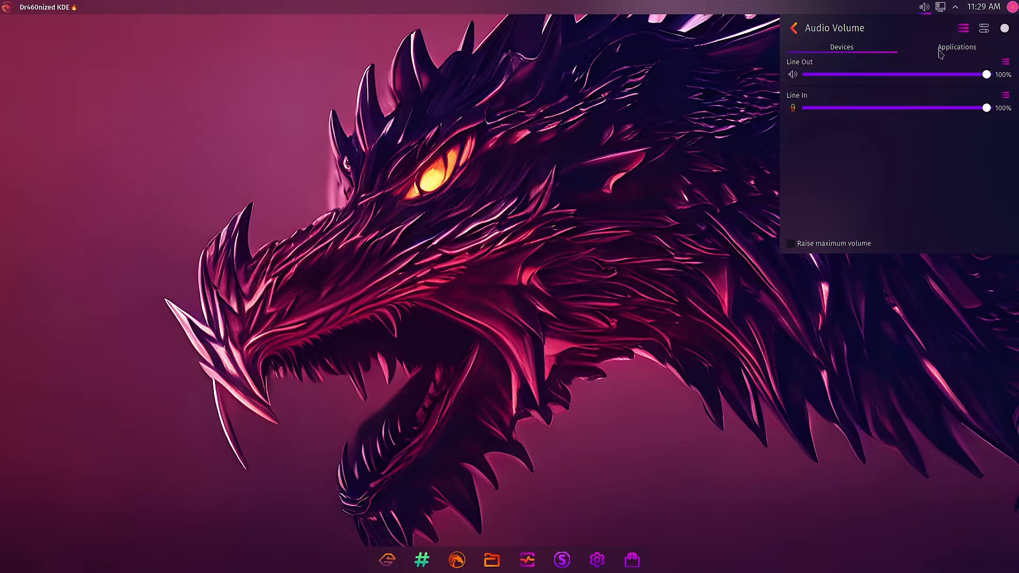
left_click(956, 47)
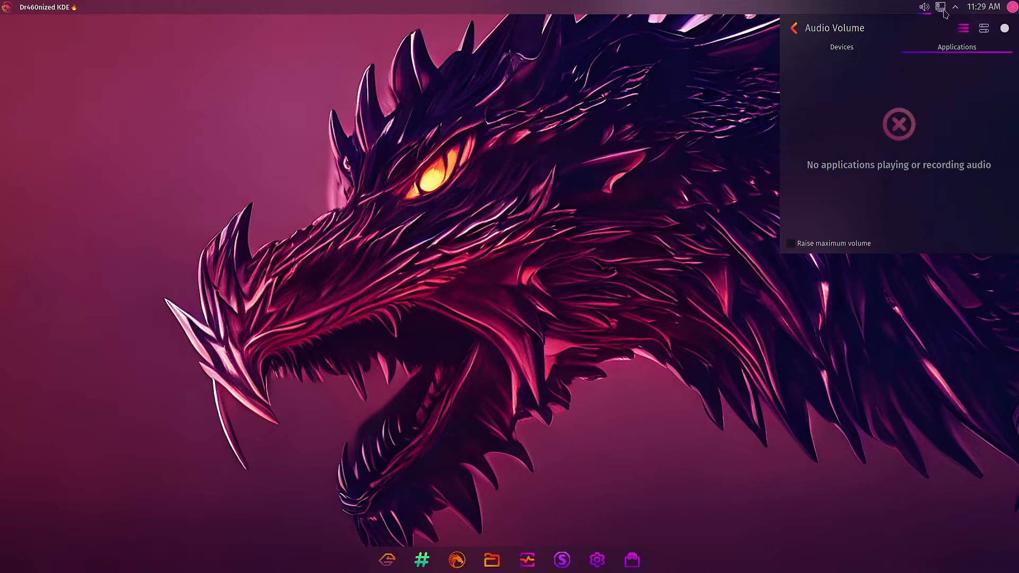
left_click(940, 7)
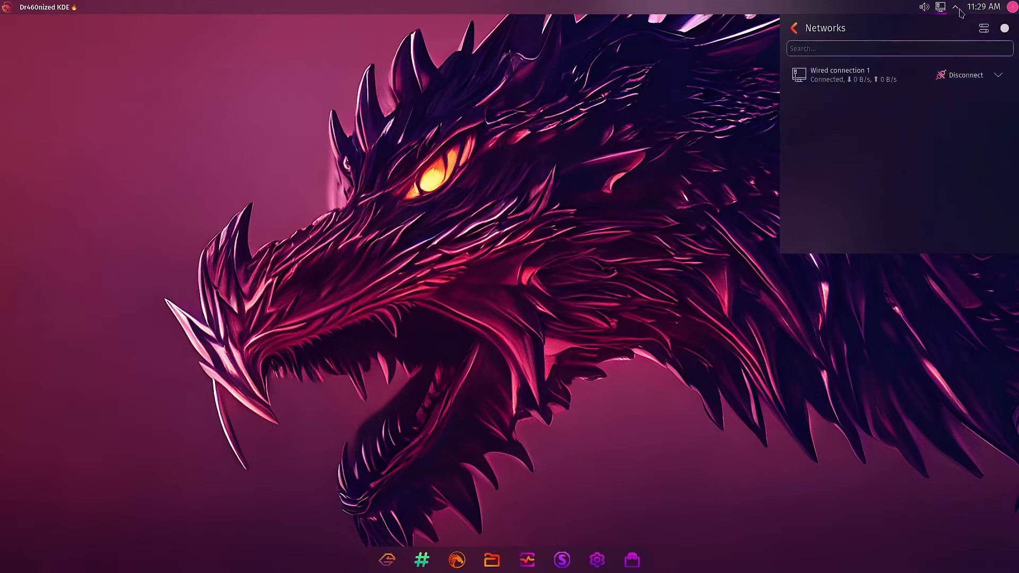
left_click(793, 28)
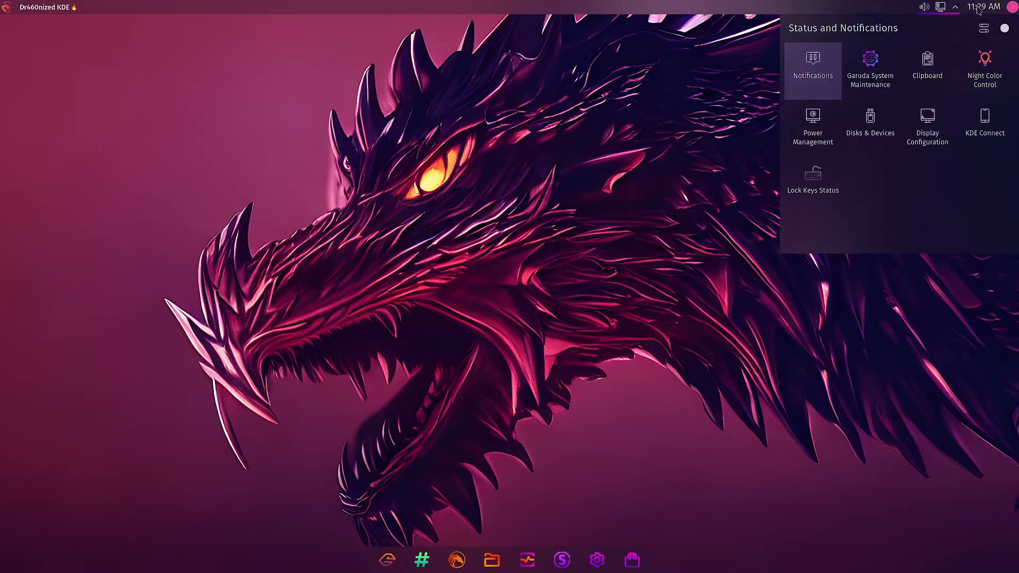
left_click(987, 6)
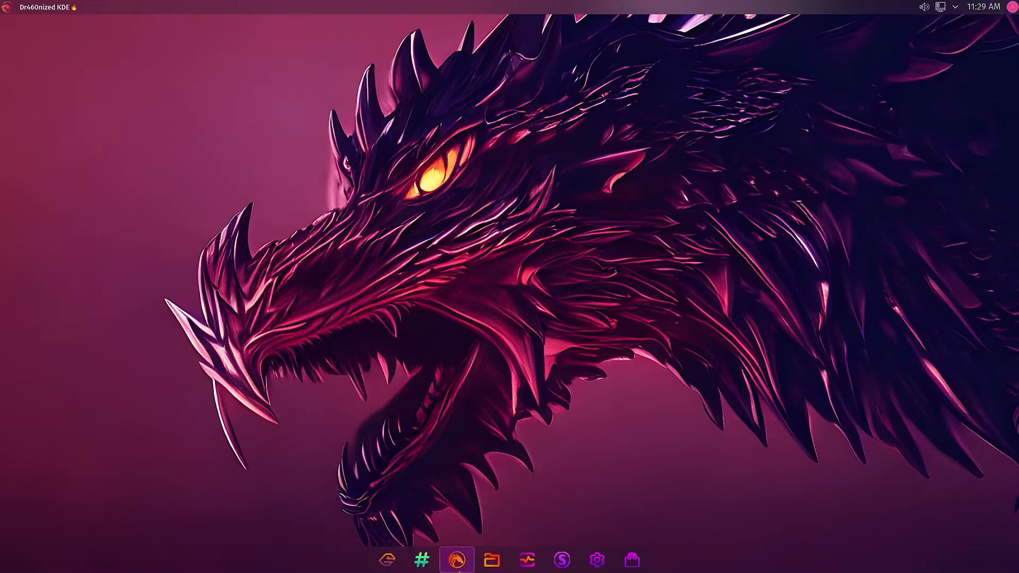
mouse_move(386, 559)
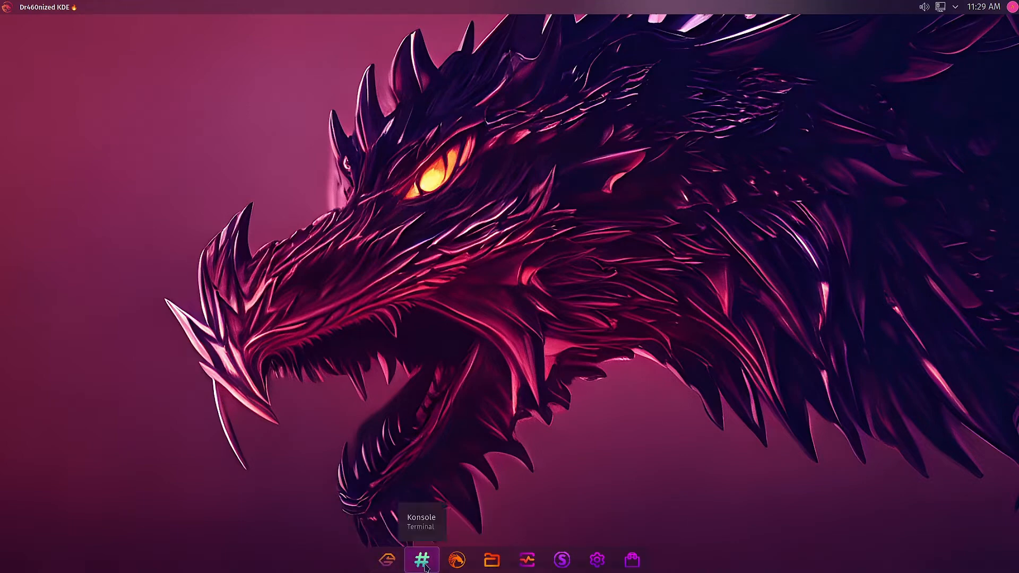
mouse_move(457, 559)
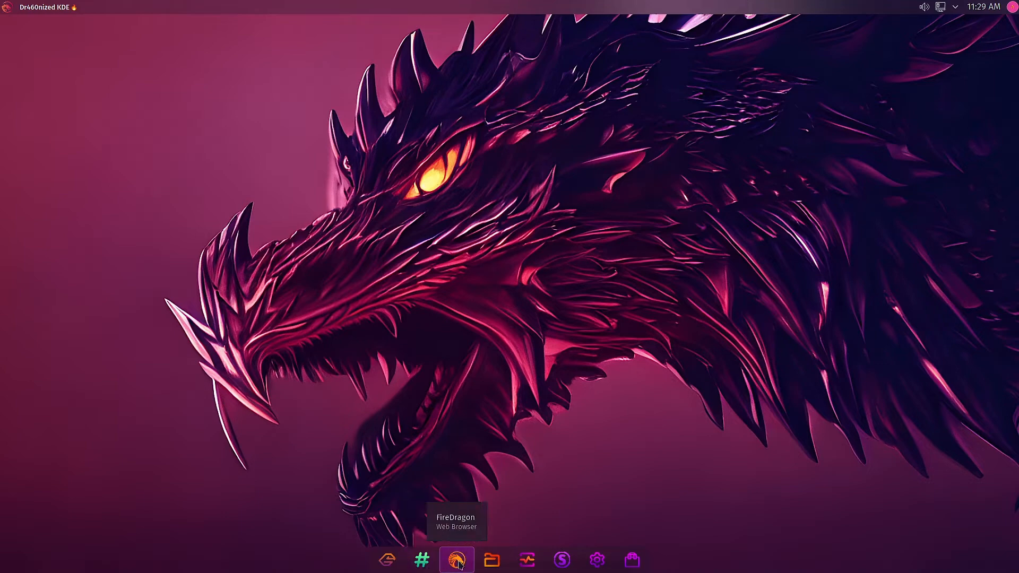
mouse_move(490, 559)
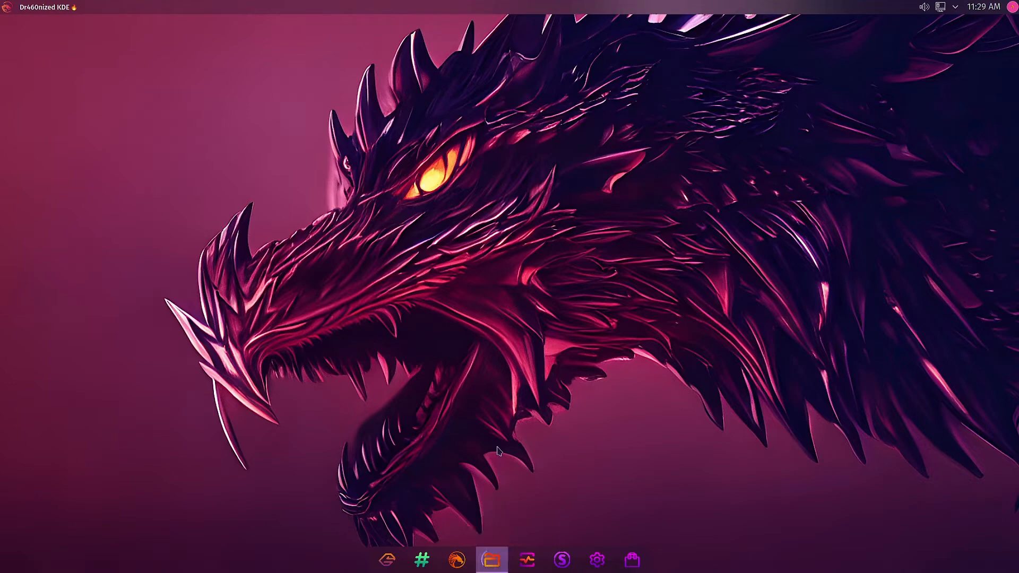
left_click(491, 560)
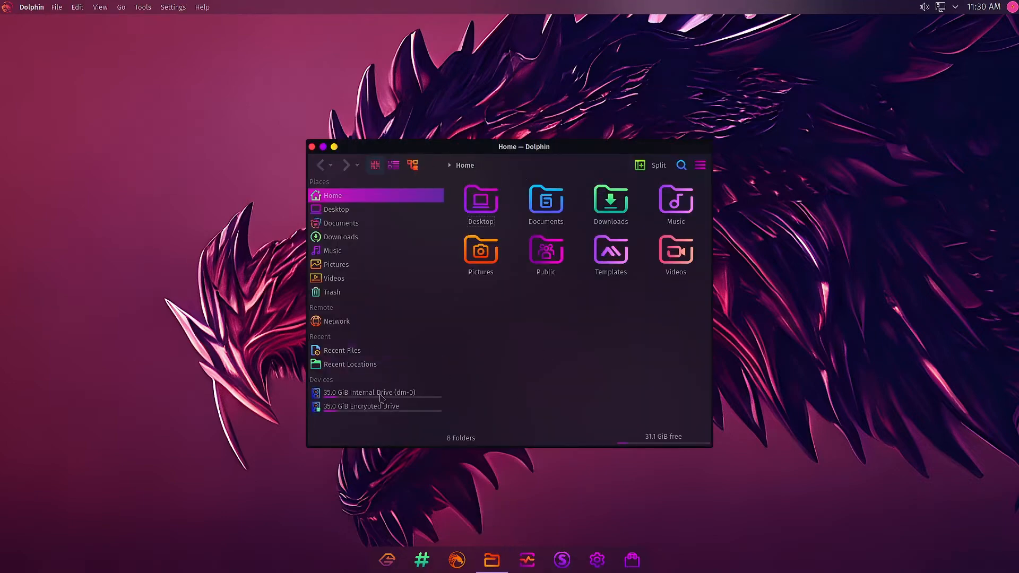
mouse_move(562, 559)
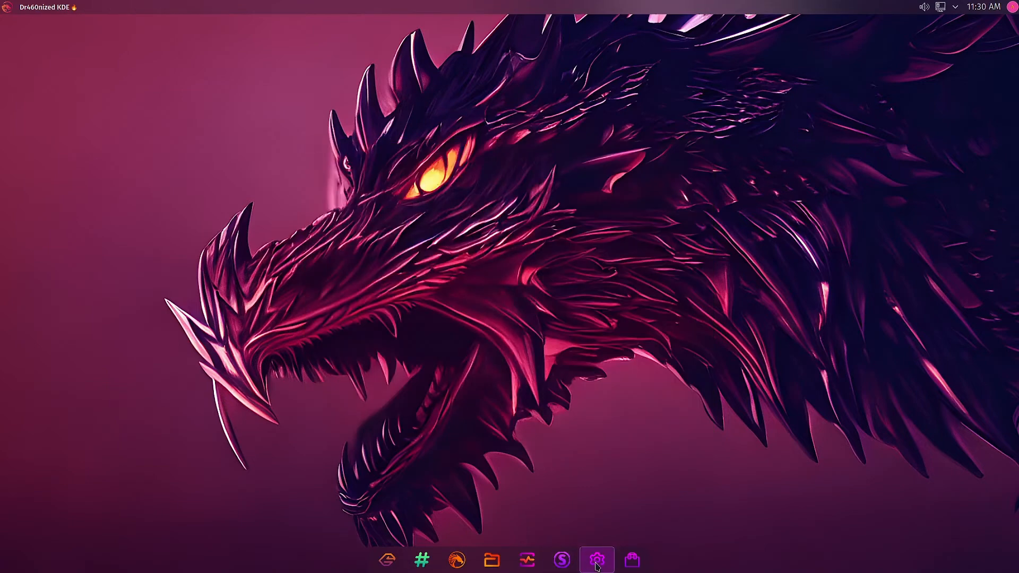
mouse_move(561, 559)
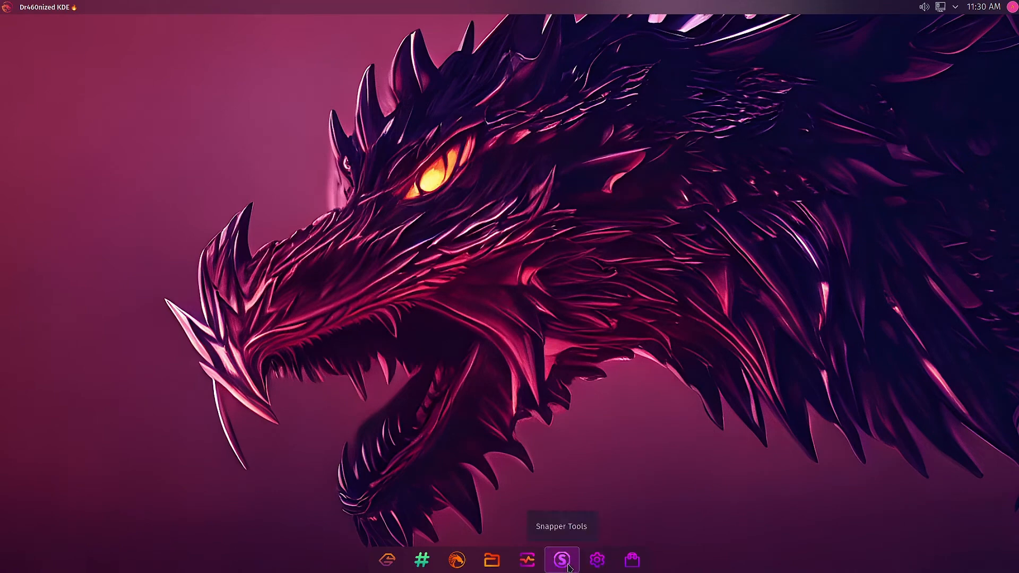
mouse_move(595, 559)
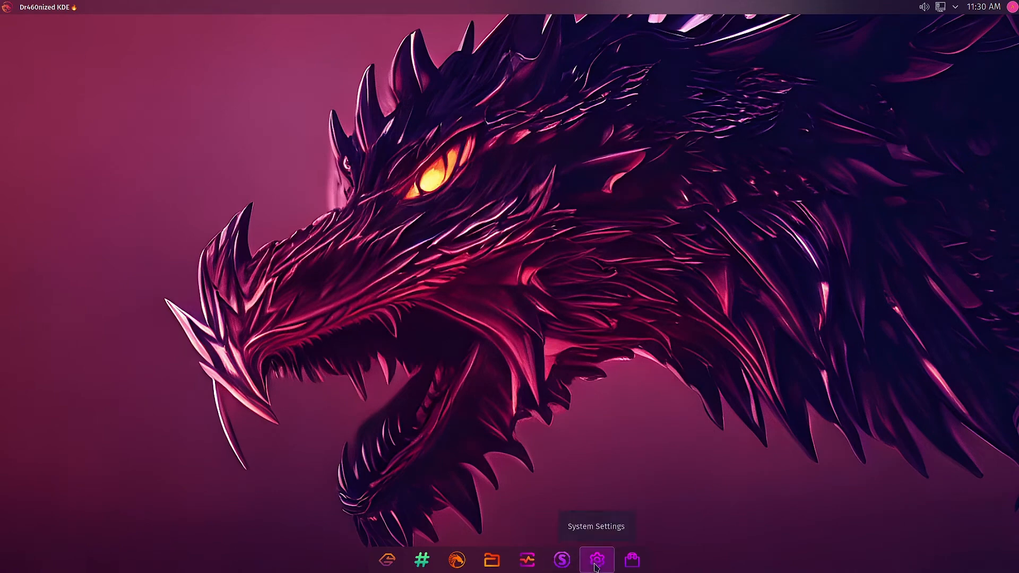
Launch System Settings from the dock's gear icon to reach Quick Settings
left_click(595, 560)
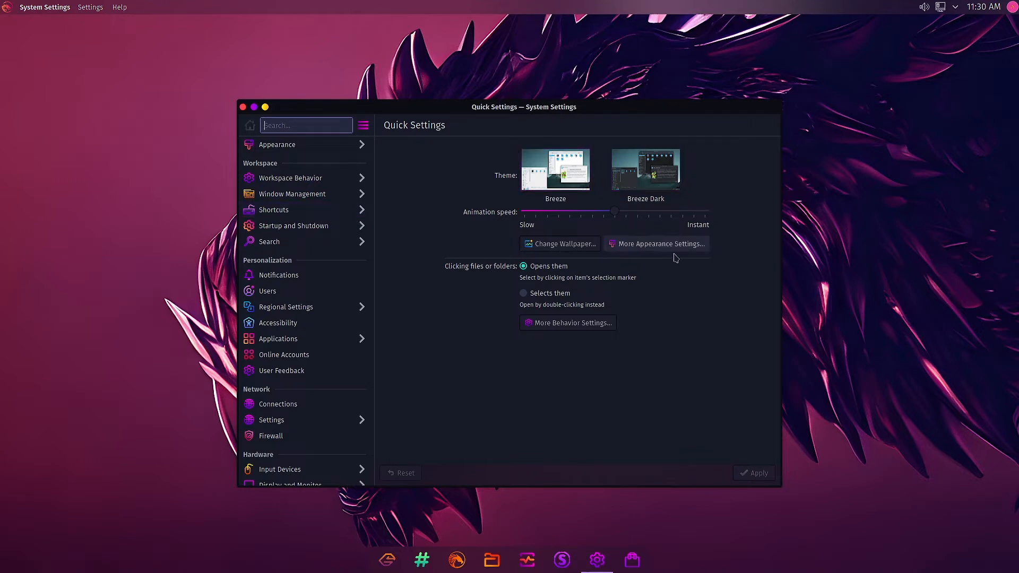
mouse_move(280, 145)
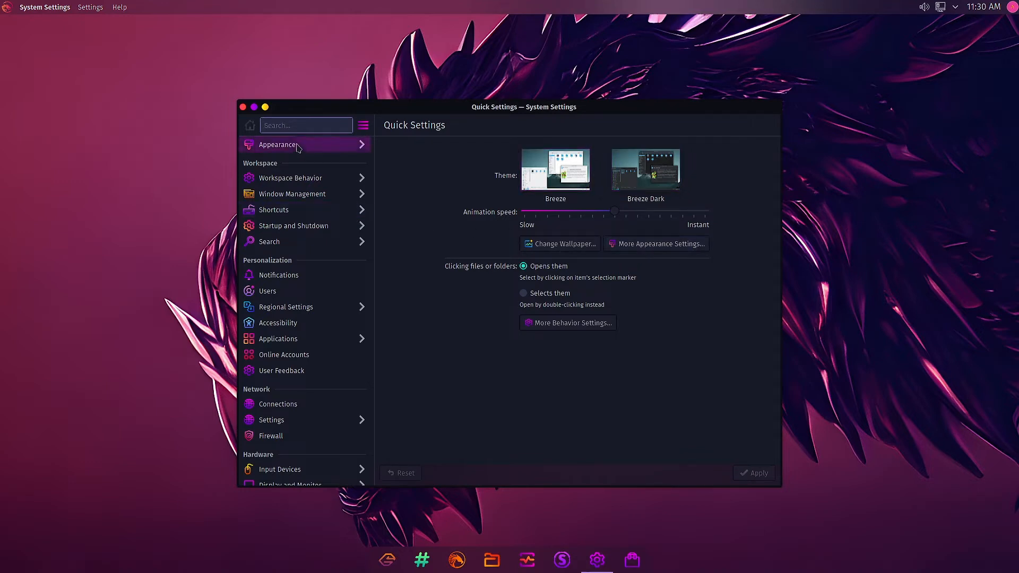
Open Appearance > Global Theme, showing Dr460nized as the active theme
left_click(279, 144)
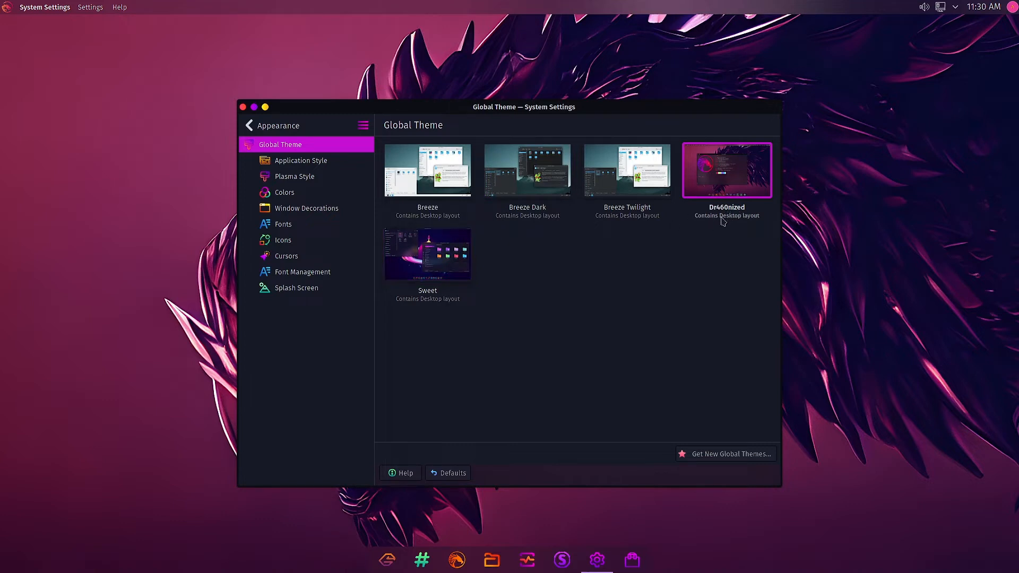
mouse_move(745, 157)
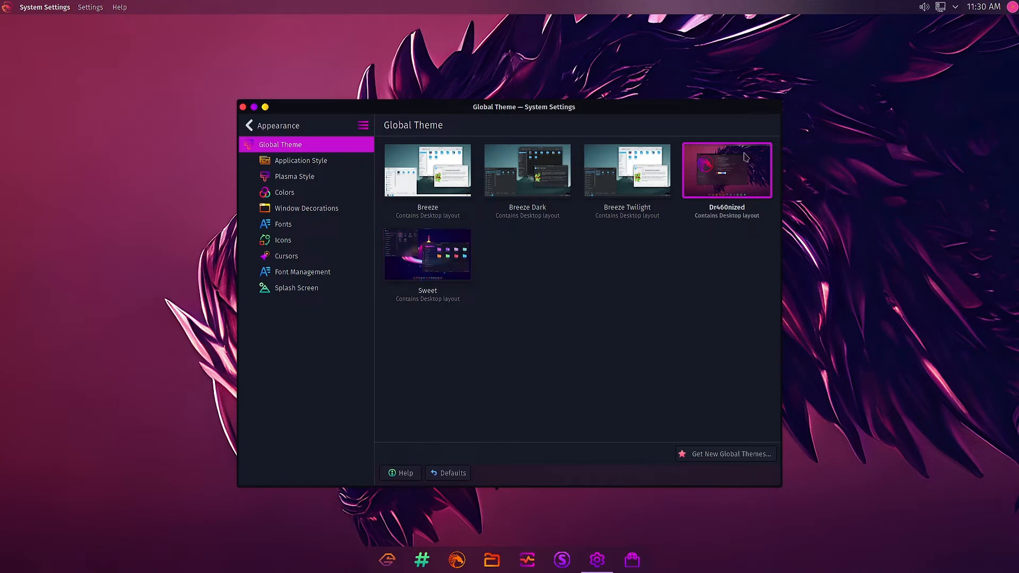
mouse_move(483, 304)
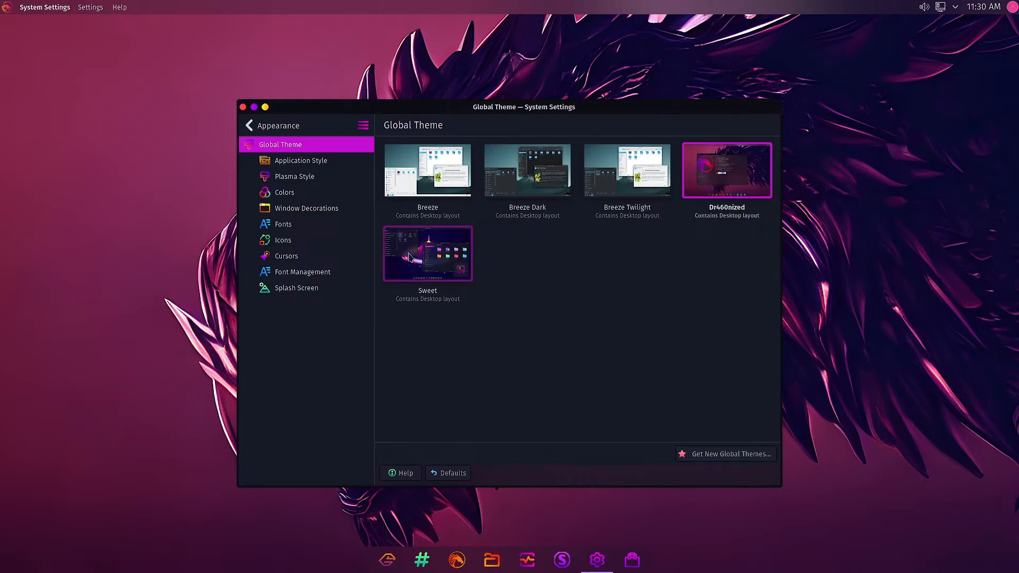
mouse_move(446, 252)
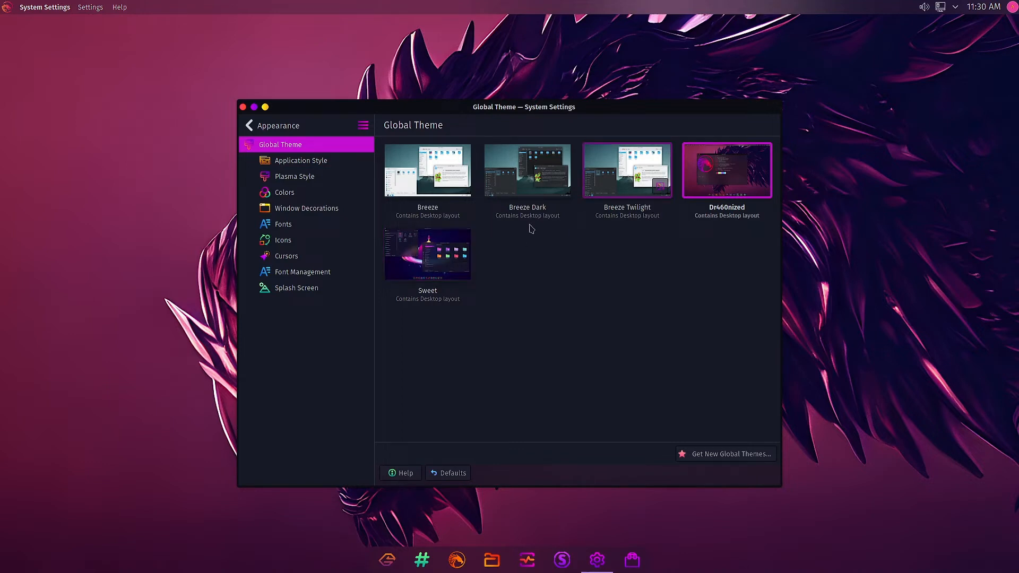
left_click(427, 170)
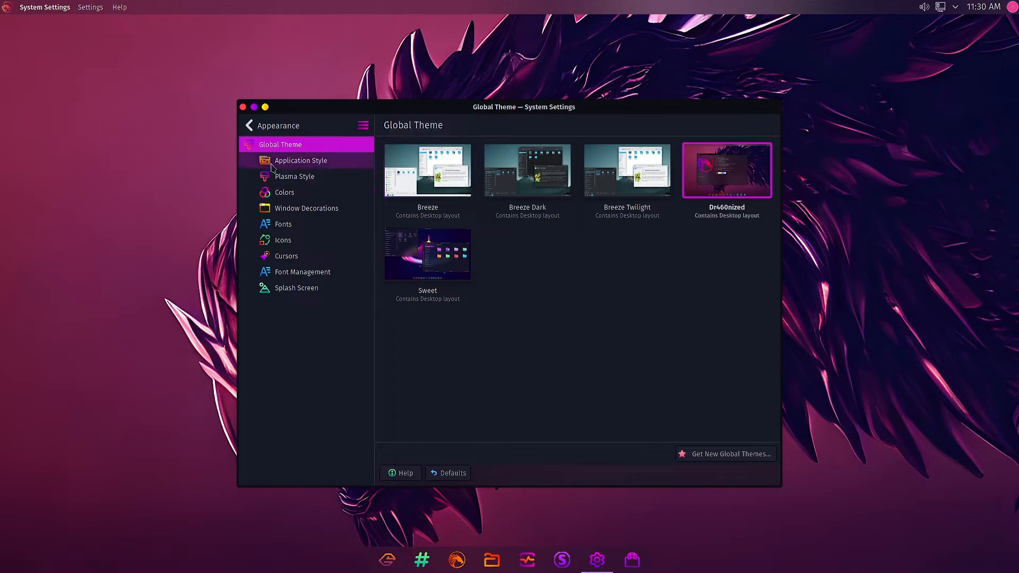
Scroll through the Application Style options, then move to the Plasma Style page
left_click(300, 160)
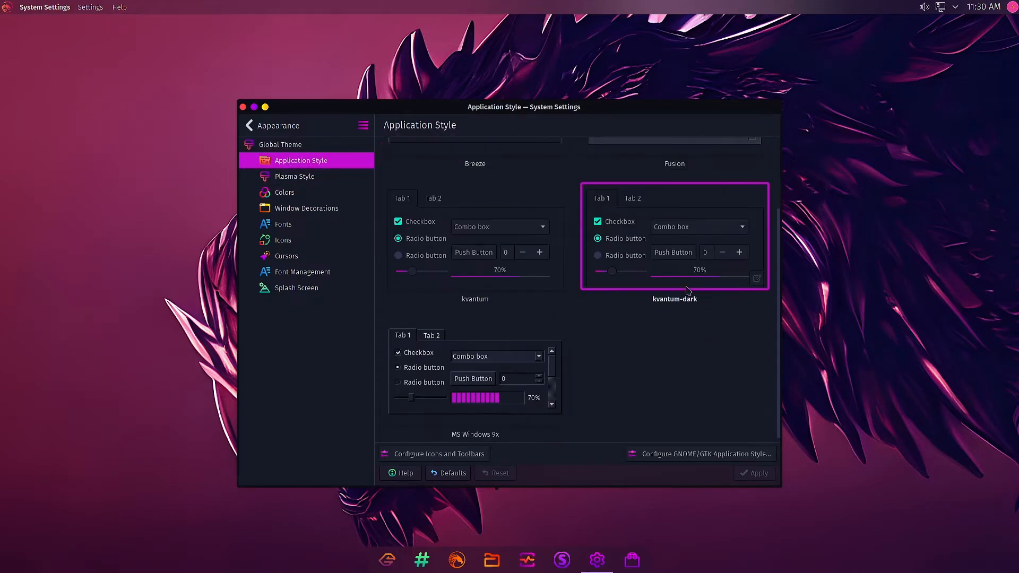
scroll("down", 3)
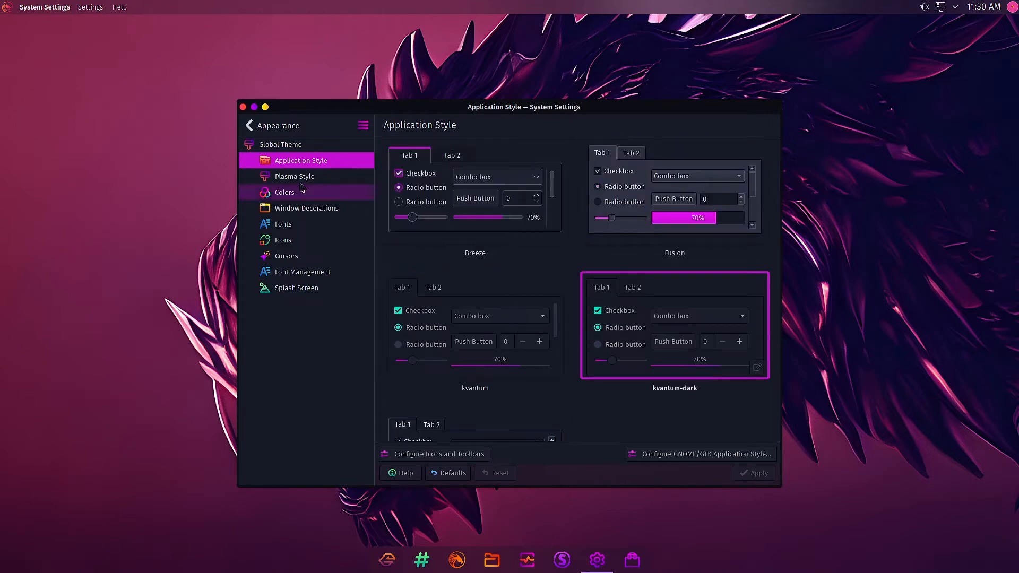
left_click(294, 177)
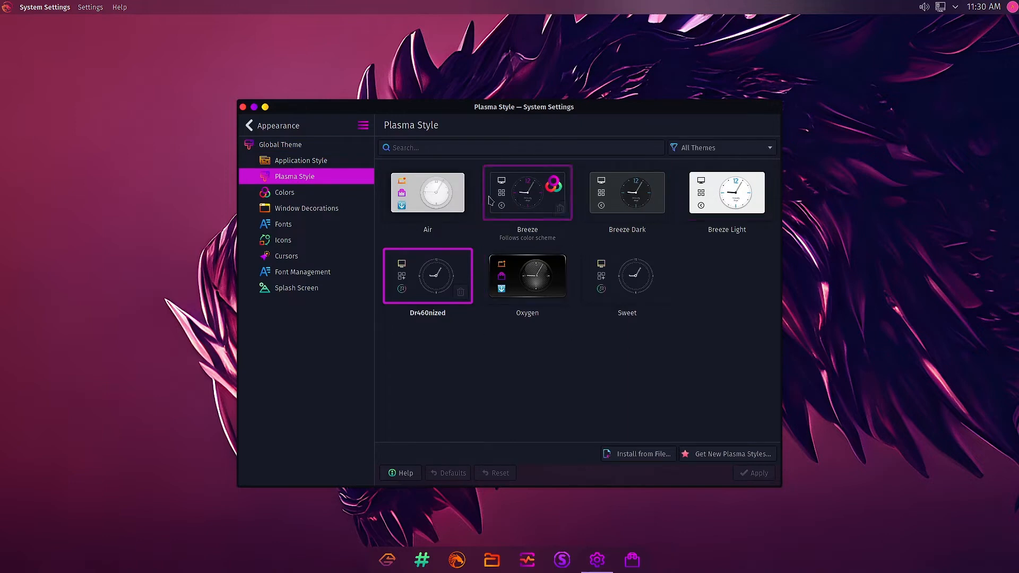
mouse_move(409, 324)
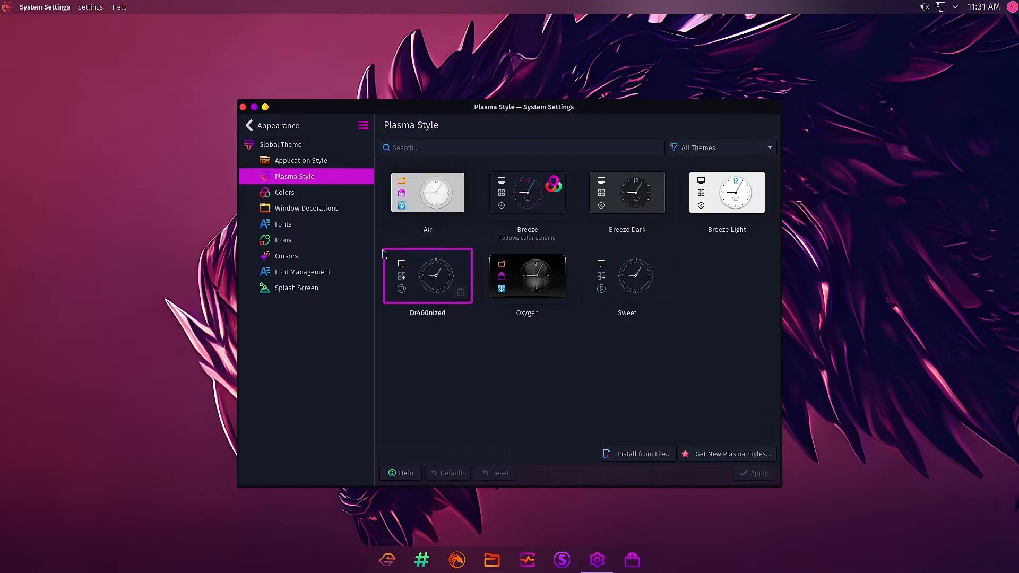
Show the Colors page, where KvYaru, Sweet and Sweetified are listed and Sweet is in use
left_click(284, 192)
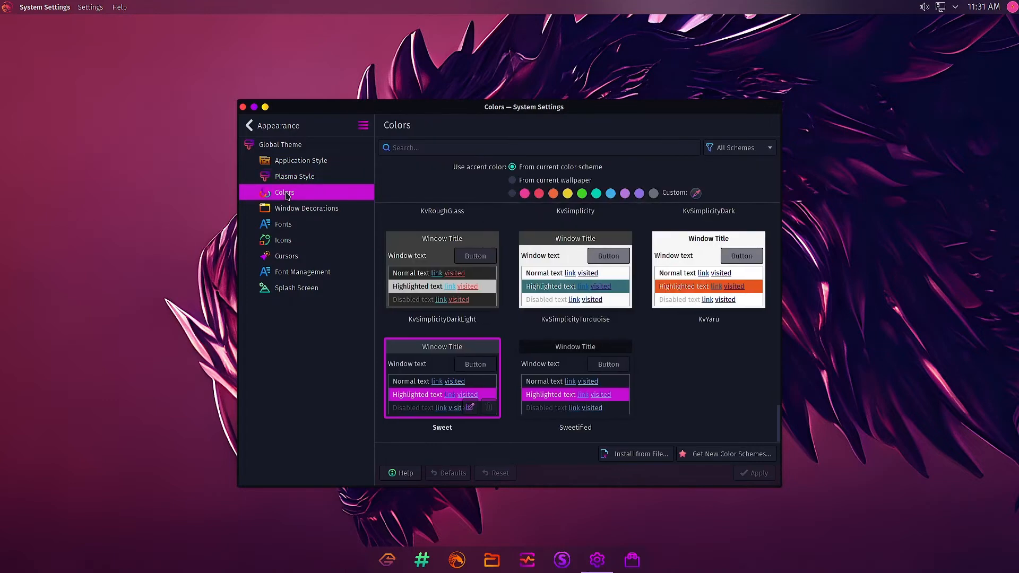
mouse_move(672, 350)
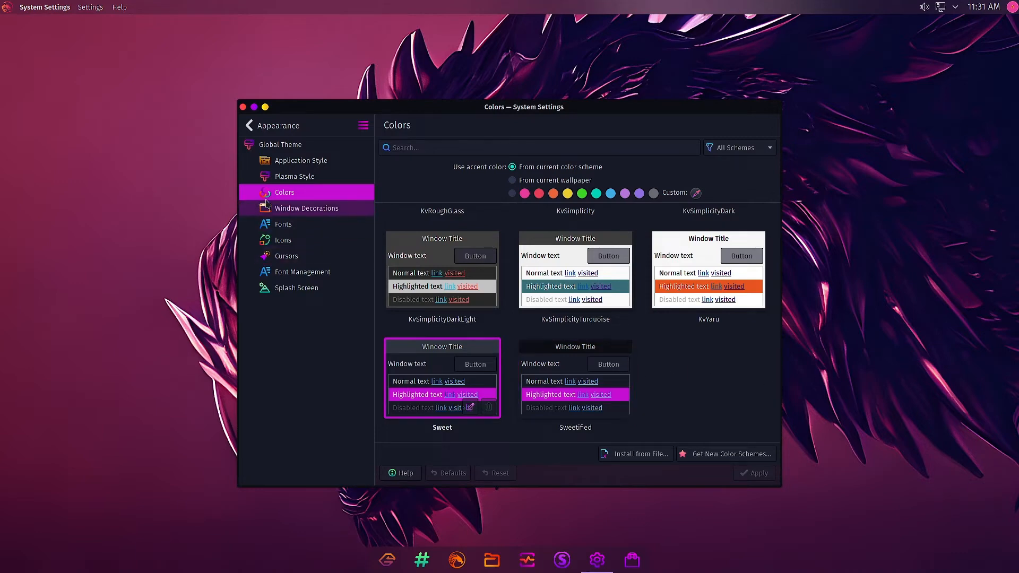
mouse_move(323, 218)
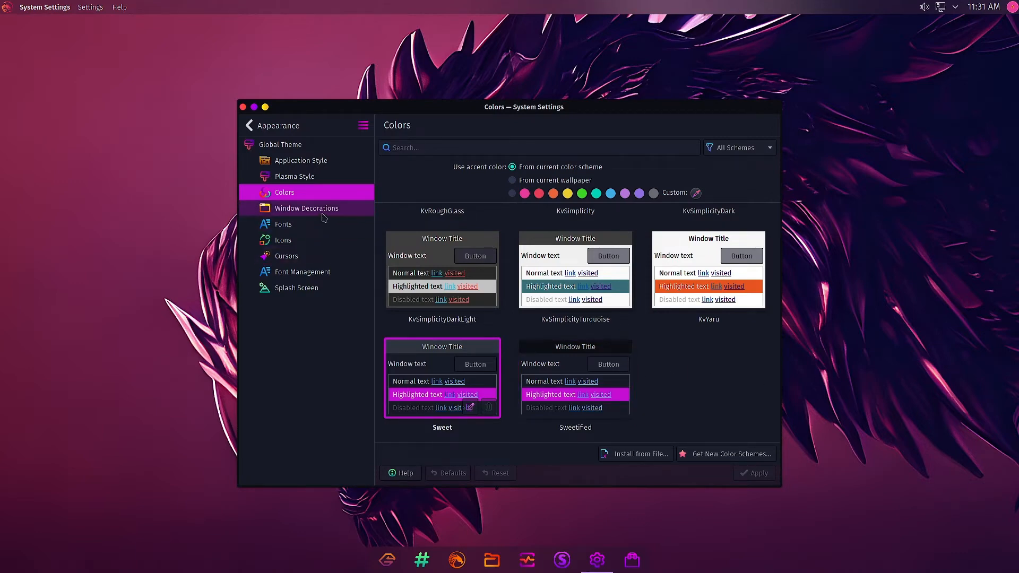
Browse the Sweet-Dark window decorations, then view Fonts set to Fira Sans 10pt
left_click(307, 208)
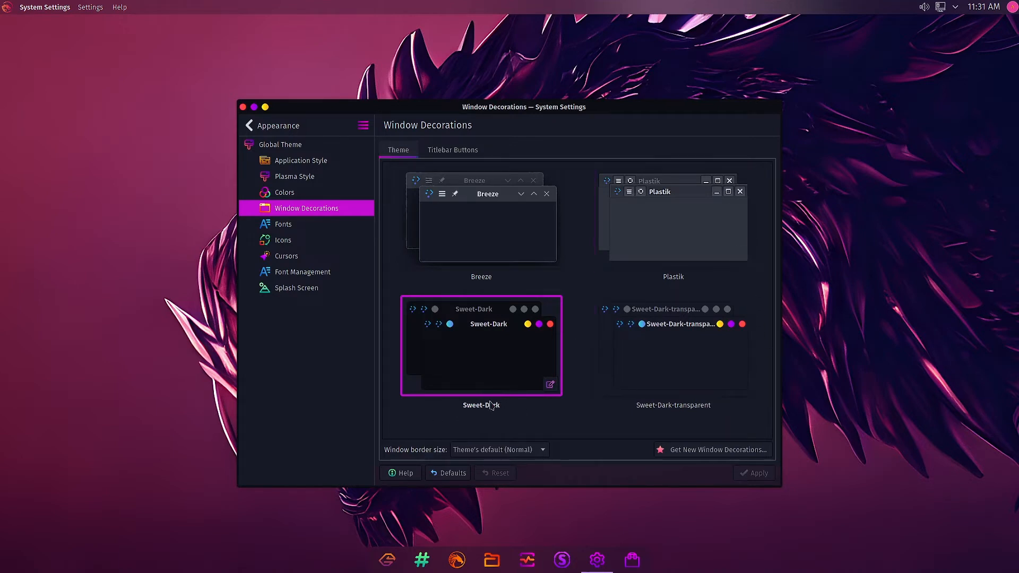
left_click(673, 345)
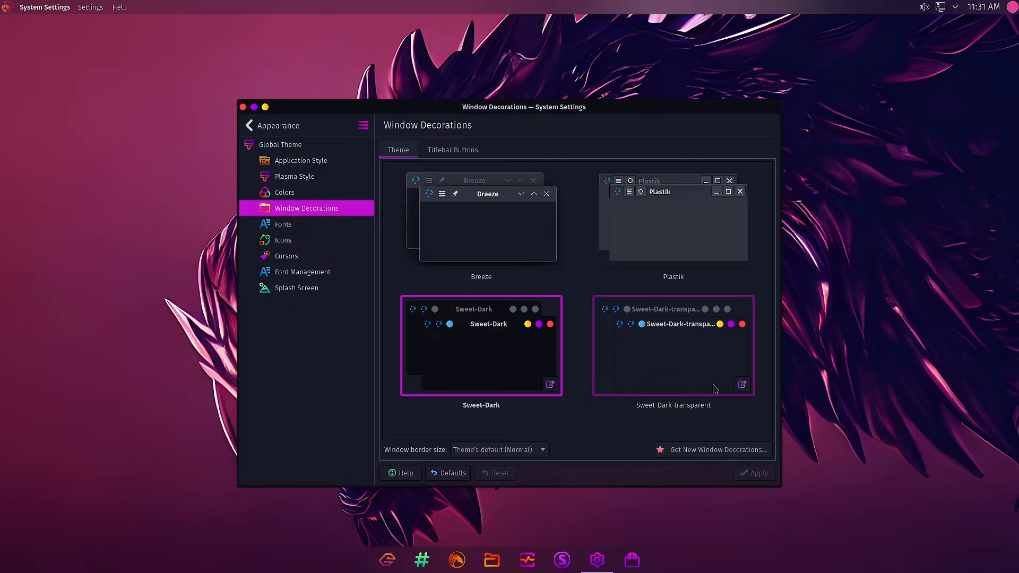
mouse_move(702, 357)
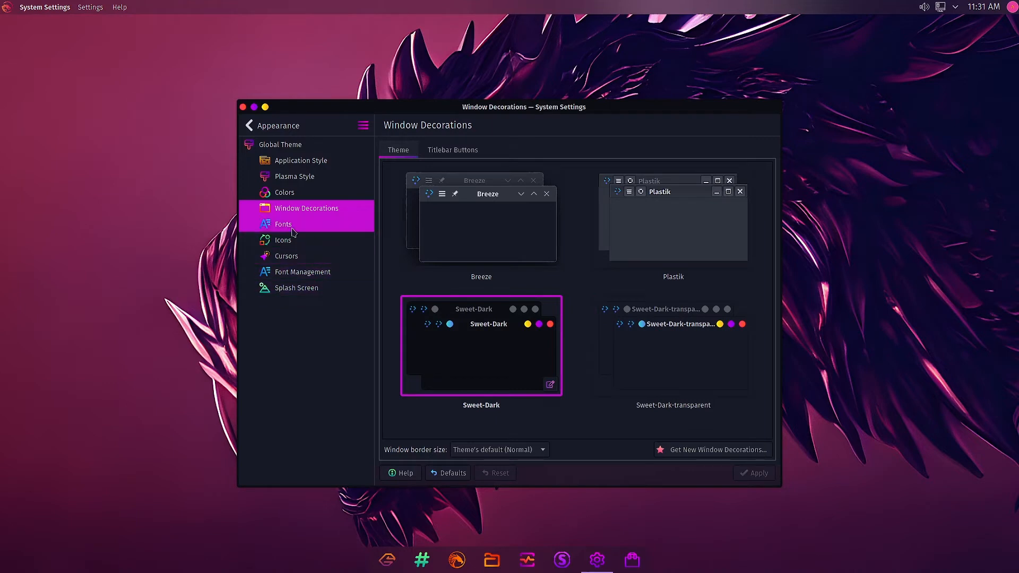
left_click(283, 224)
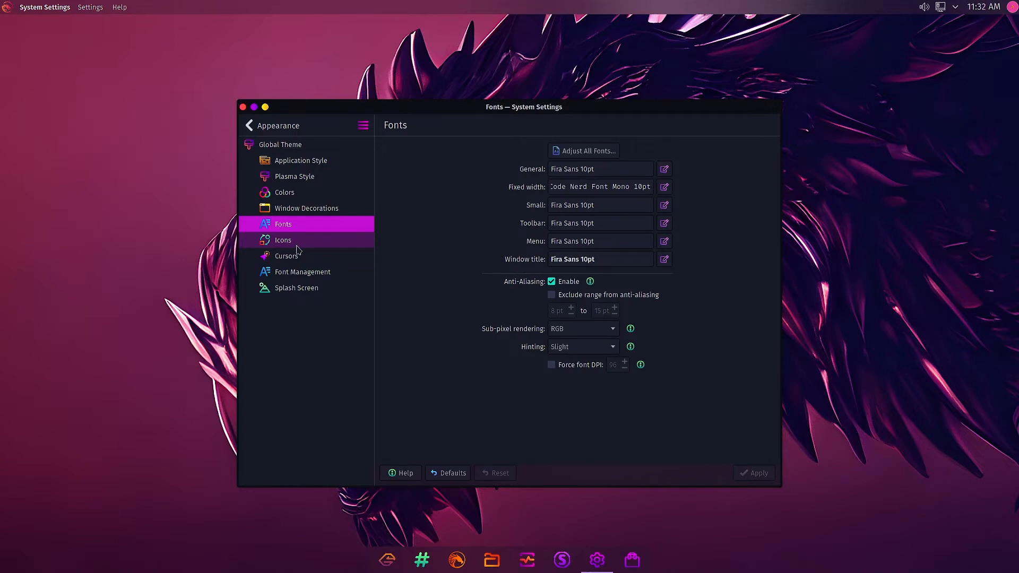
Look over the BeautyLine icon theme, then view cursor themes with Sweet-cursors in use
left_click(283, 240)
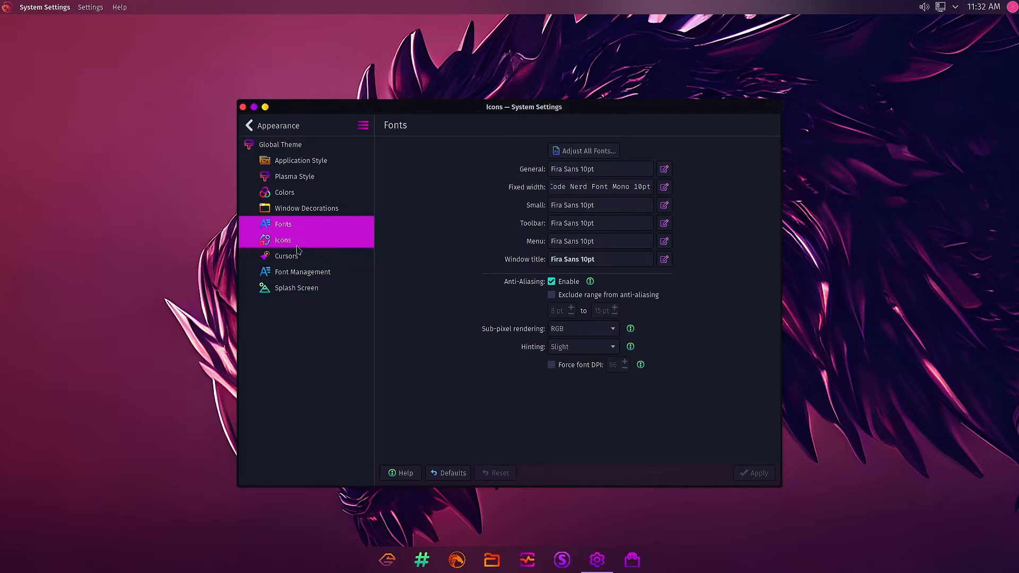
left_click(283, 240)
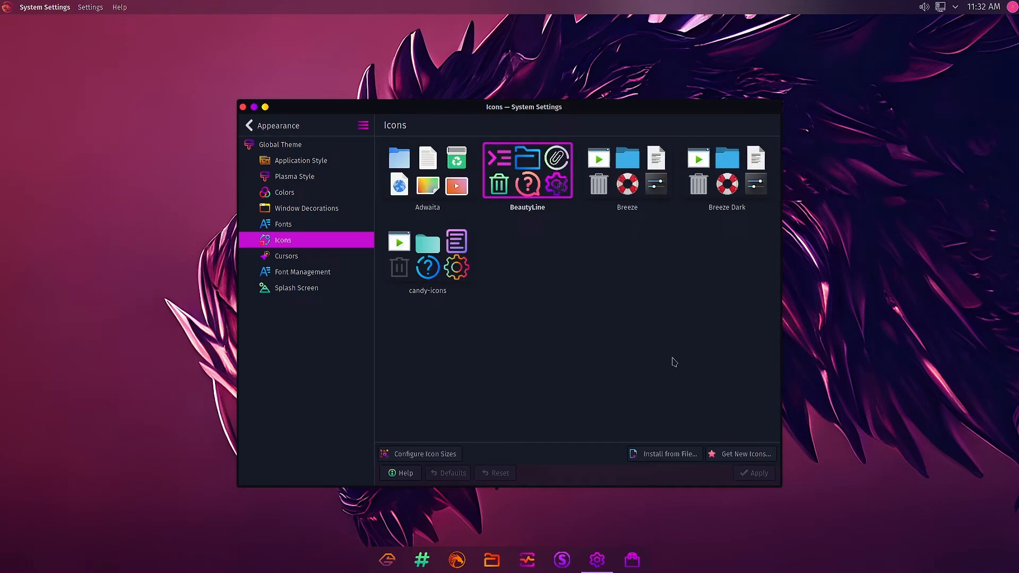
mouse_move(419, 310)
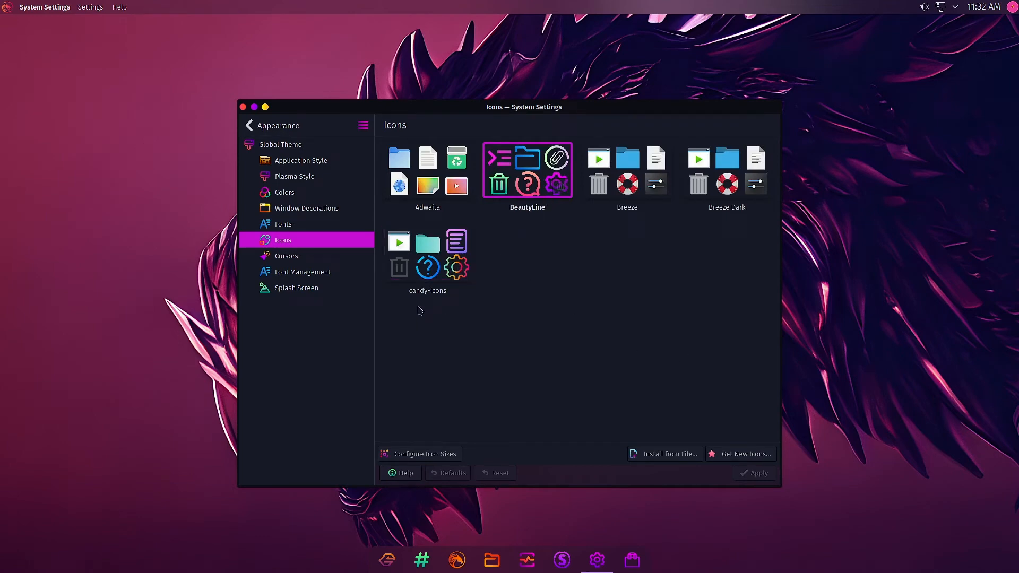
mouse_move(741, 209)
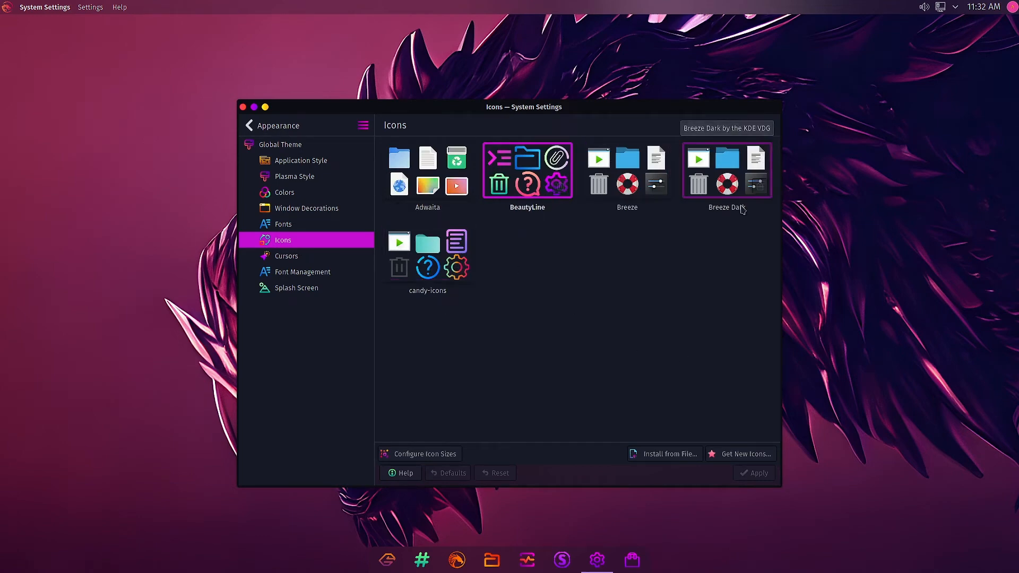
mouse_move(286, 255)
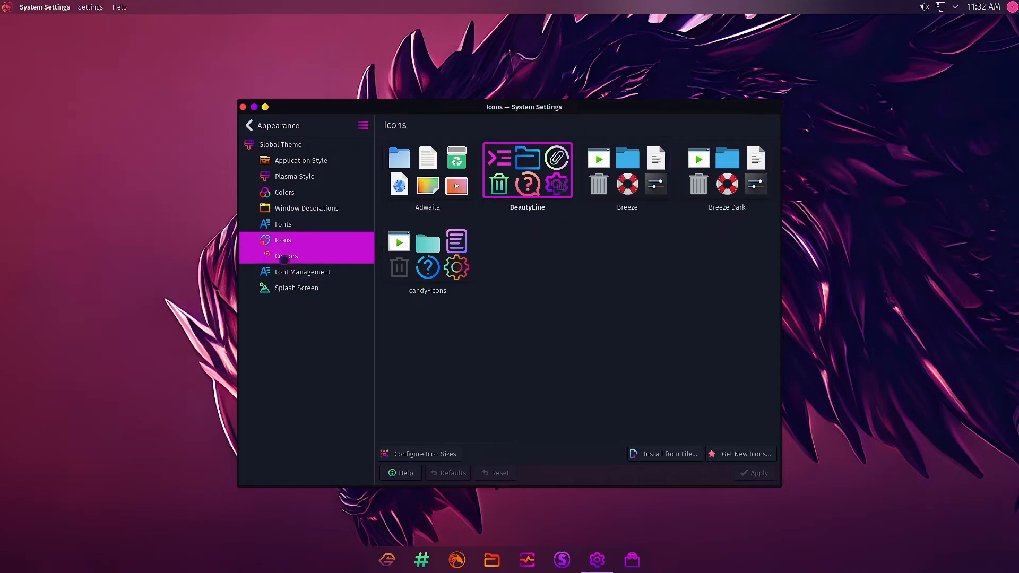
left_click(287, 256)
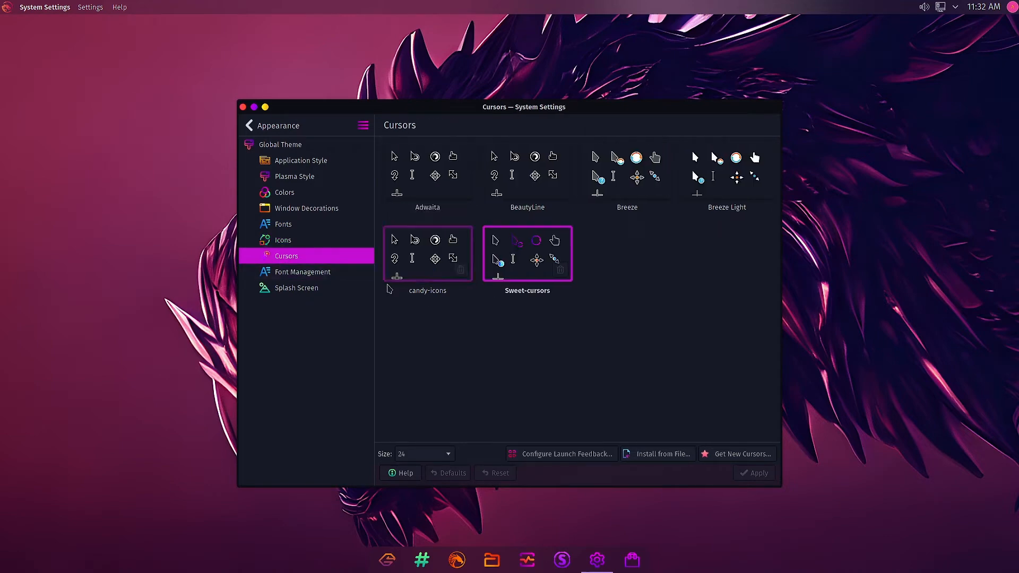
left_click(426, 171)
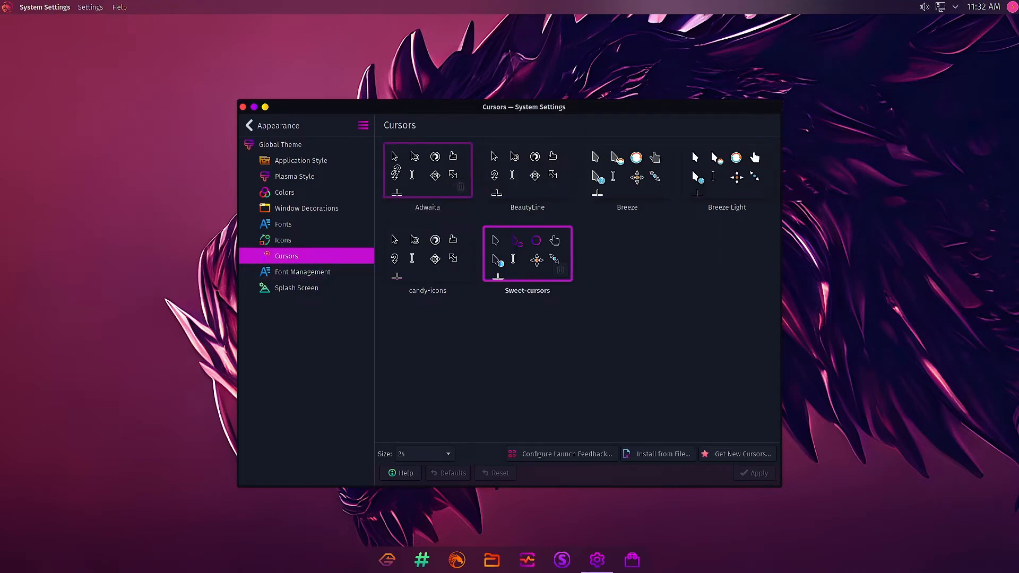
left_click(727, 171)
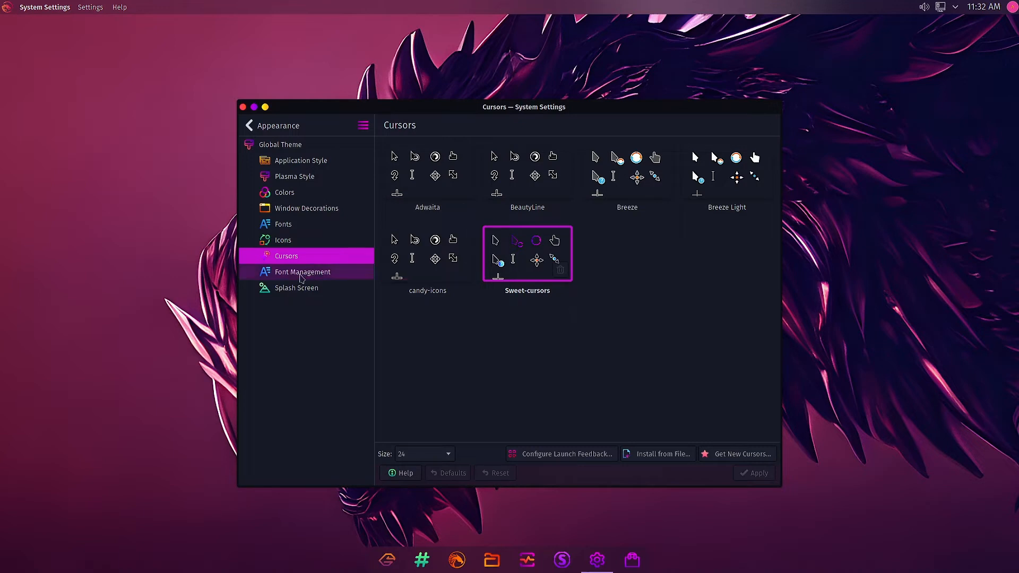
Glance at Font Management's 263 fonts, then view the Breeze, Dr460nized, Sweet and None splash screens
left_click(302, 272)
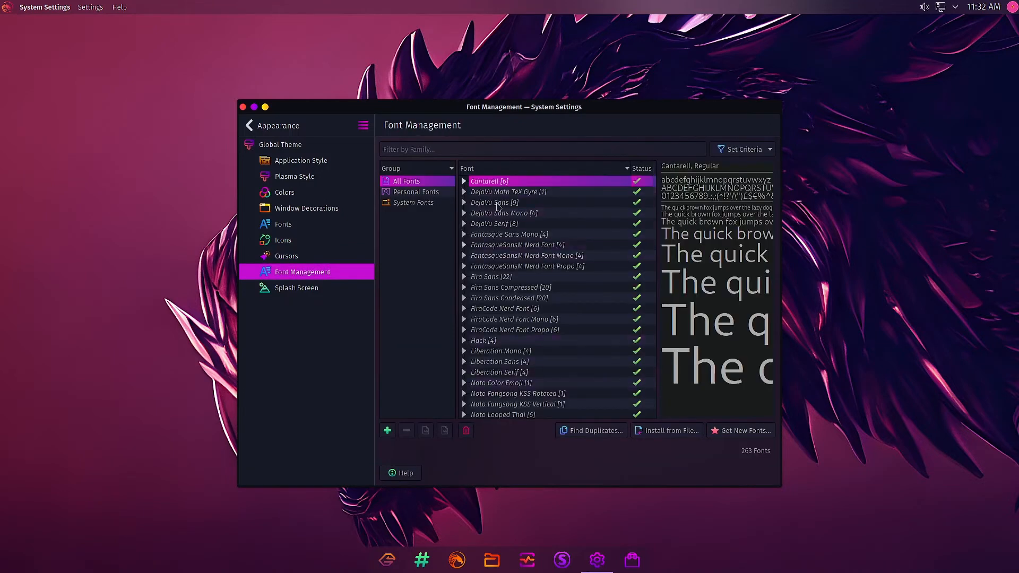
mouse_move(264, 297)
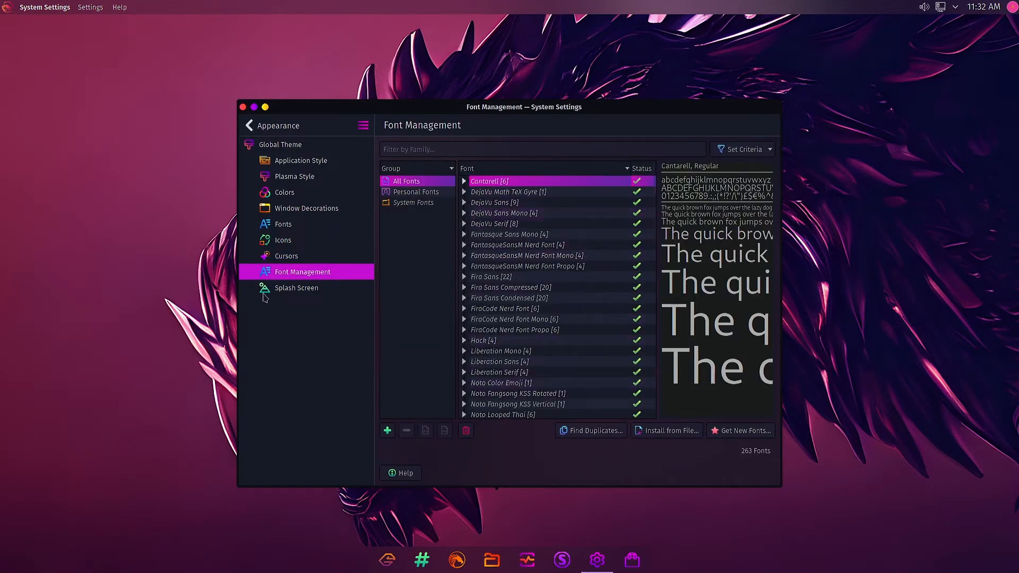
left_click(296, 287)
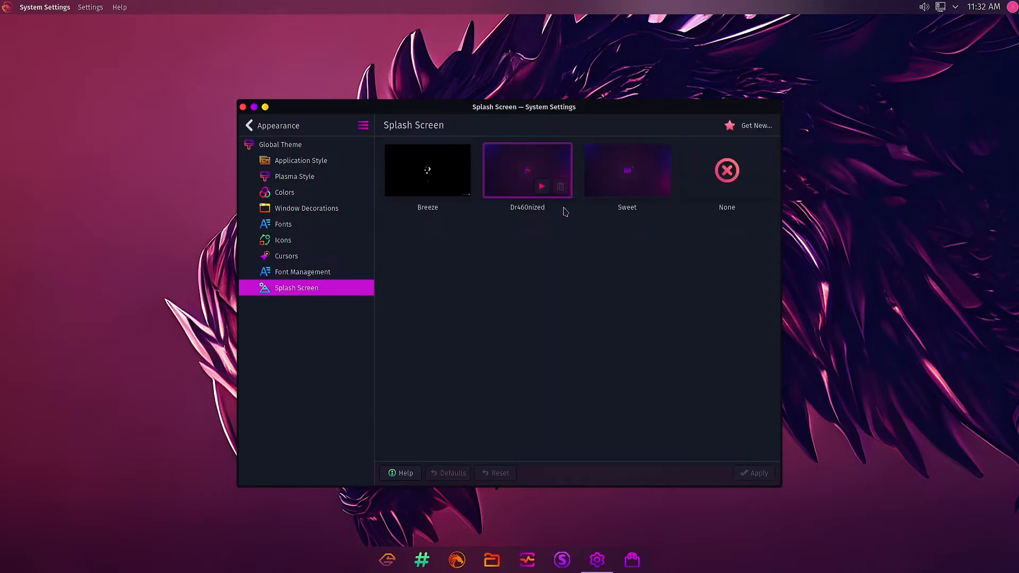
left_click(427, 170)
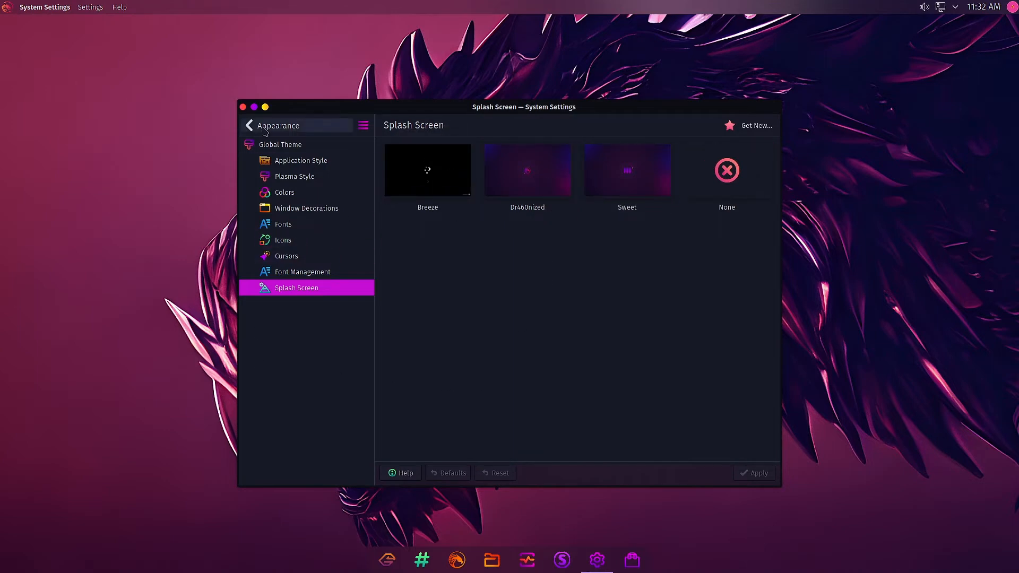
Enable Firewall Status and enter the administrator password in the PolicyKit prompt
left_click(248, 125)
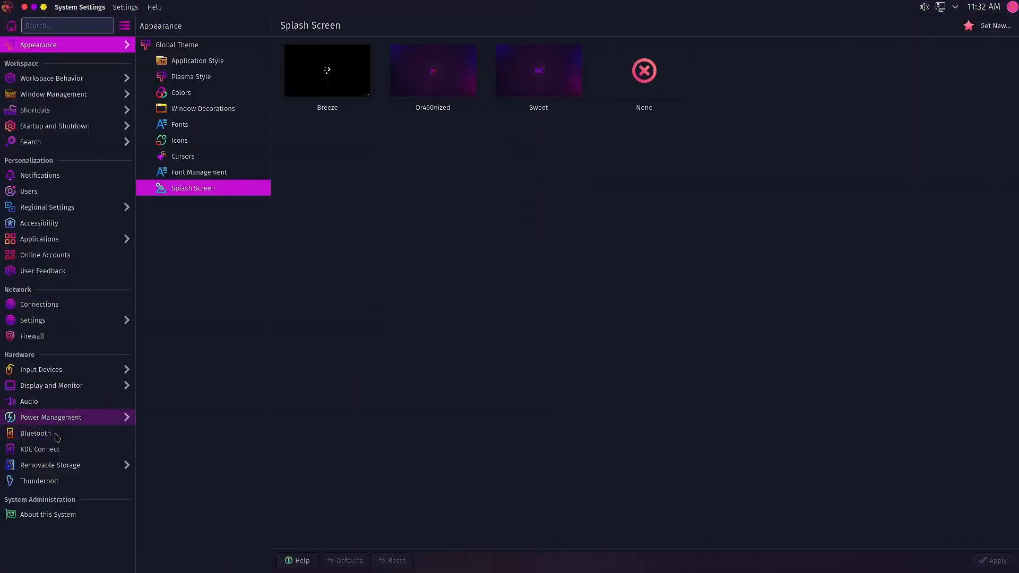
mouse_move(65, 385)
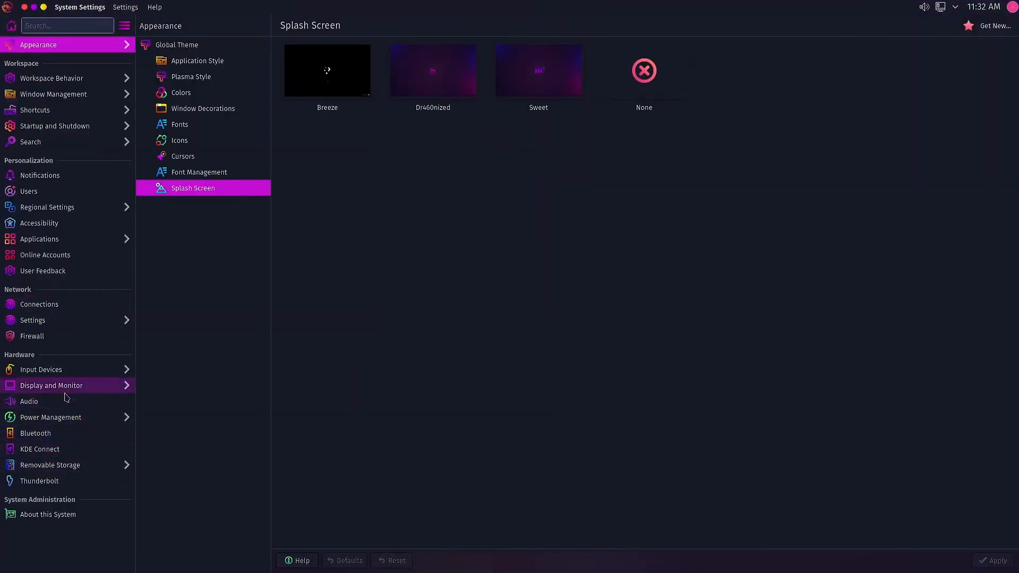
left_click(32, 336)
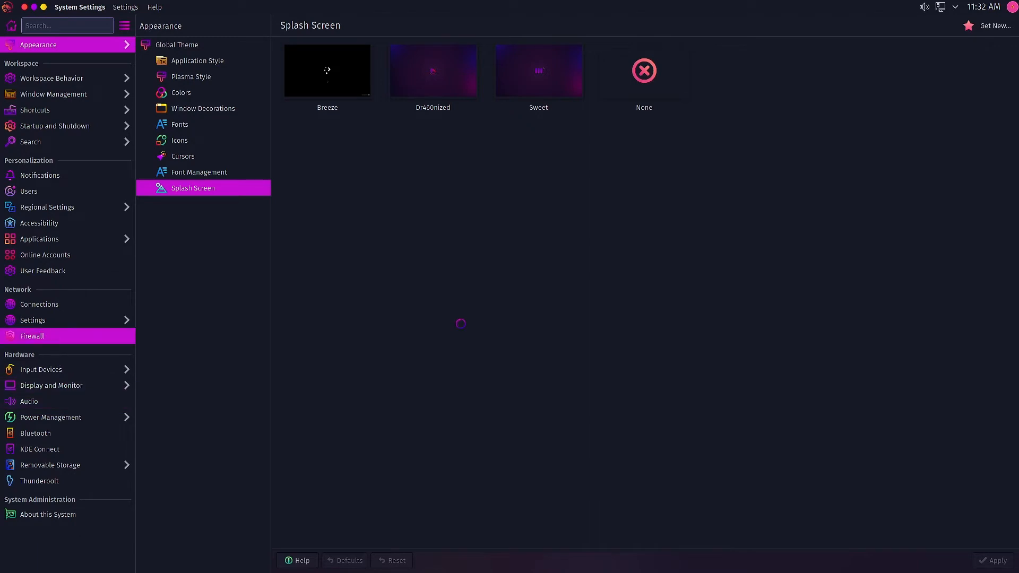
left_click(32, 336)
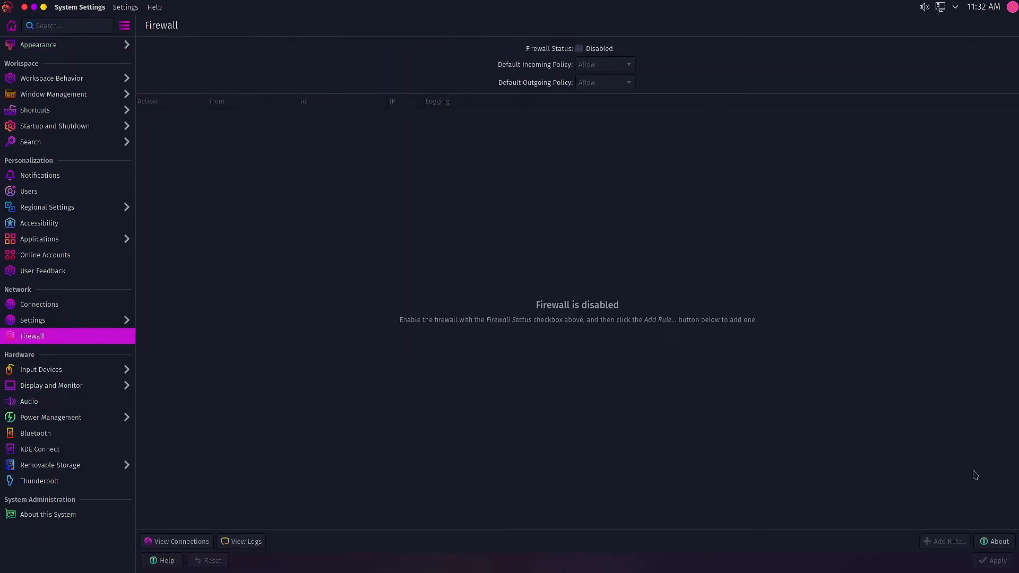
mouse_move(293, 470)
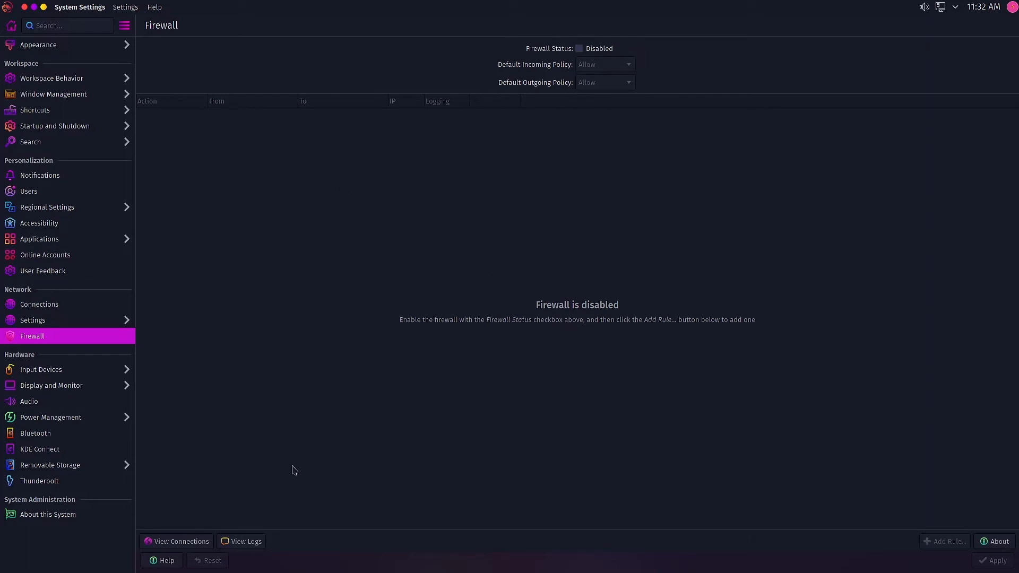
mouse_move(651, 82)
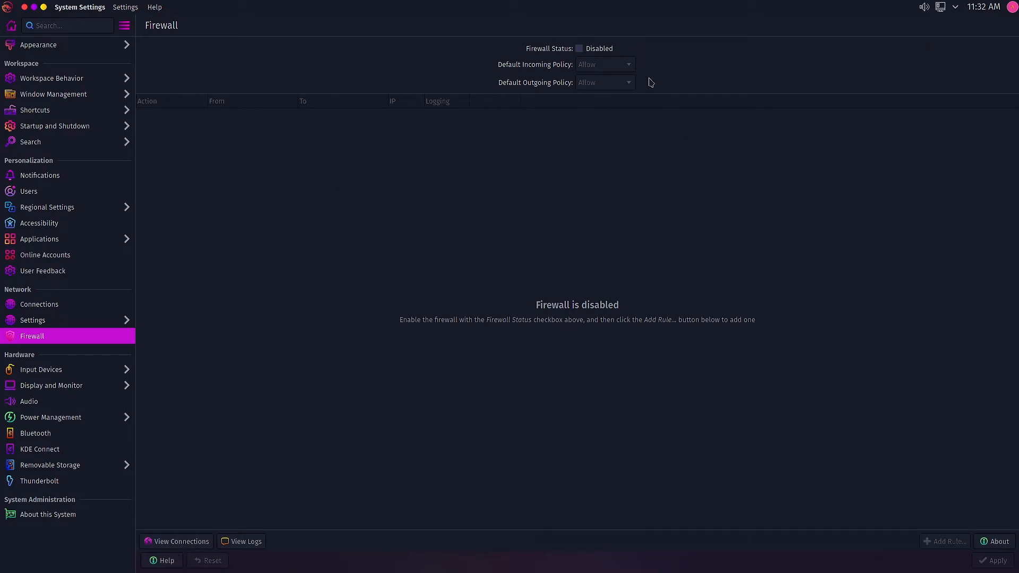
left_click(579, 48)
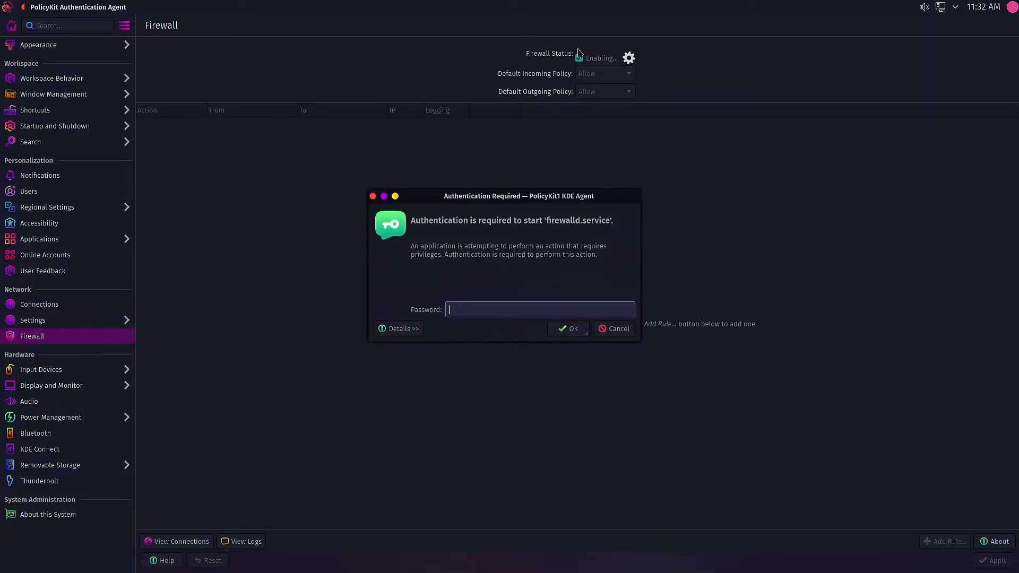
type("••")
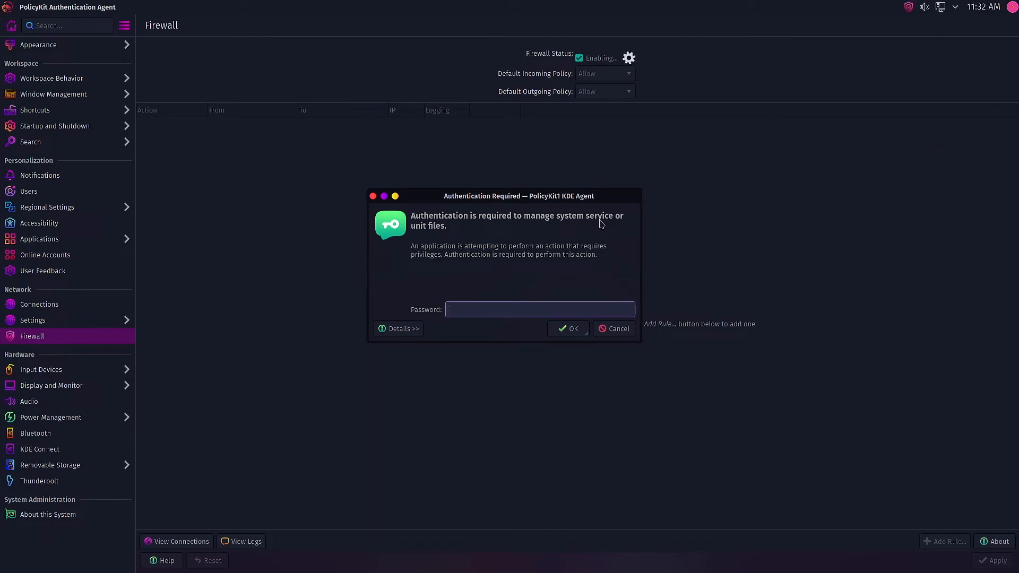
type("password")
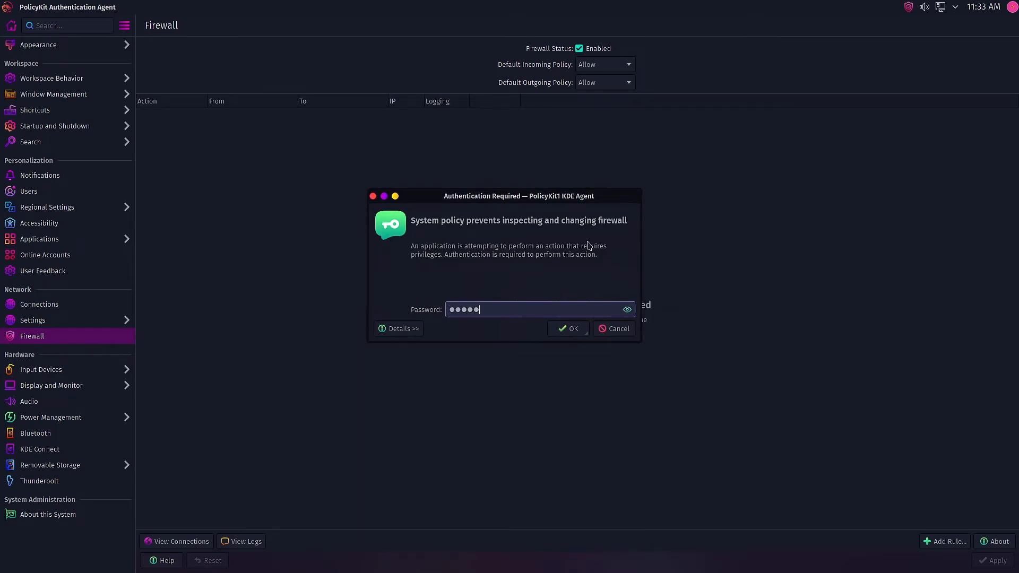
Confirm the authentication and set Default Incoming Policy to Reject
left_click(567, 328)
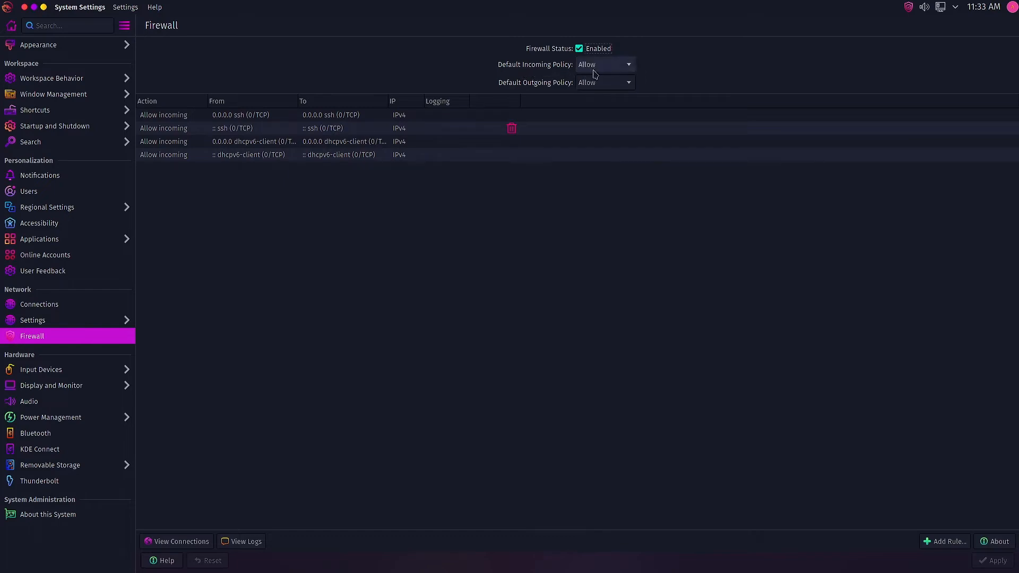
mouse_move(598, 71)
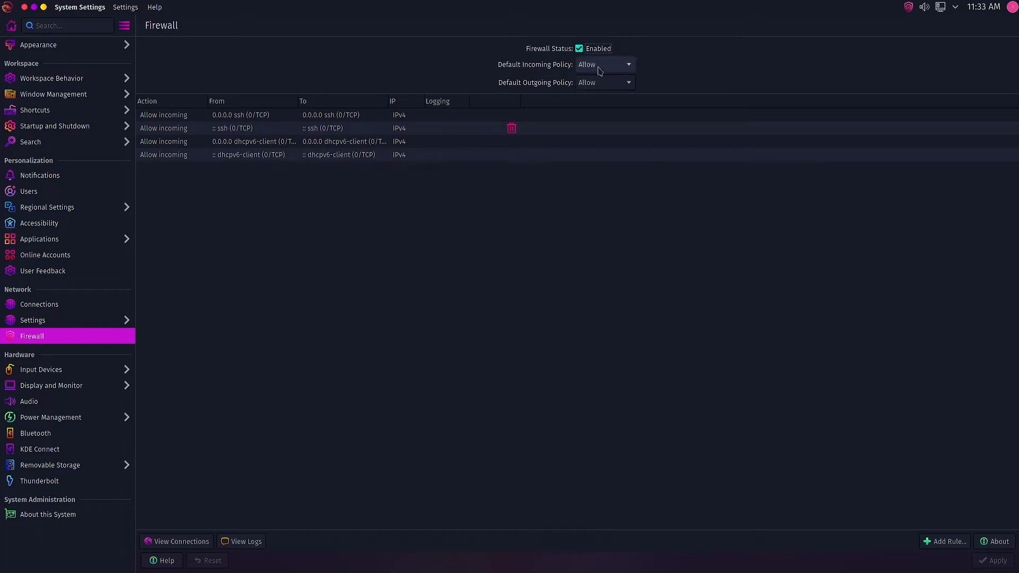
left_click(603, 64)
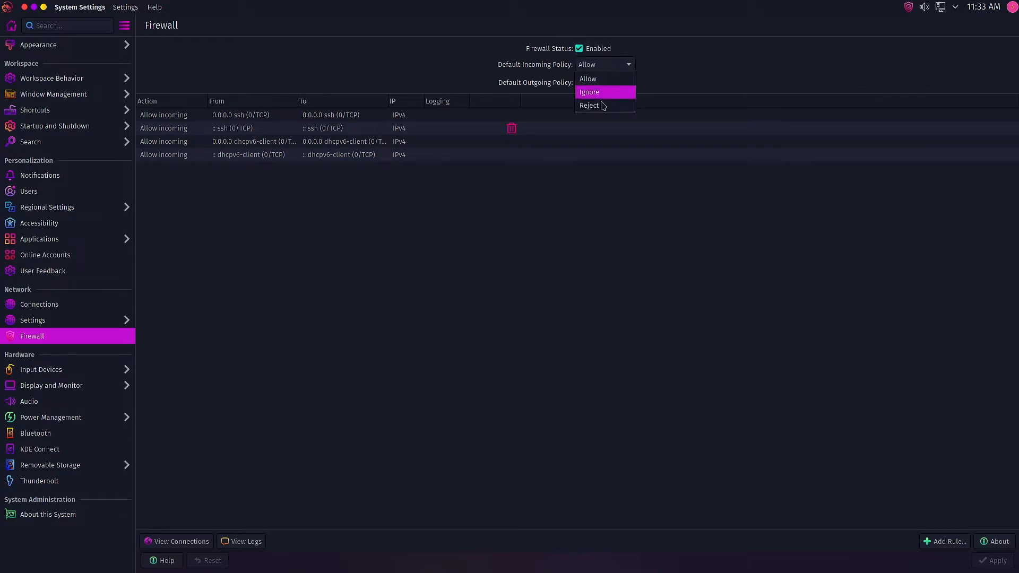
left_click(589, 105)
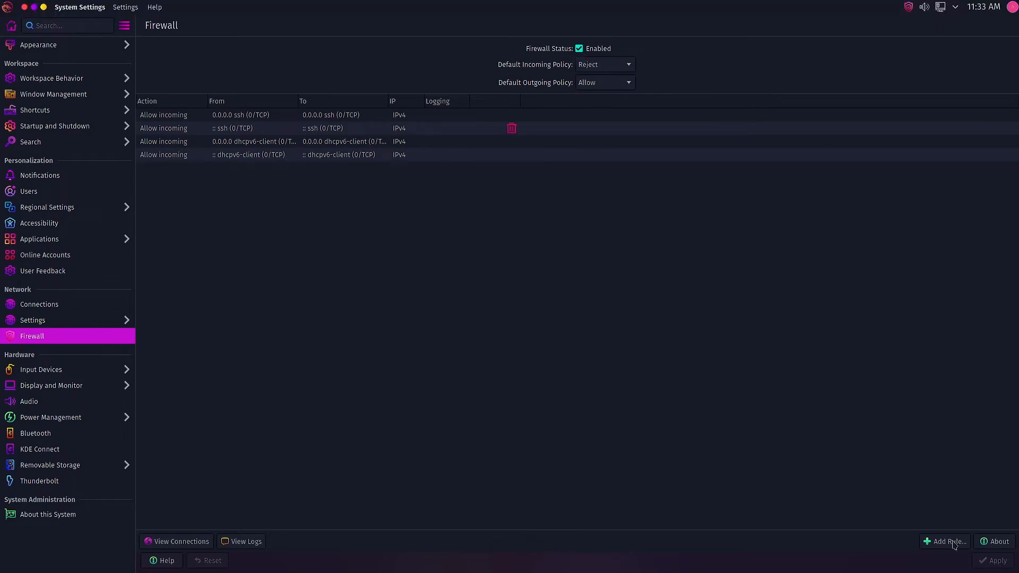
mouse_move(413, 233)
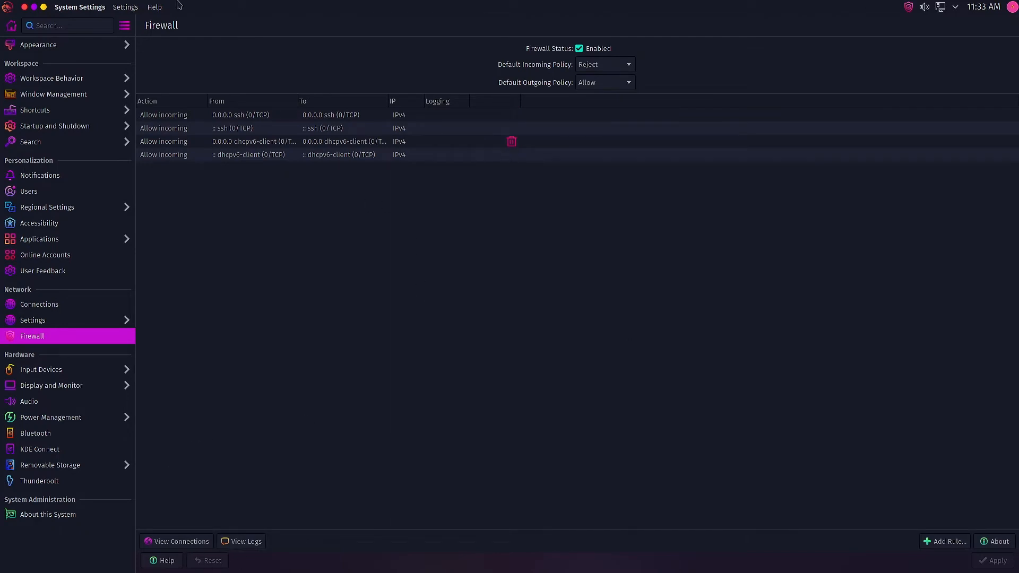
mouse_move(692, 37)
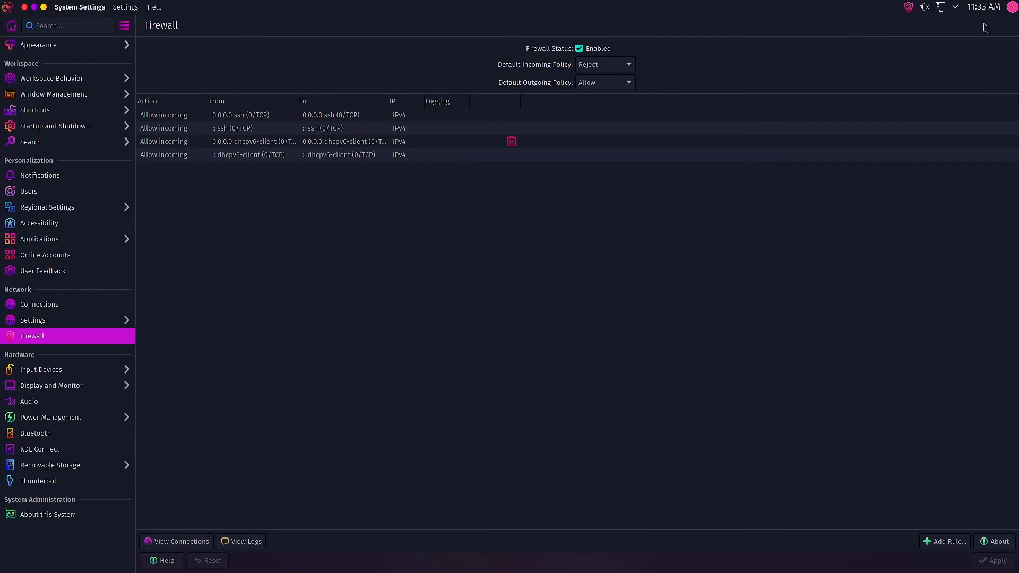
mouse_move(372, 33)
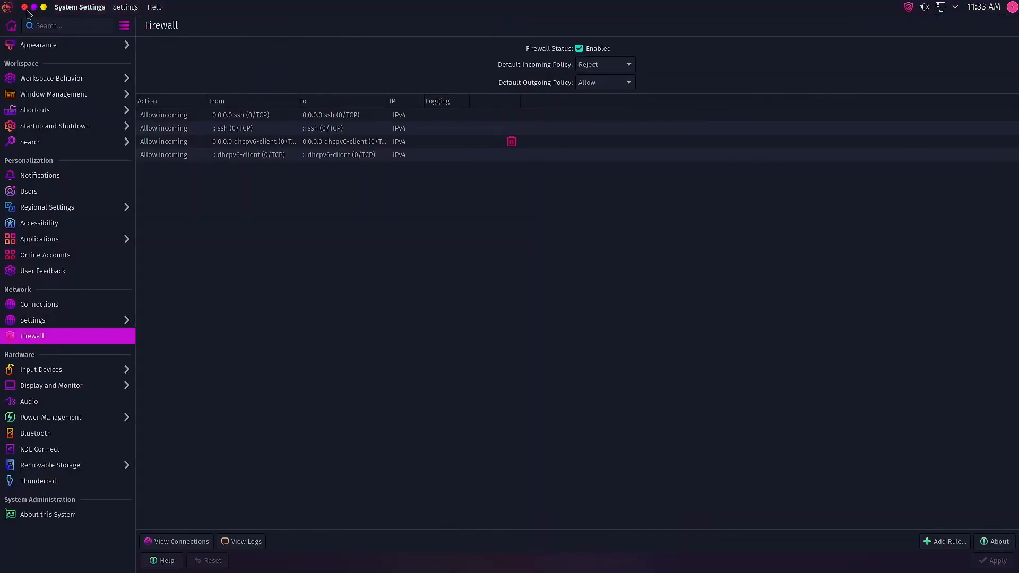
mouse_move(27, 13)
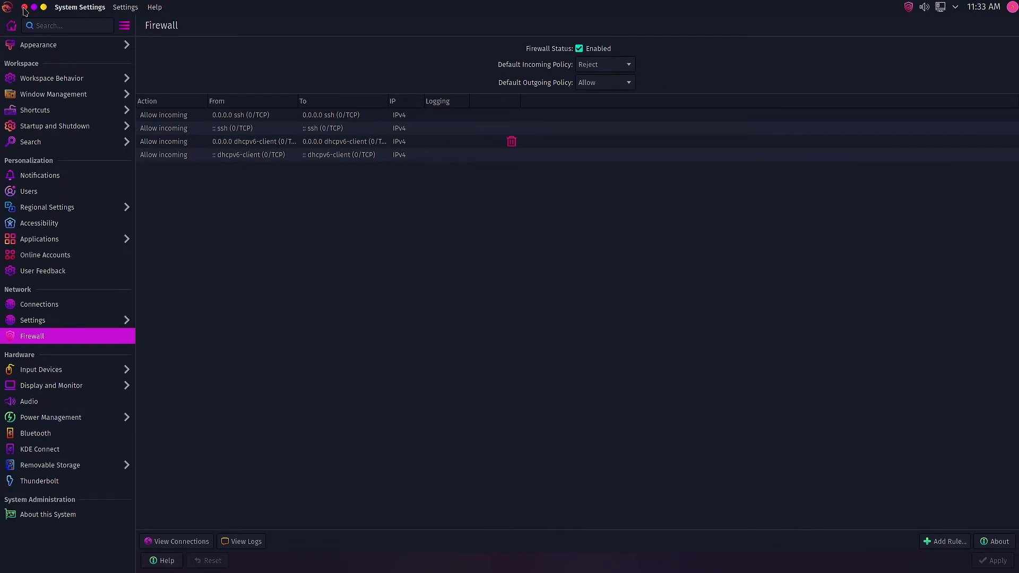
View About this System: Garuda Linux, KDE Plasma 5.27.4, kernel 6.2.13-zen, 3.8 GiB RAM
left_click(24, 6)
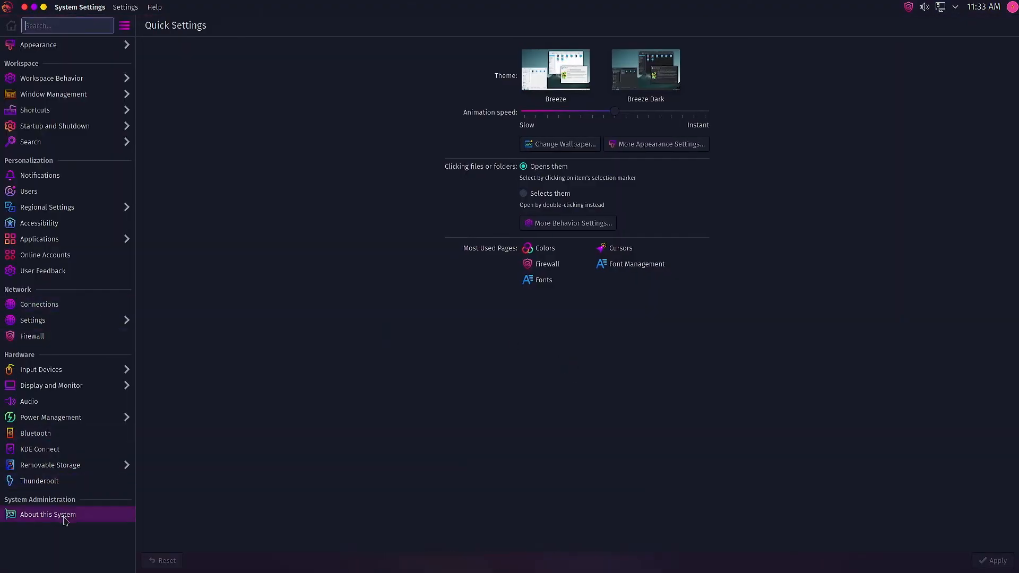
left_click(48, 514)
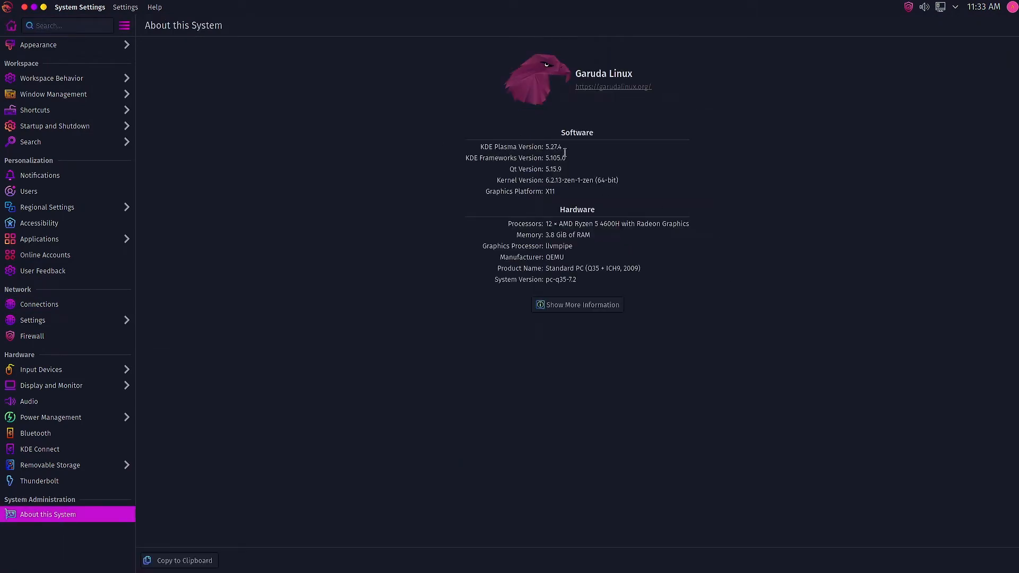
mouse_move(484, 168)
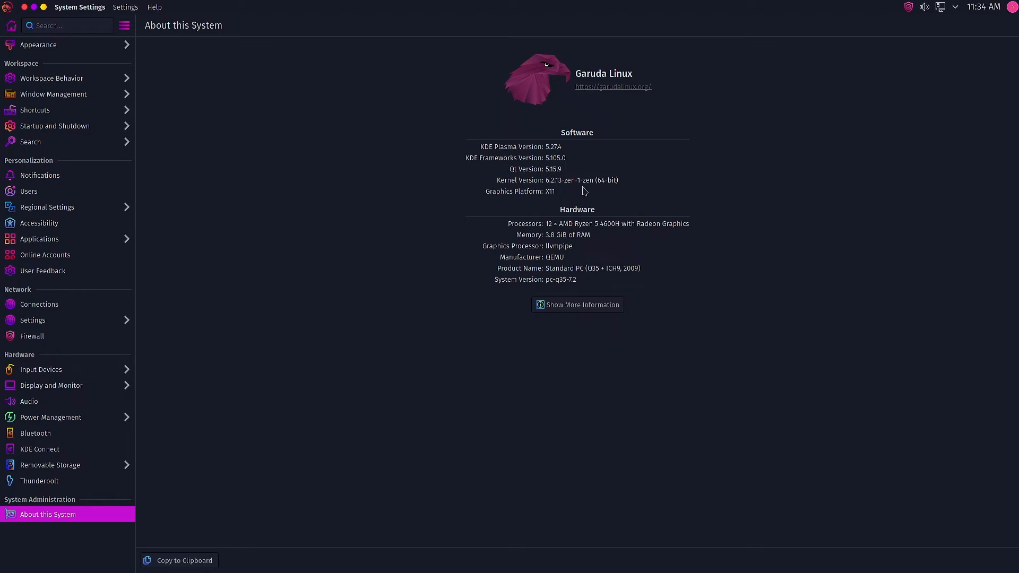
mouse_move(629, 187)
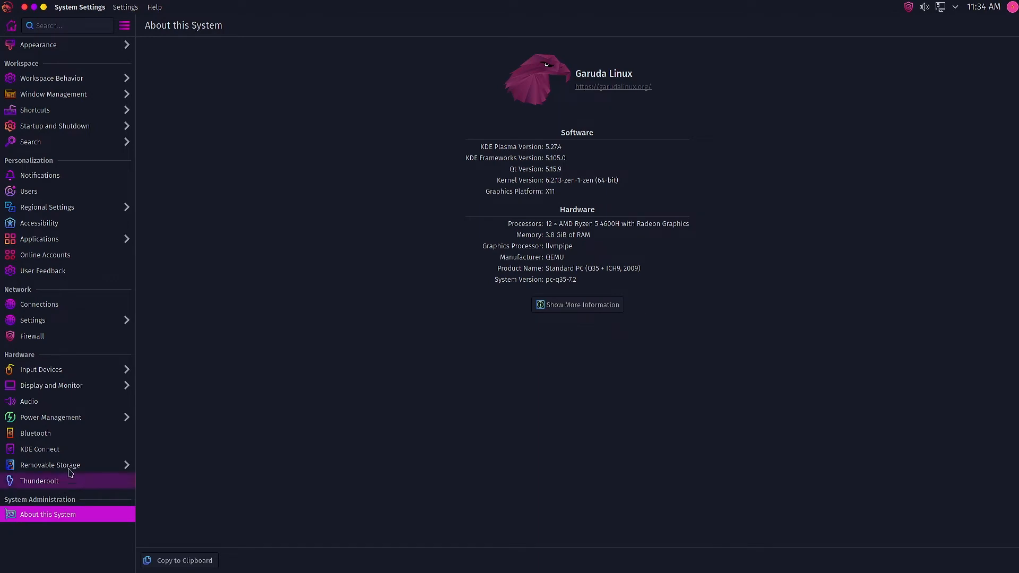
mouse_move(60, 349)
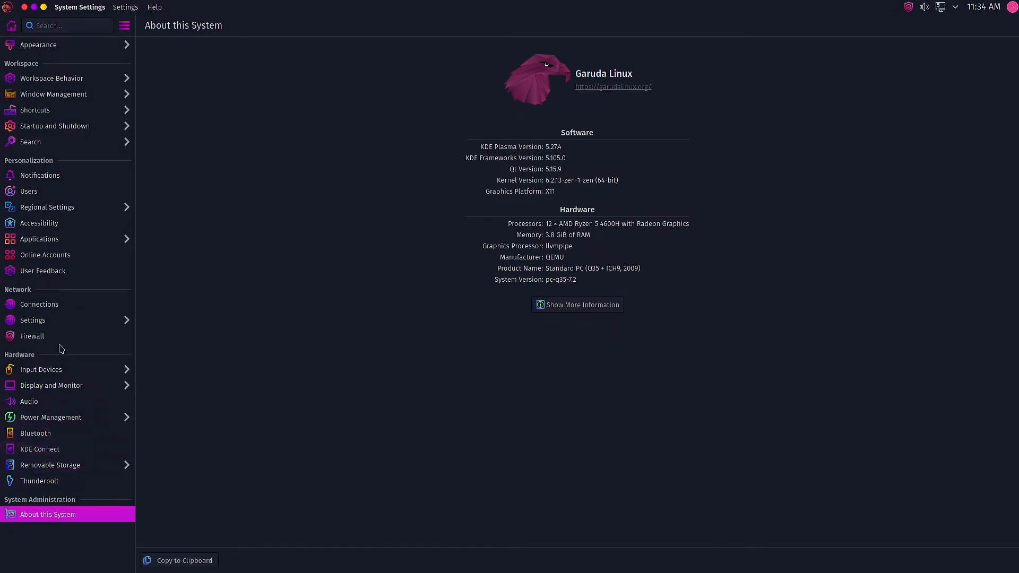
Check the empty Online Accounts page, then view File Associations under Applications
left_click(46, 254)
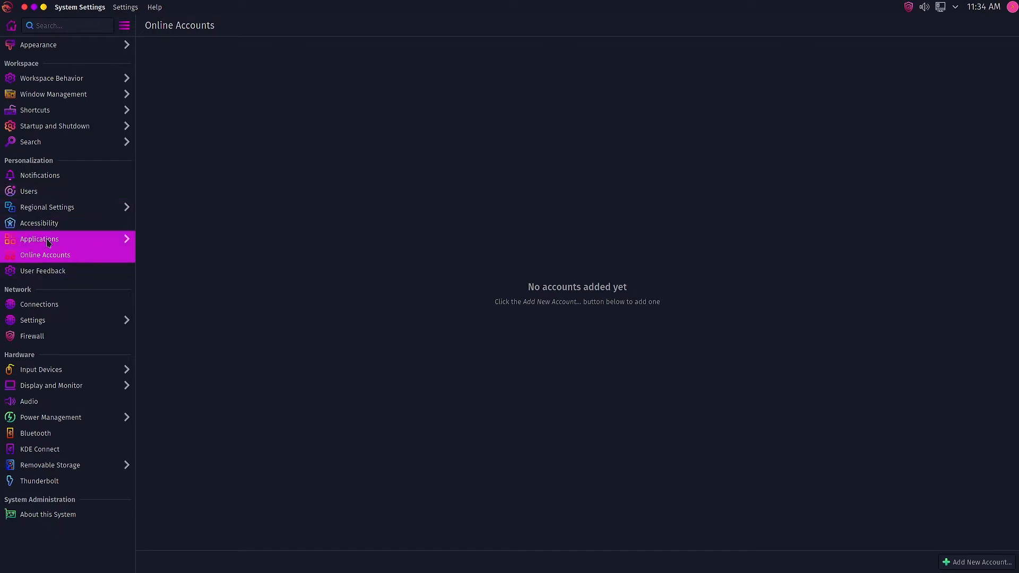
left_click(39, 238)
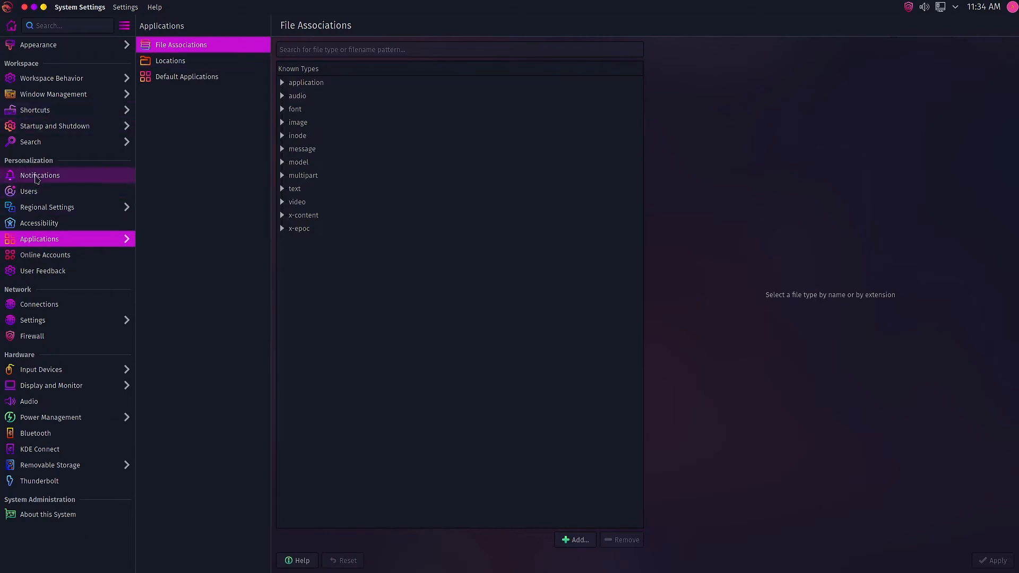
View Login Screen, Autostart and Desktop Session, ending on Background Services
left_click(56, 126)
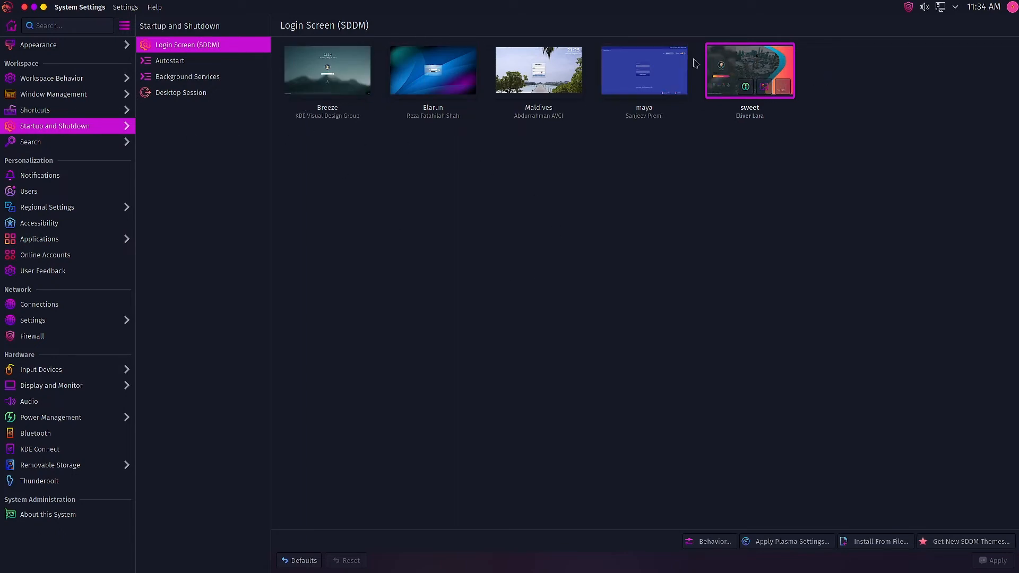
mouse_move(980, 344)
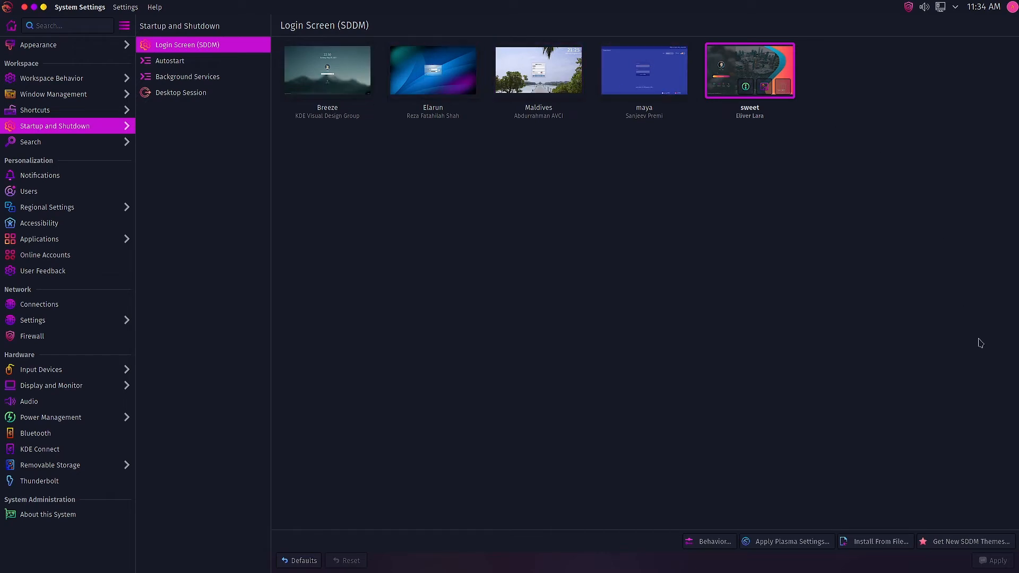
mouse_move(753, 130)
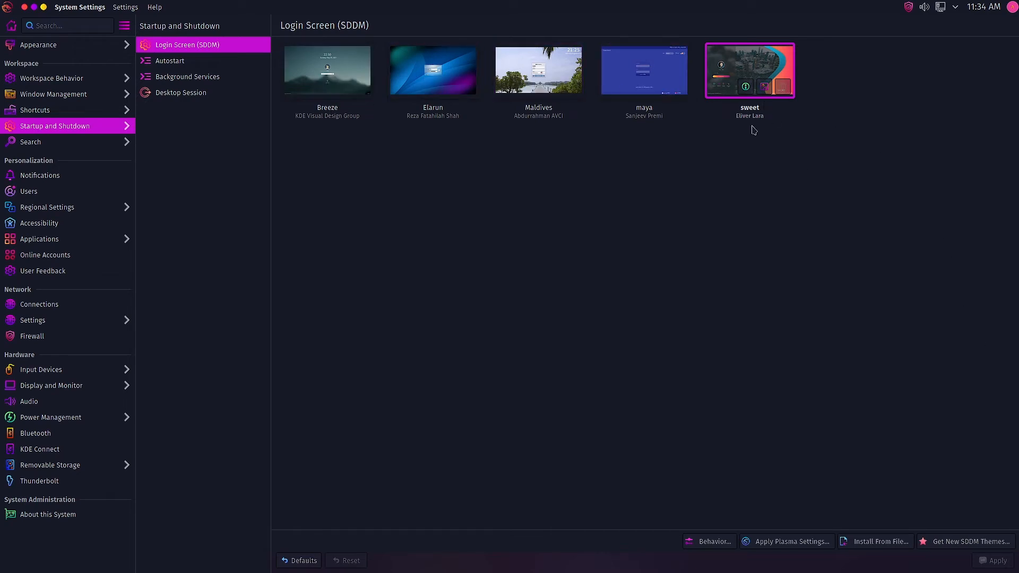
mouse_move(562, 67)
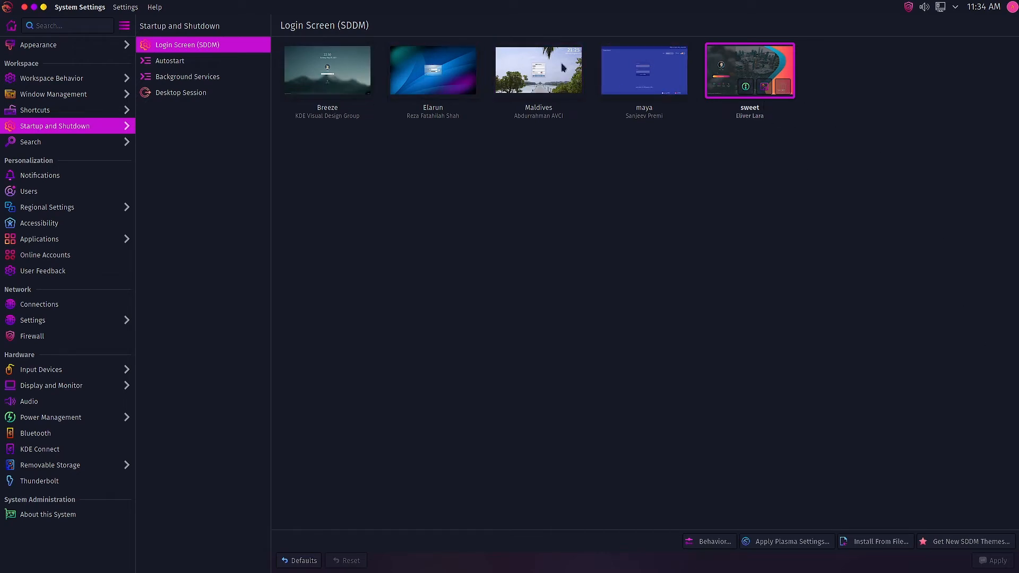
left_click(170, 61)
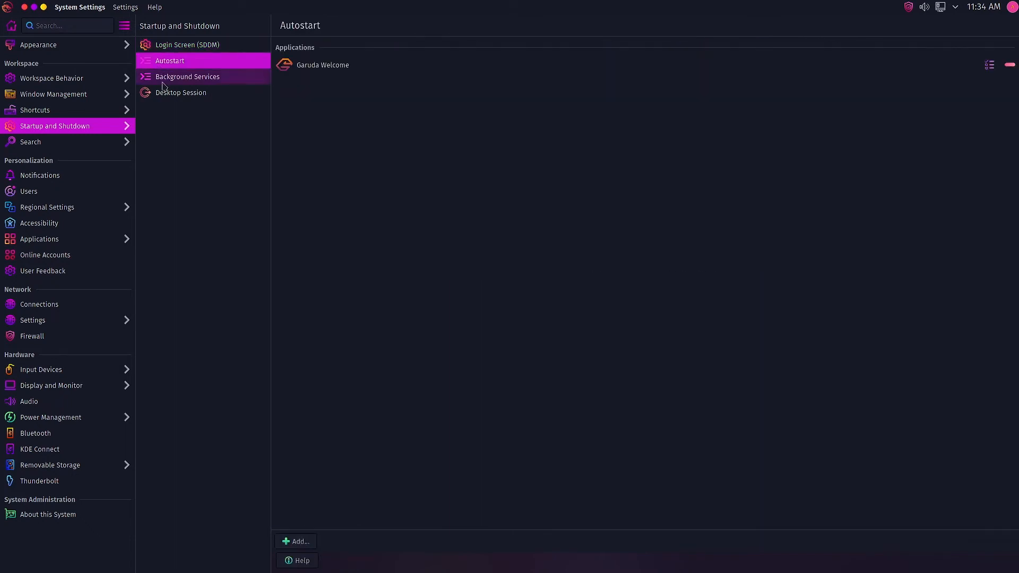
mouse_move(164, 84)
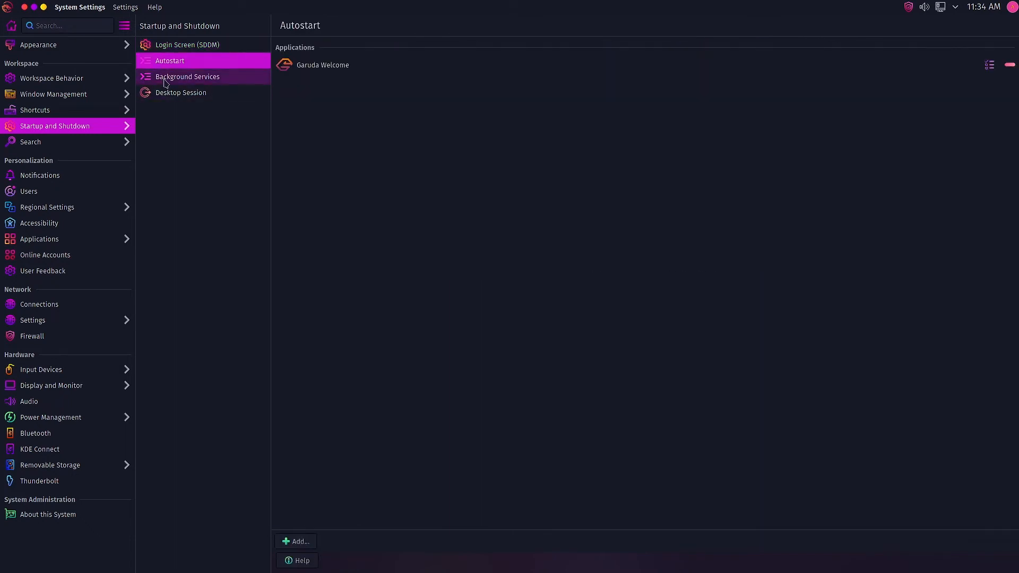
mouse_move(180, 84)
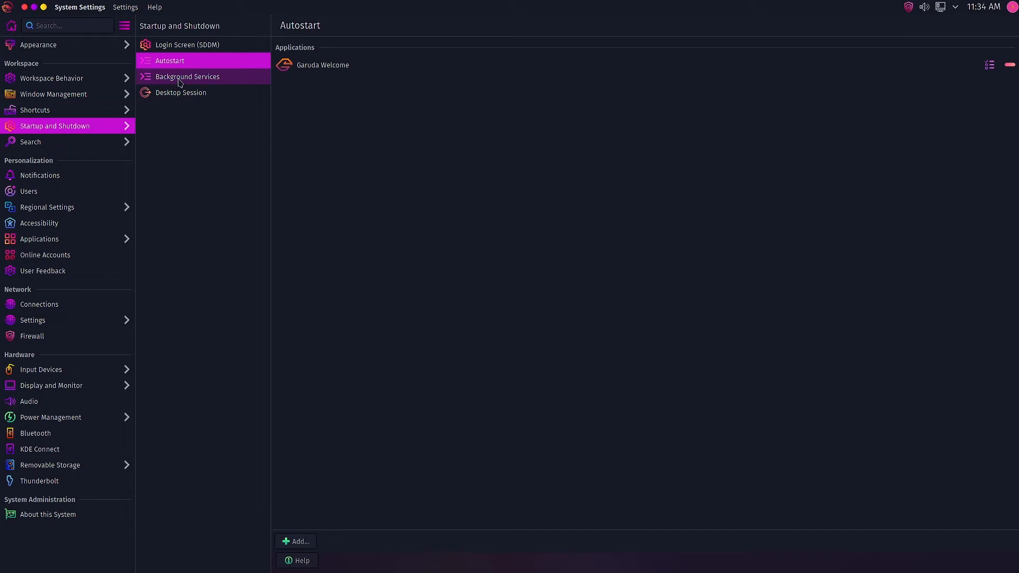
left_click(180, 92)
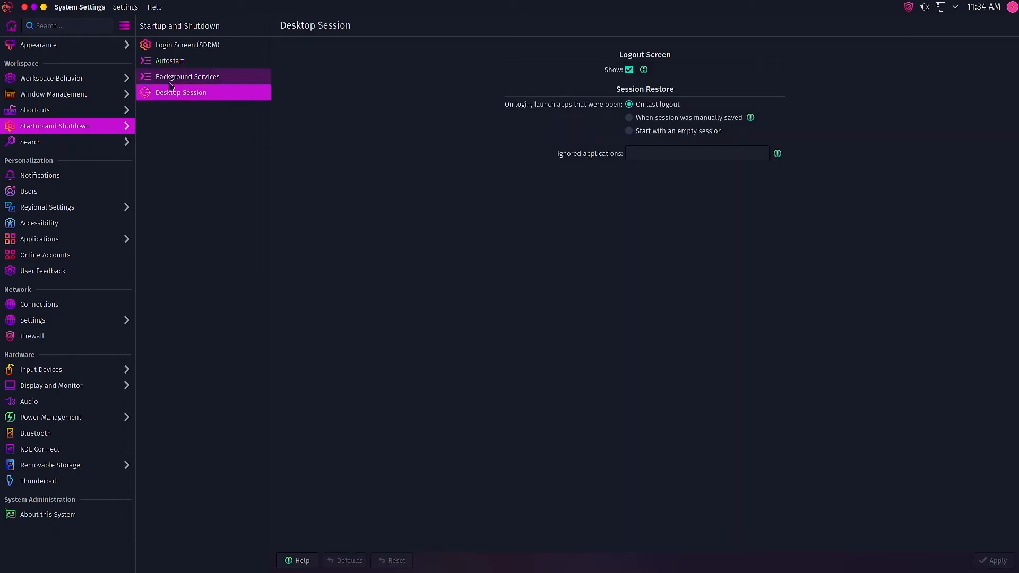
mouse_move(884, 158)
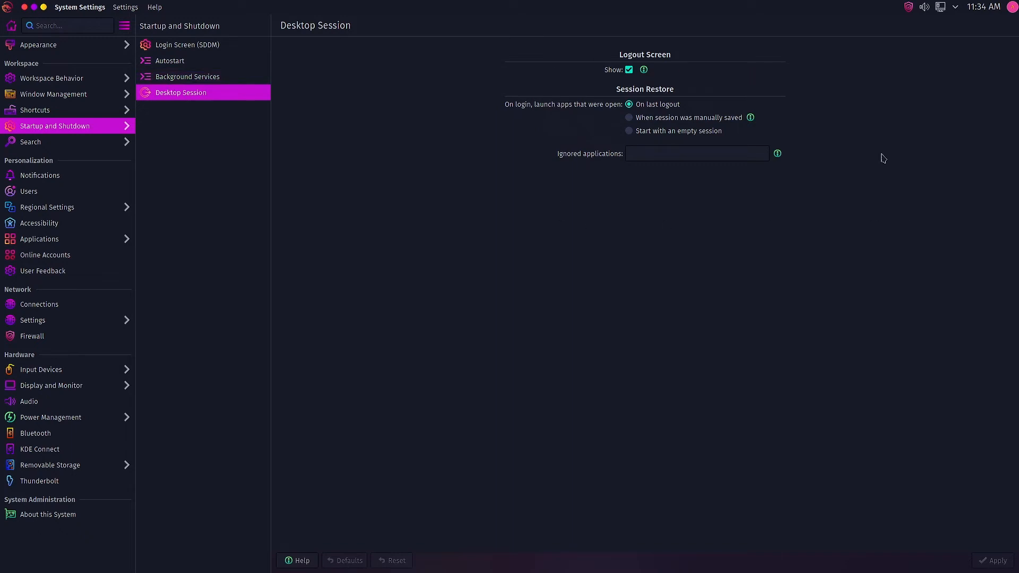
mouse_move(188, 76)
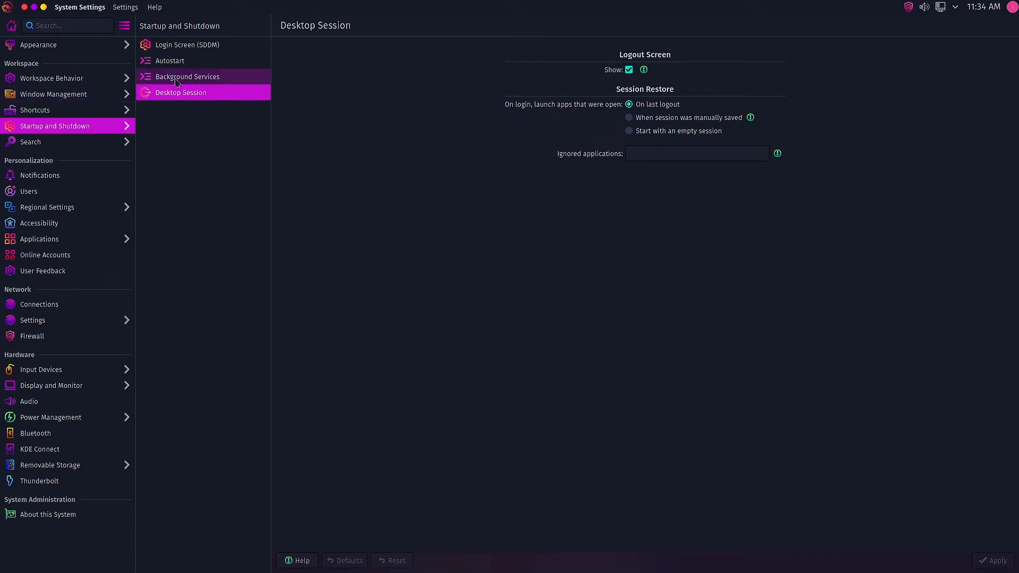
left_click(188, 76)
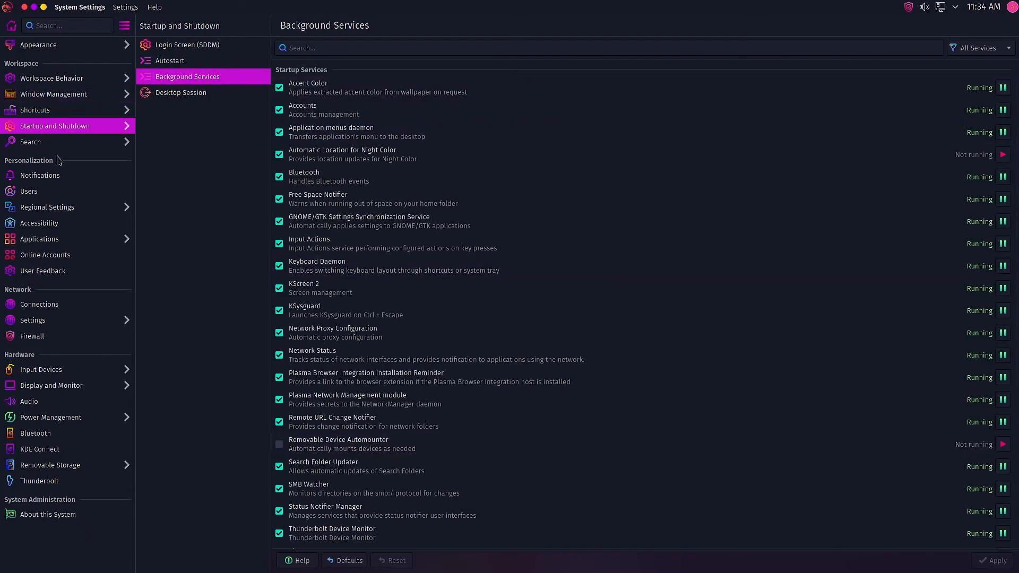
Glance at the Shortcuts page, then close System Settings to reveal the dragon wallpaper
left_click(35, 110)
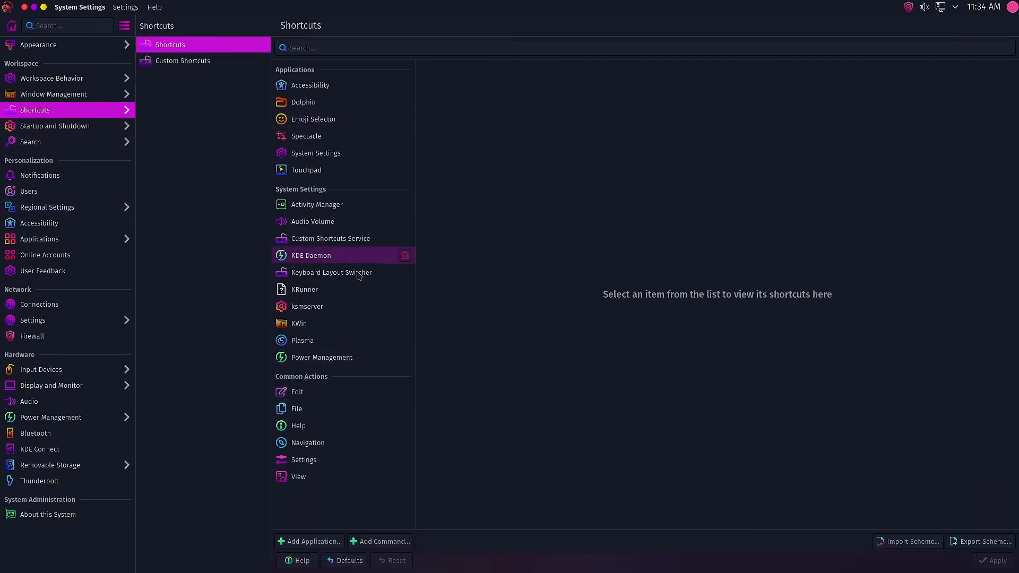
mouse_move(224, 238)
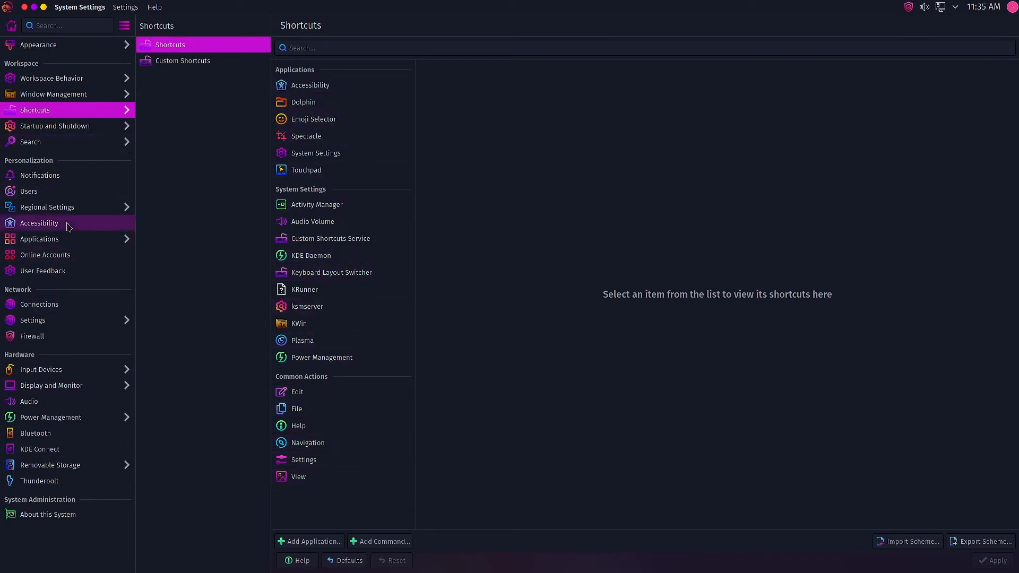
mouse_move(51, 417)
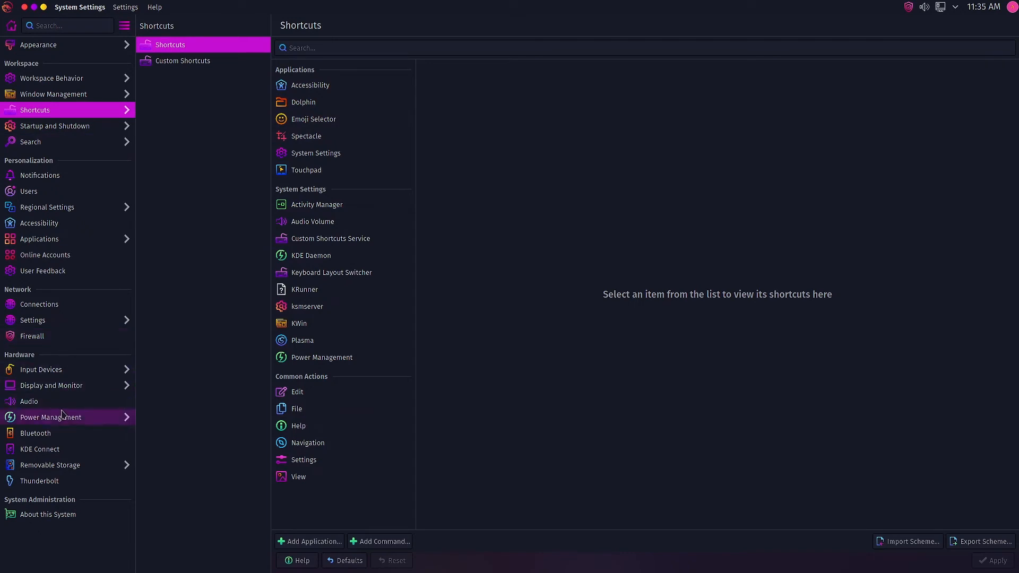
left_click(51, 385)
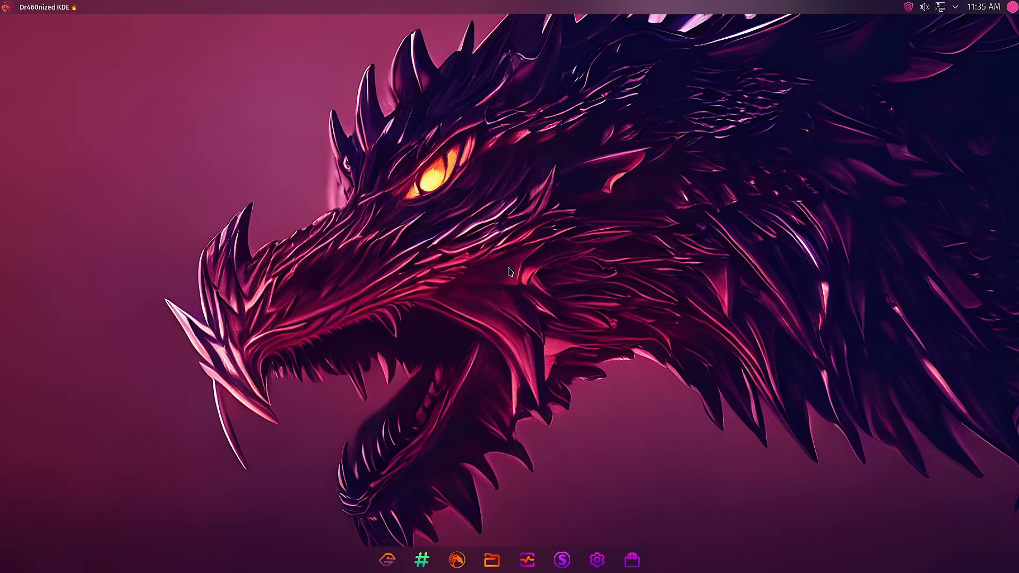
Open the desktop wallpaper settings and preview the Totem wallpaper
right_click(509, 272)
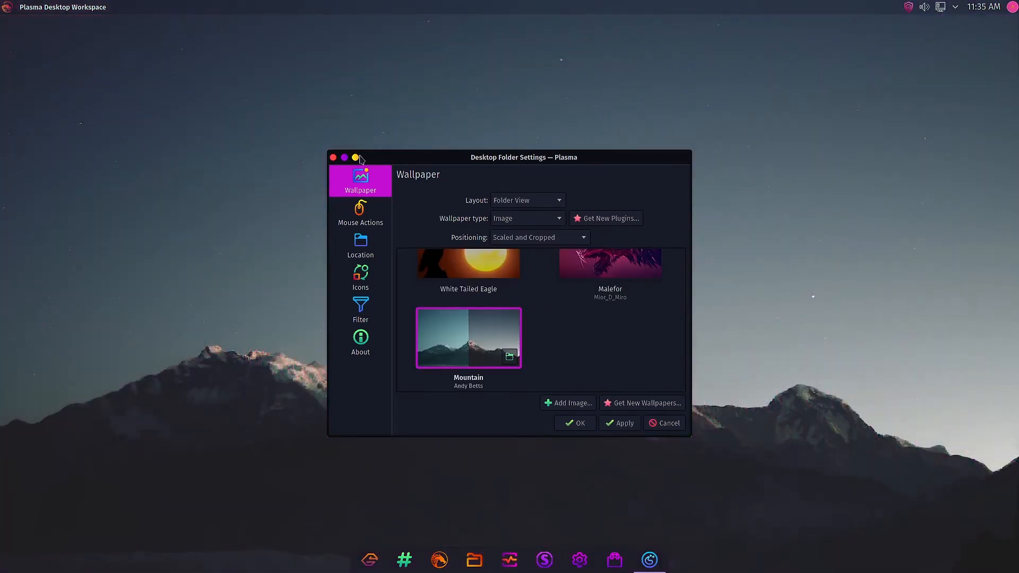
left_click(575, 423)
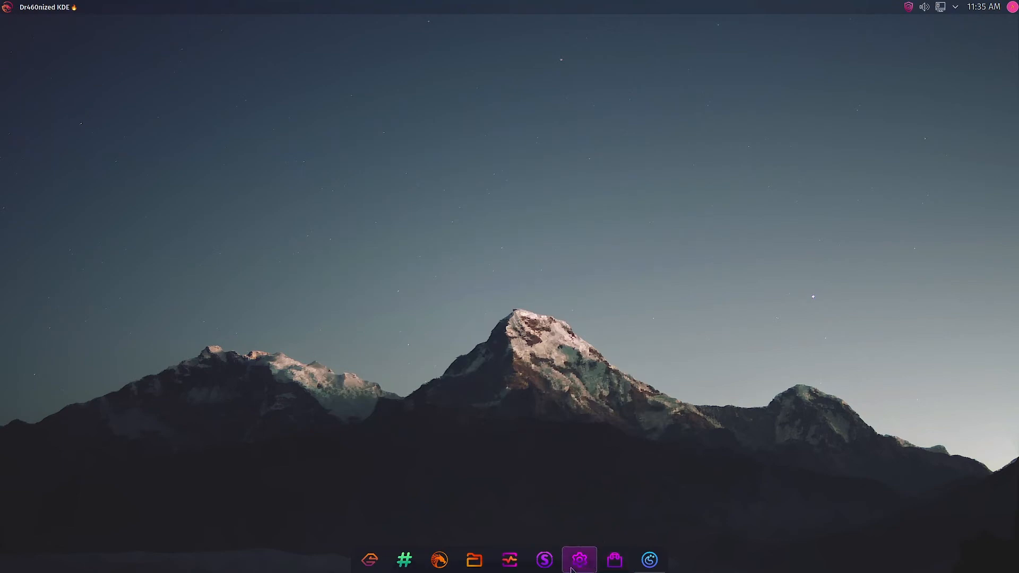
left_click(578, 559)
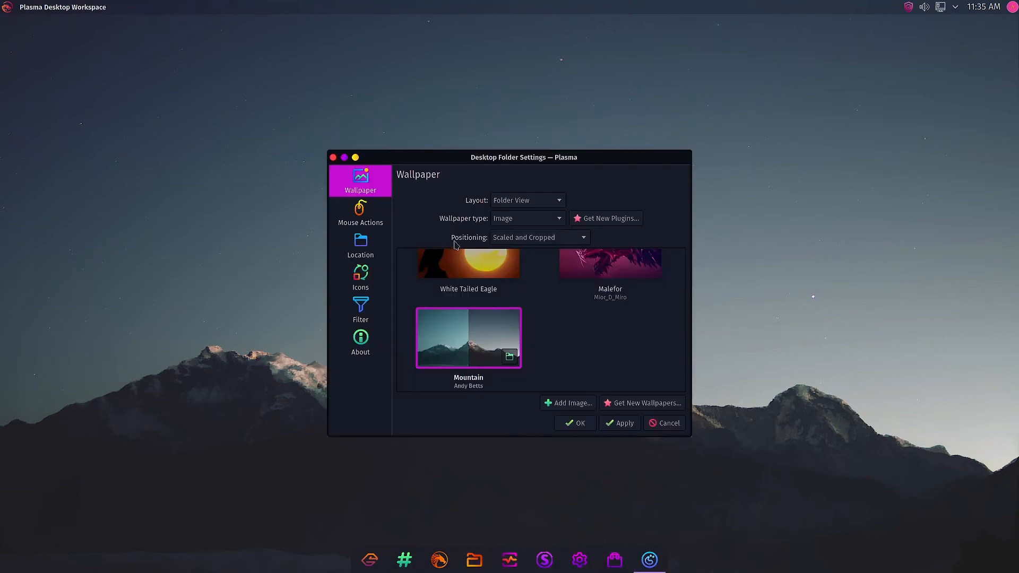
scroll("down", 3)
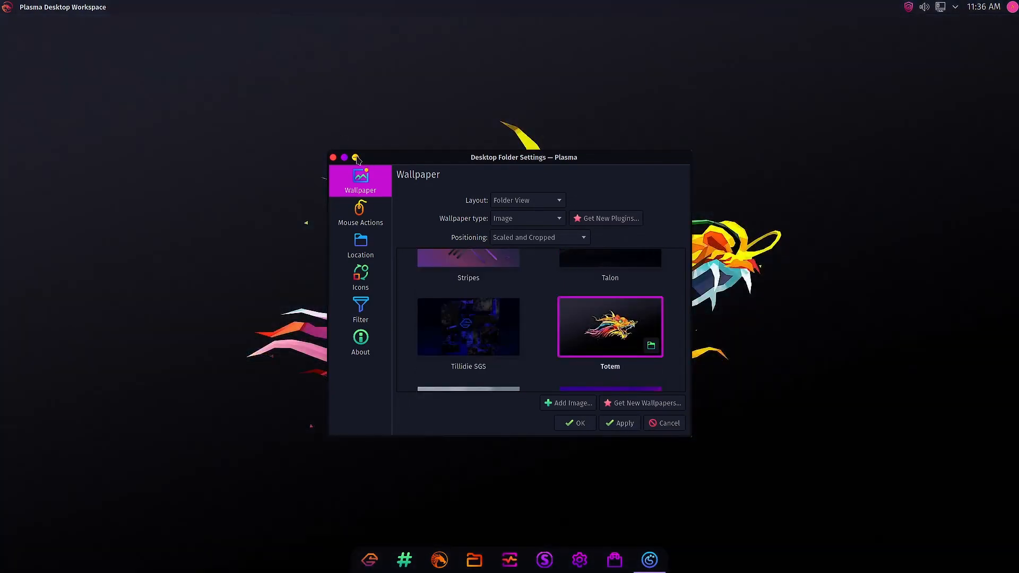
left_click(575, 423)
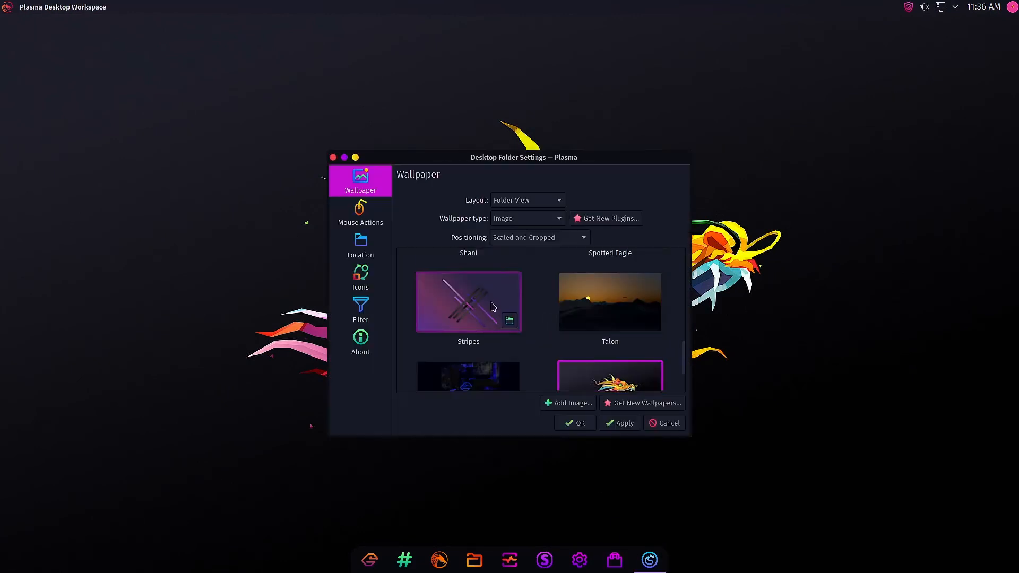
Preview the Stripes and Raptor wallpapers on the desktop
left_click(468, 301)
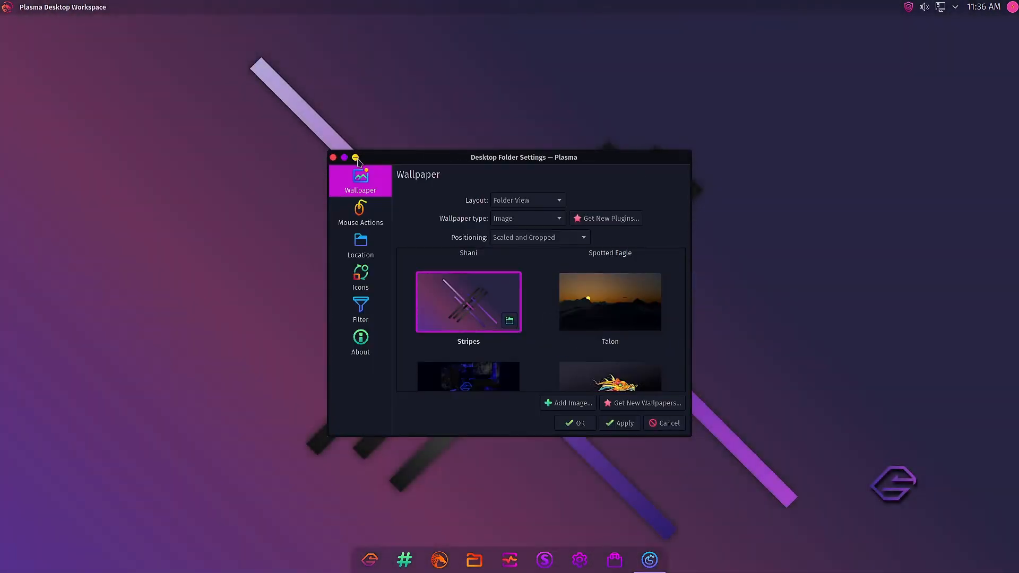
mouse_move(551, 395)
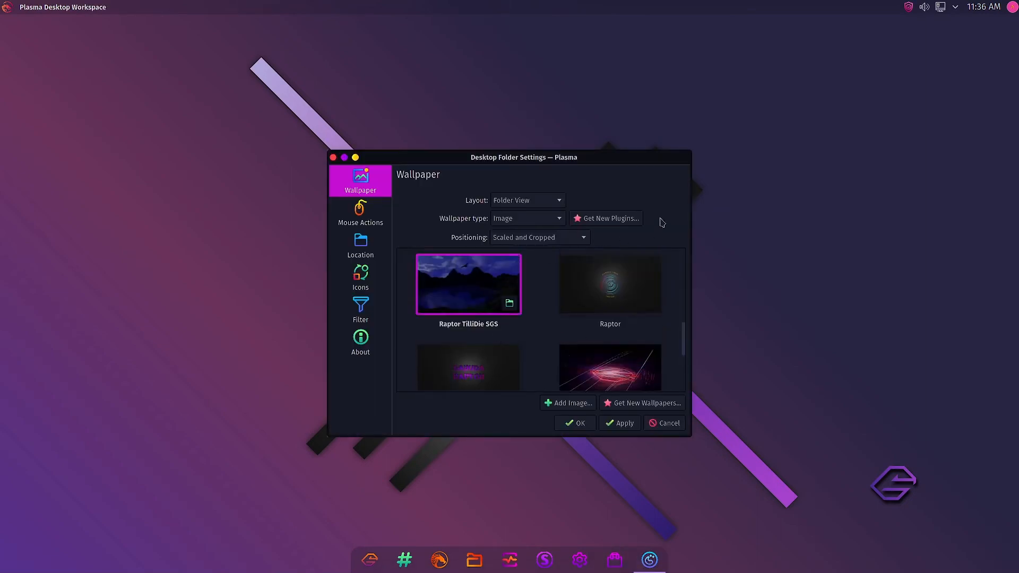
left_click(575, 424)
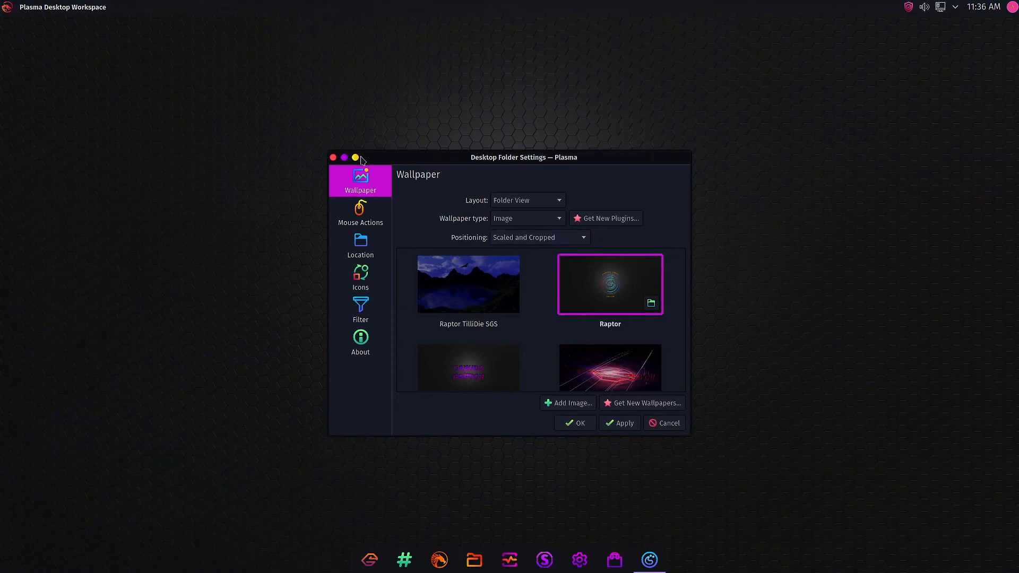
left_click(574, 423)
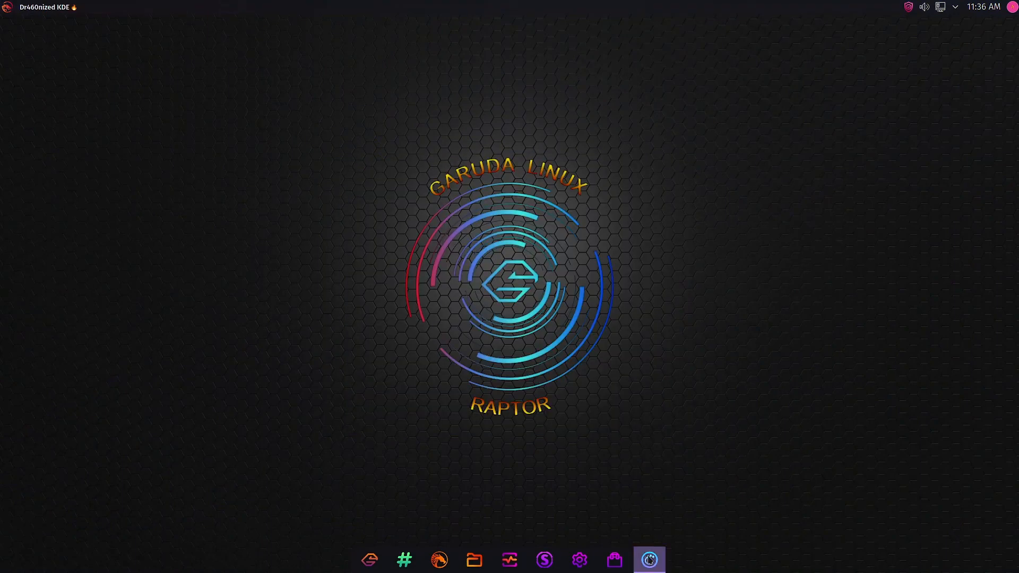
left_click(648, 559)
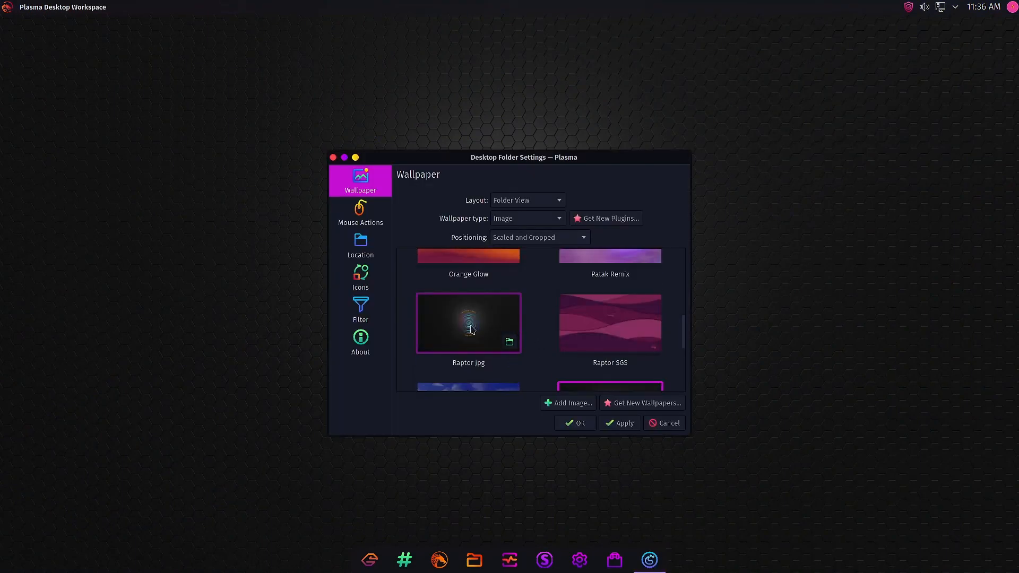
Preview the Raptor SGS wallpaper and another one from the list
left_click(609, 323)
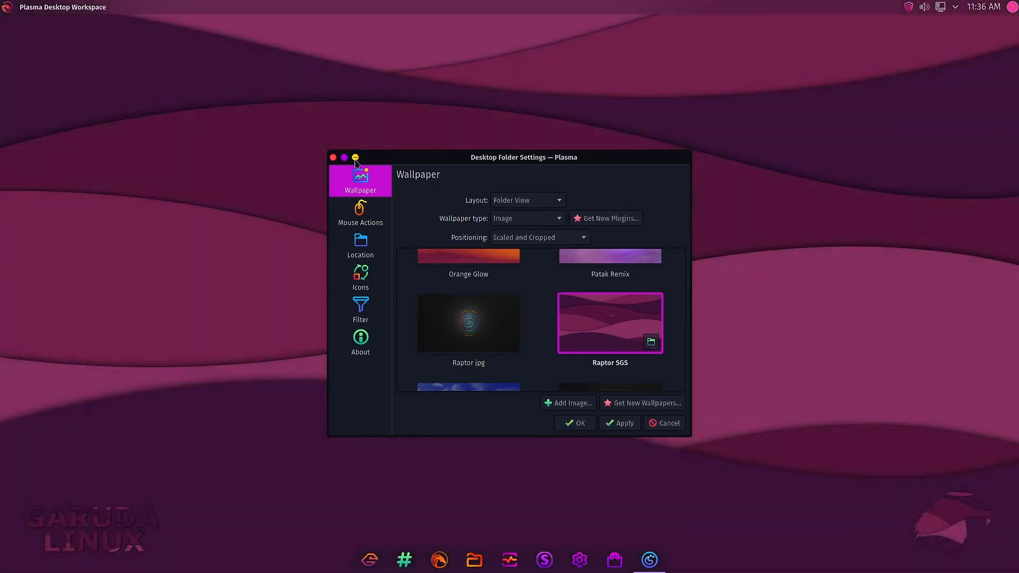
left_click(574, 423)
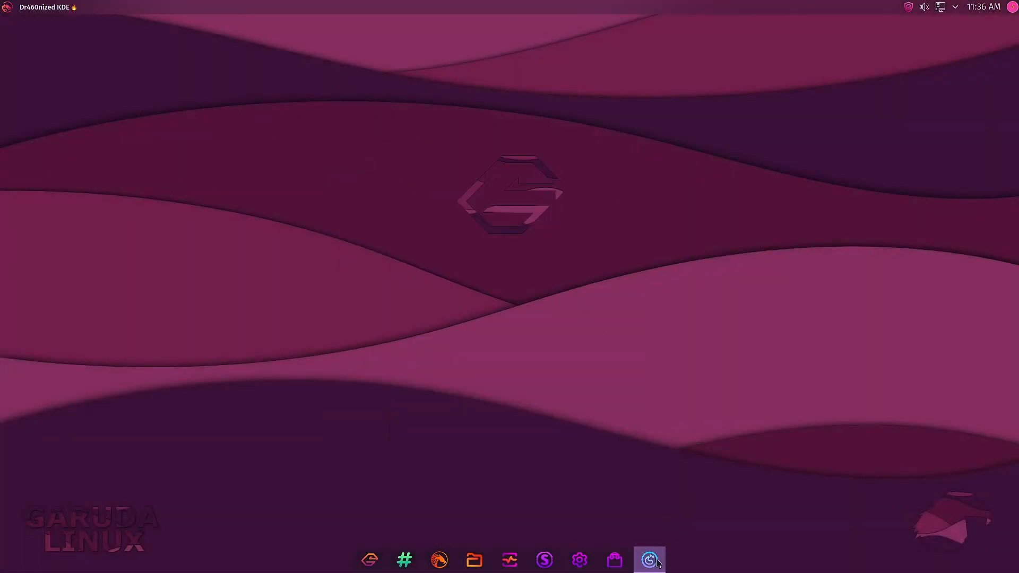
left_click(648, 560)
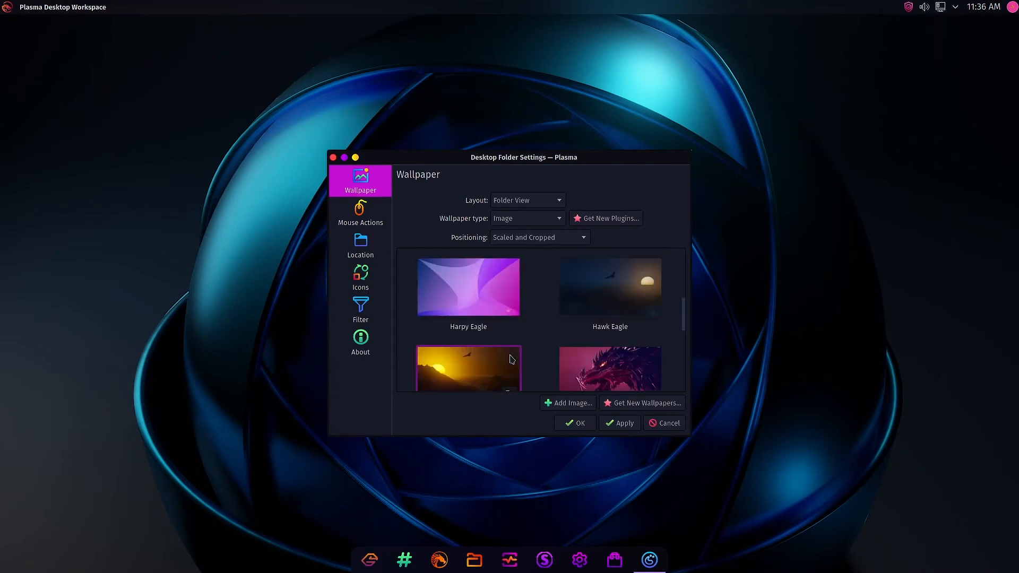
left_click(467, 287)
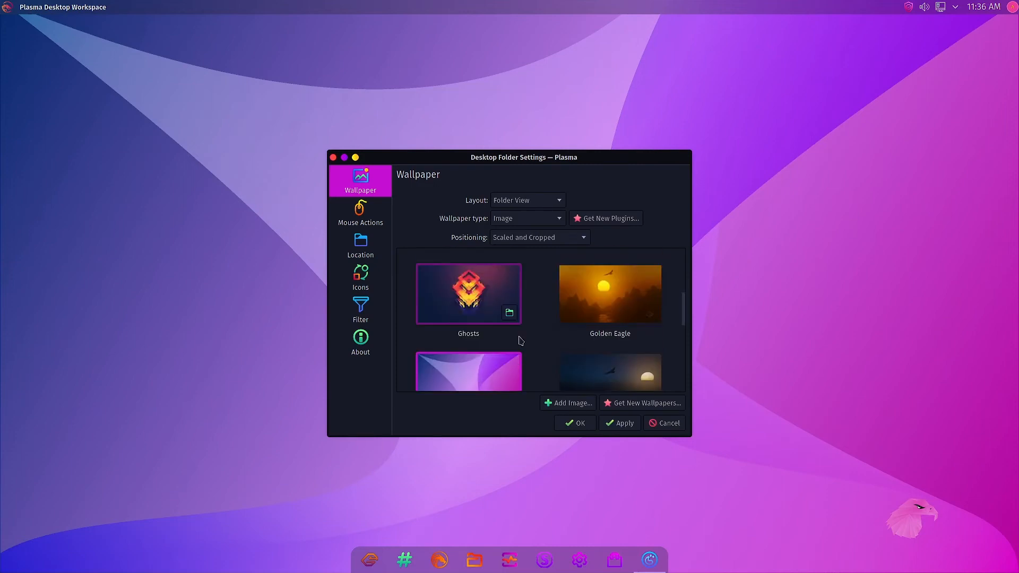
scroll("down", 3)
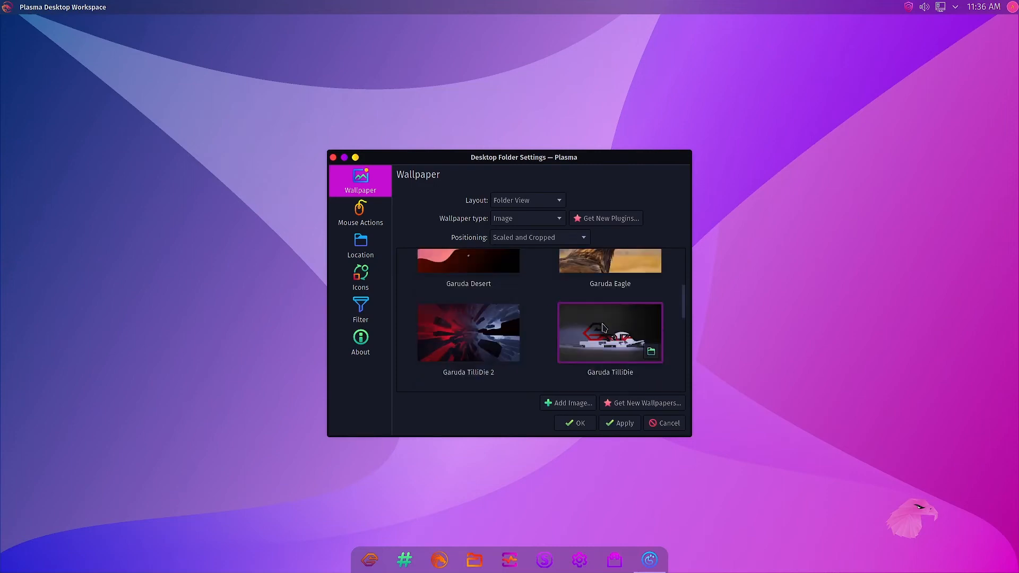
Try Garuda TilliDie 2, then make Garuda Desert the wallpaper
left_click(467, 333)
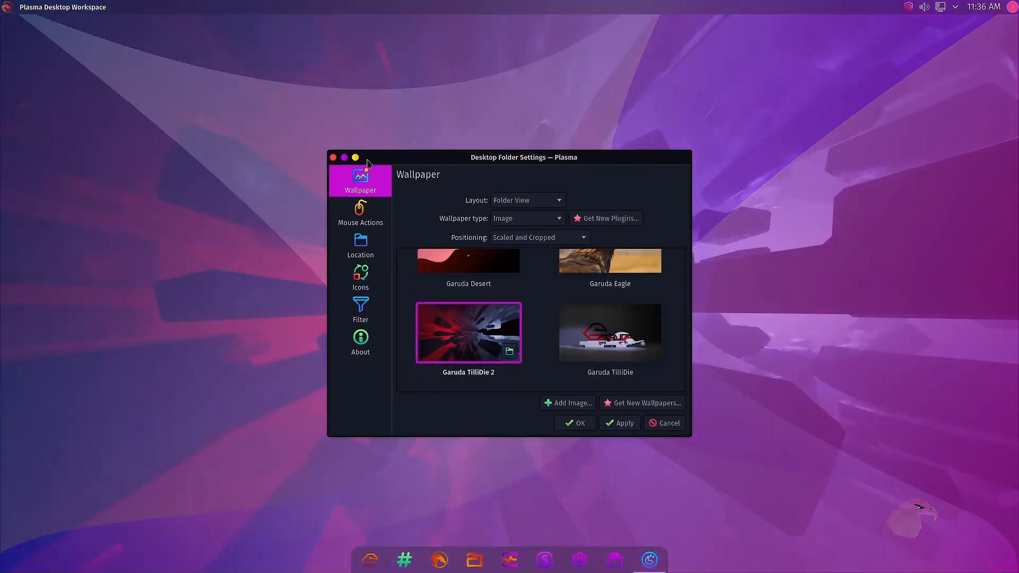
left_click(574, 423)
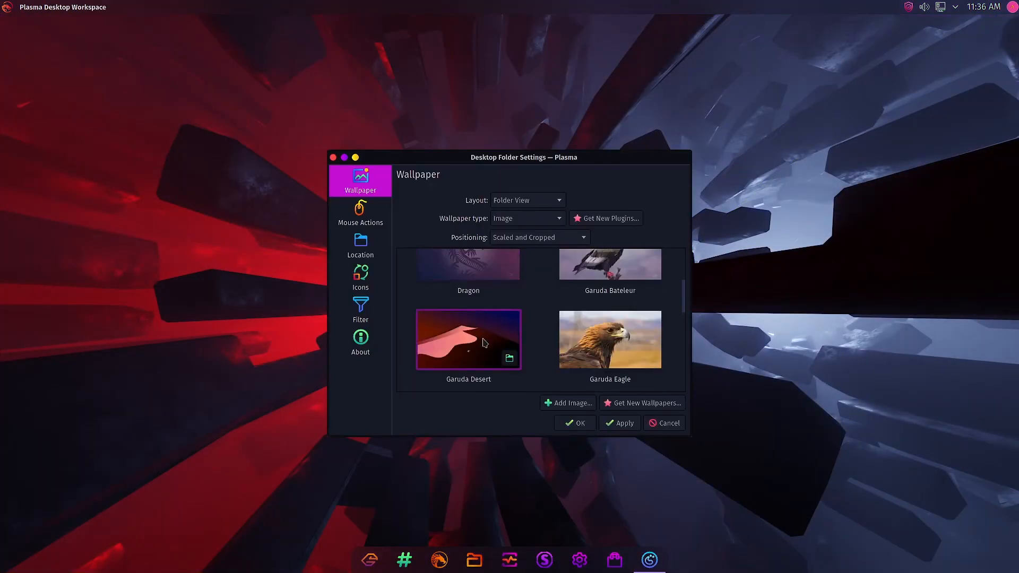
left_click(619, 423)
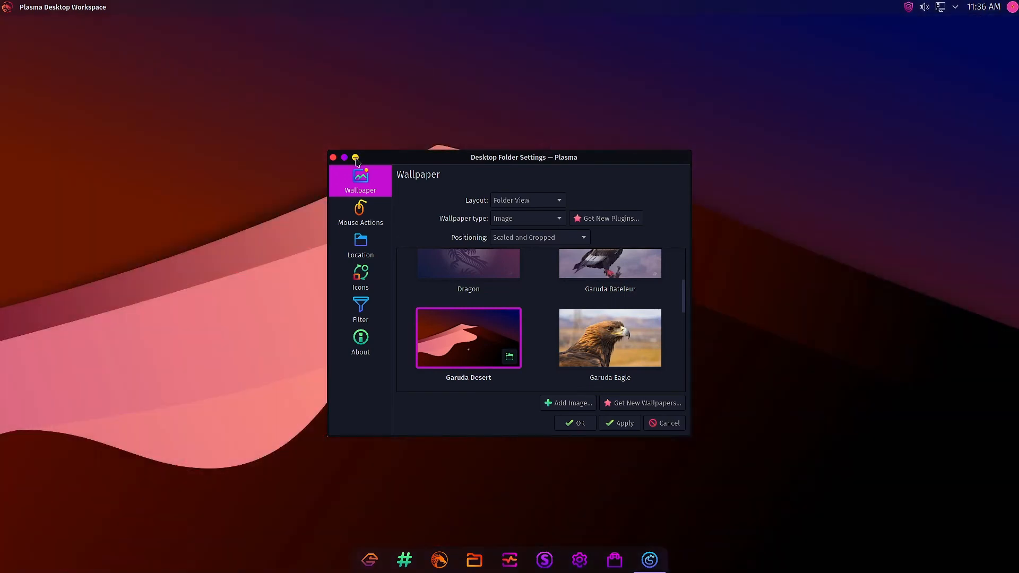
left_click(574, 423)
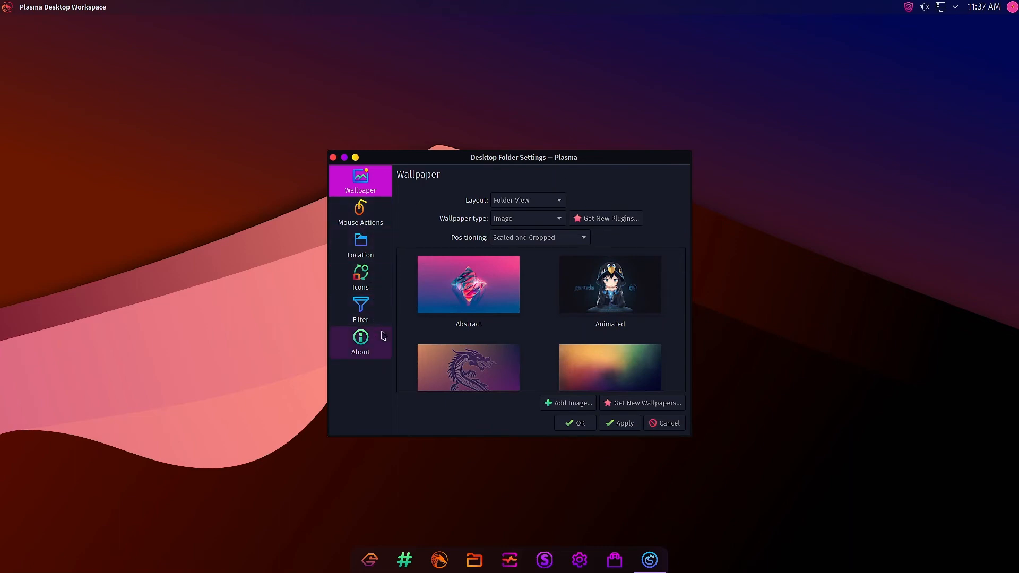
Glance at the Desktop Folder Settings About page, then close the window
left_click(359, 342)
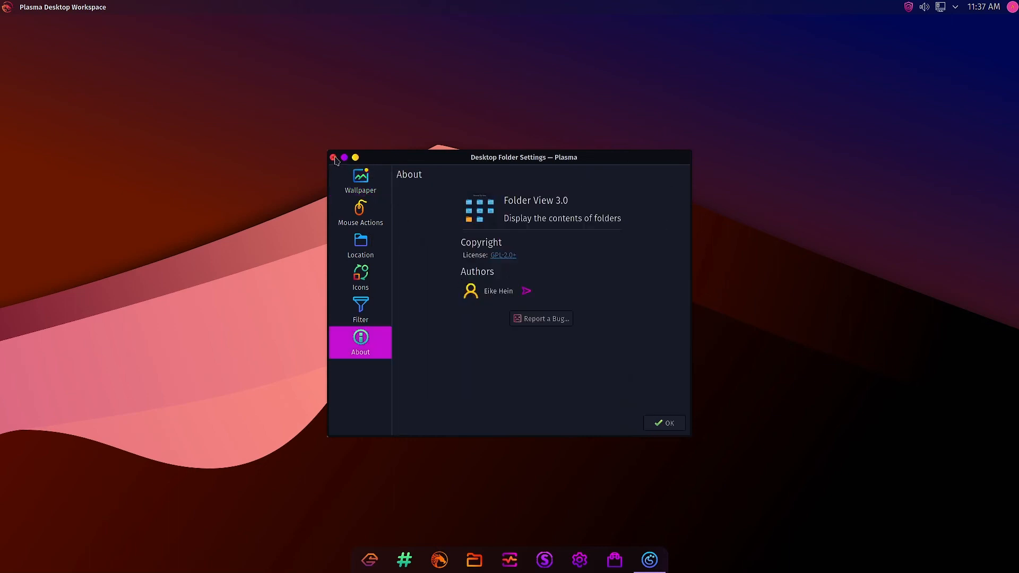
left_click(333, 157)
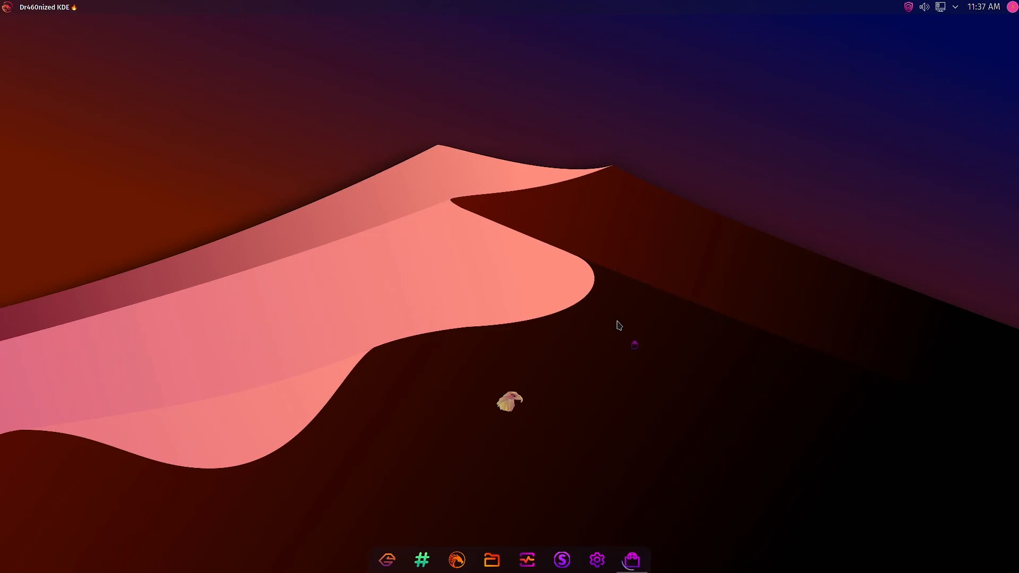
Launch and maximise Octopi, then list the budgie group's five packages
left_click(631, 560)
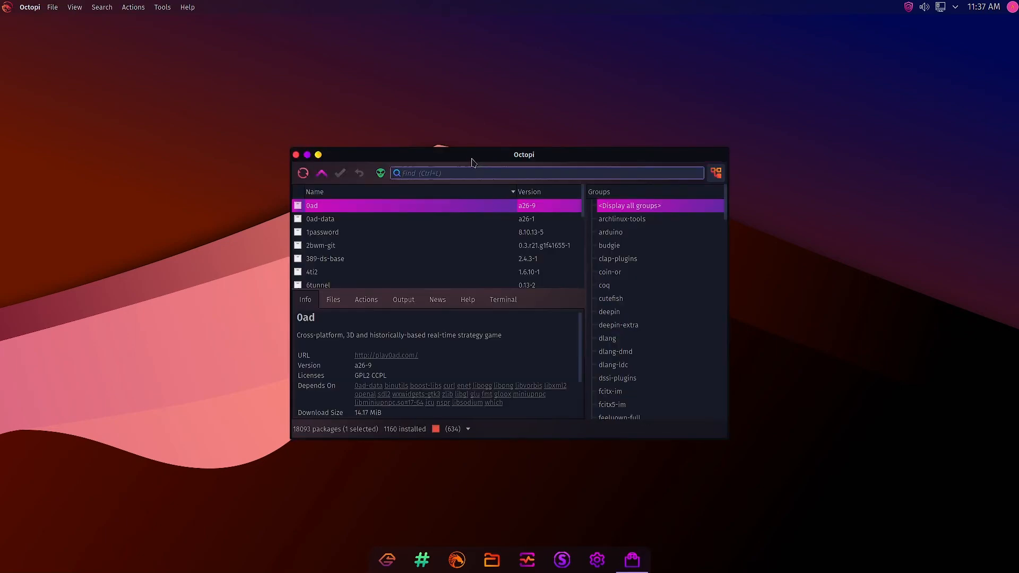
double_click(524, 155)
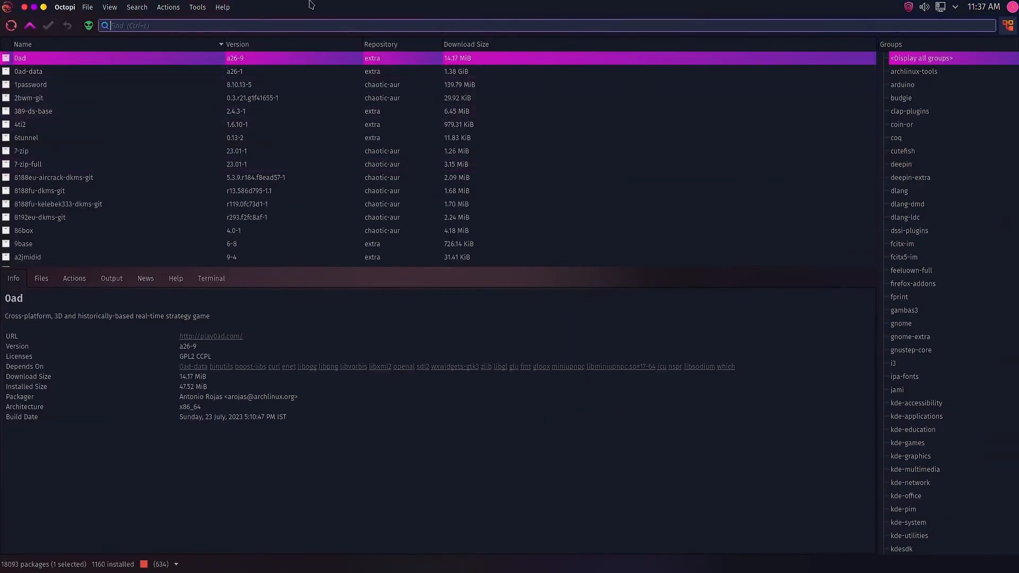
mouse_move(452, 5)
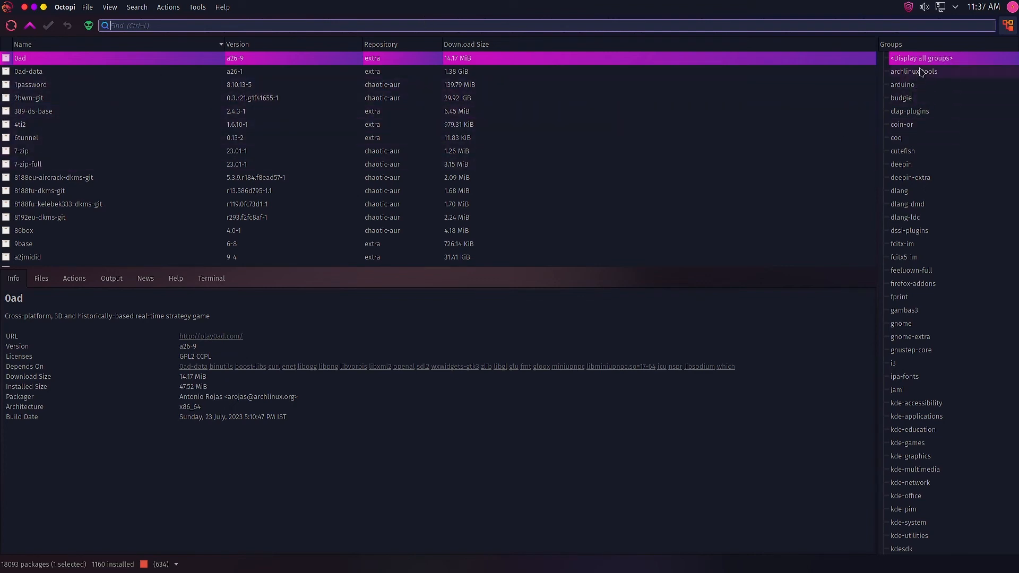
mouse_move(910, 101)
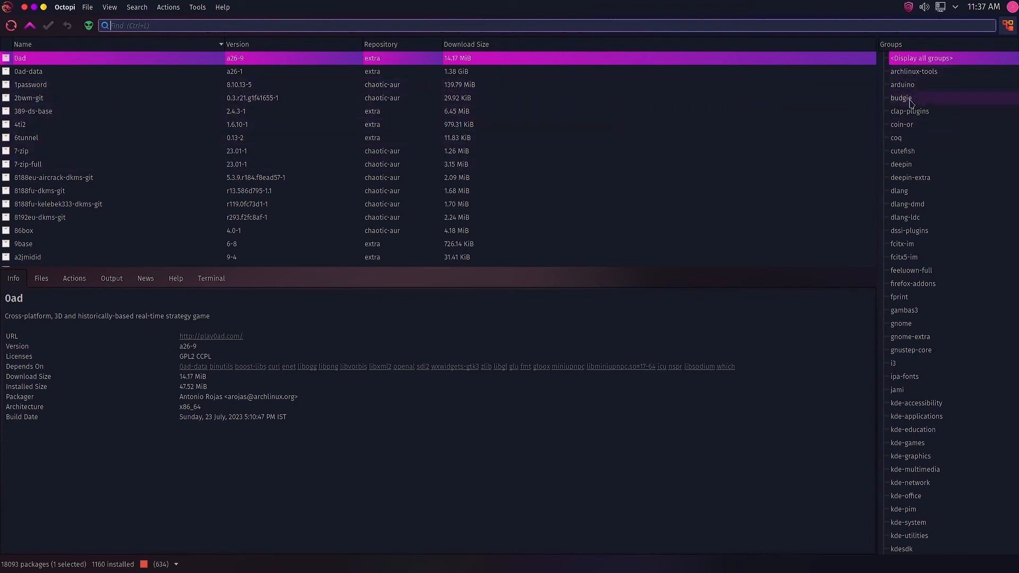
left_click(902, 98)
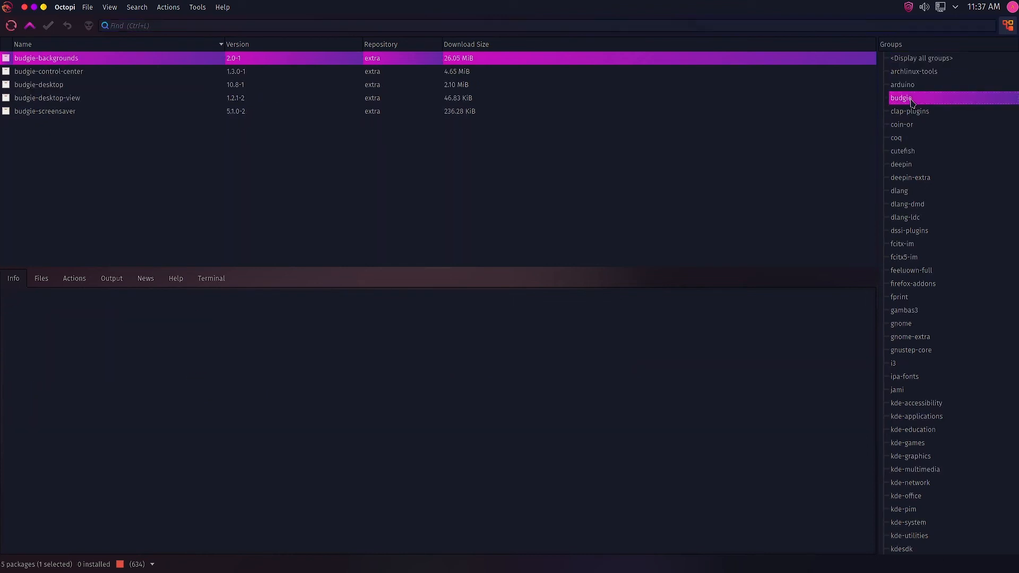
mouse_move(59, 99)
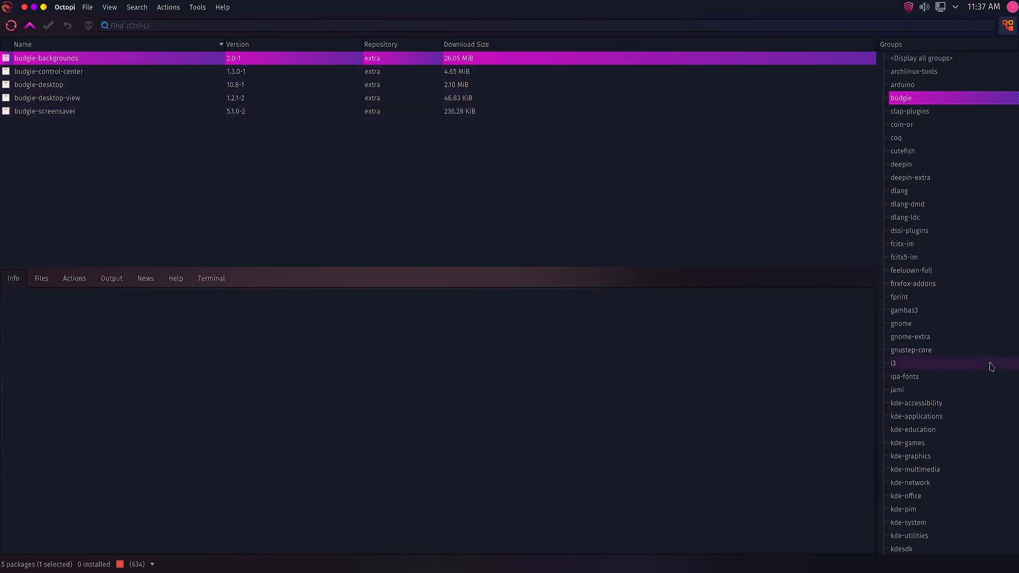
scroll("down", 3)
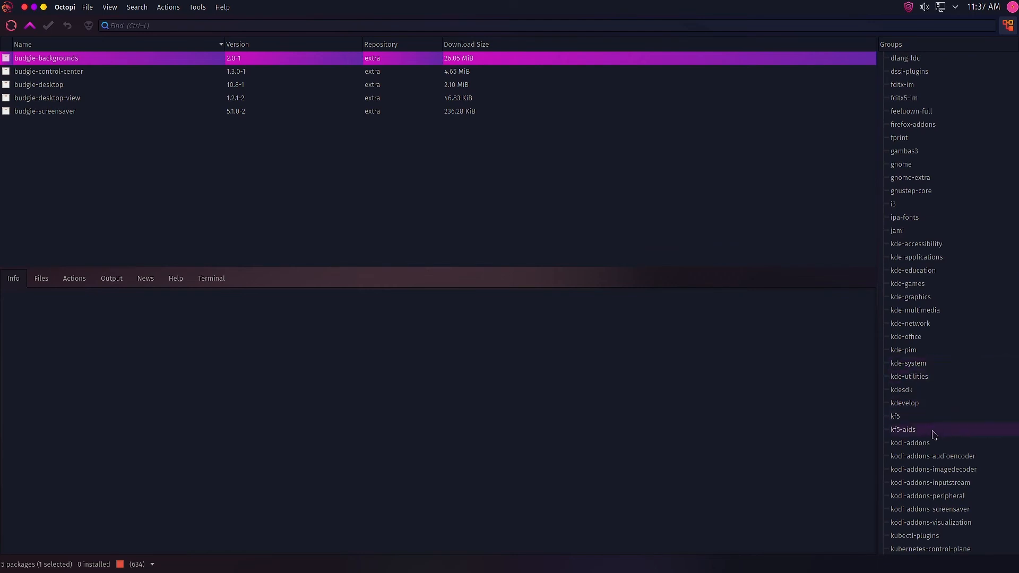
View the kde-multimedia group's 13 packages, then the 67 lv2-plugins packages
left_click(916, 310)
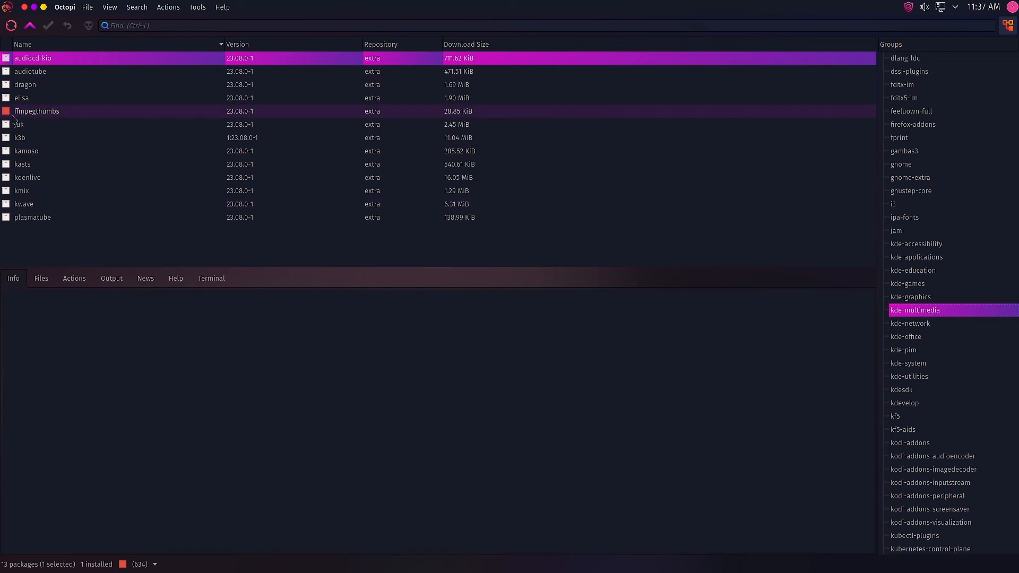
mouse_move(52, 118)
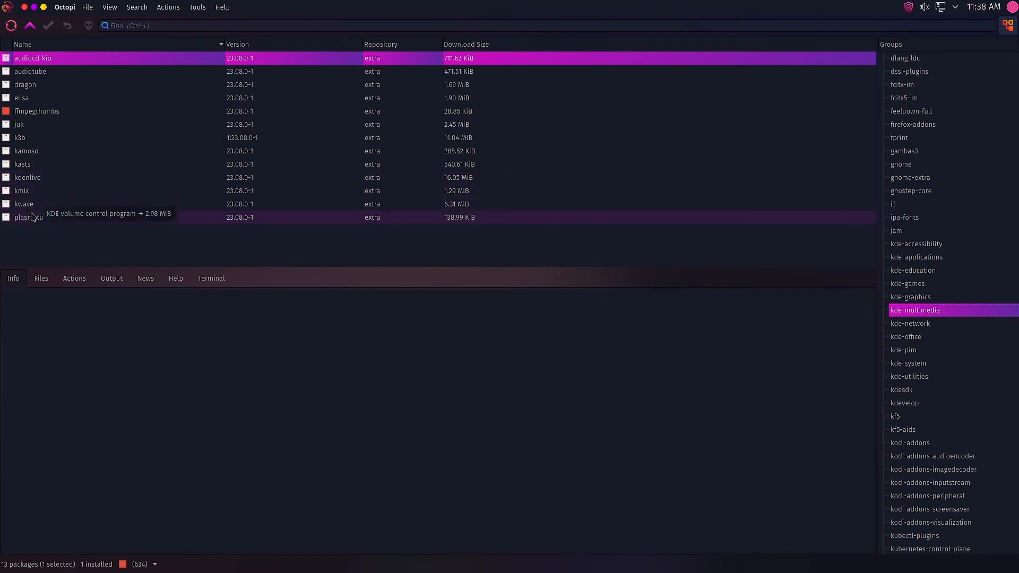
mouse_move(30, 70)
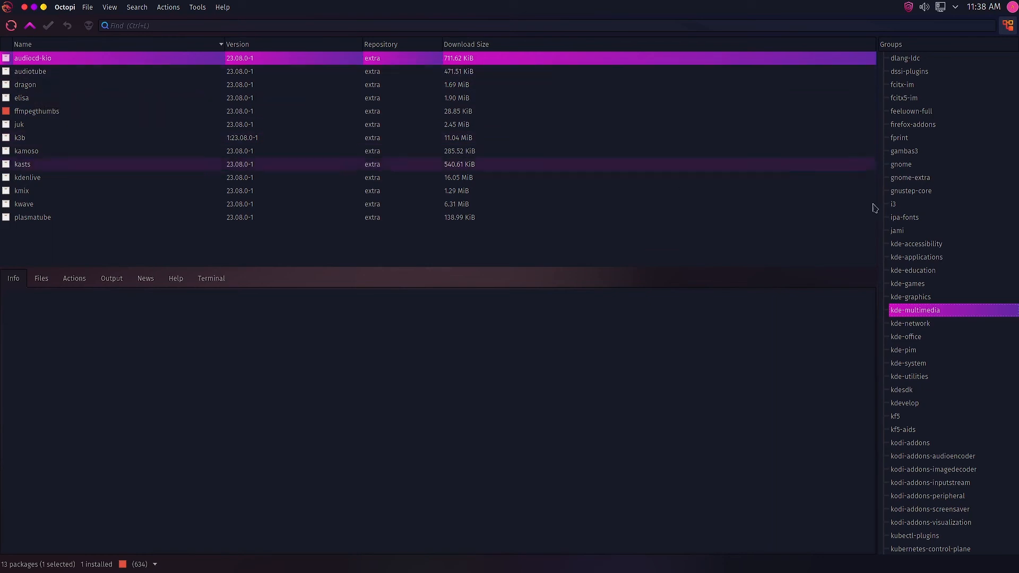
scroll("down", 3)
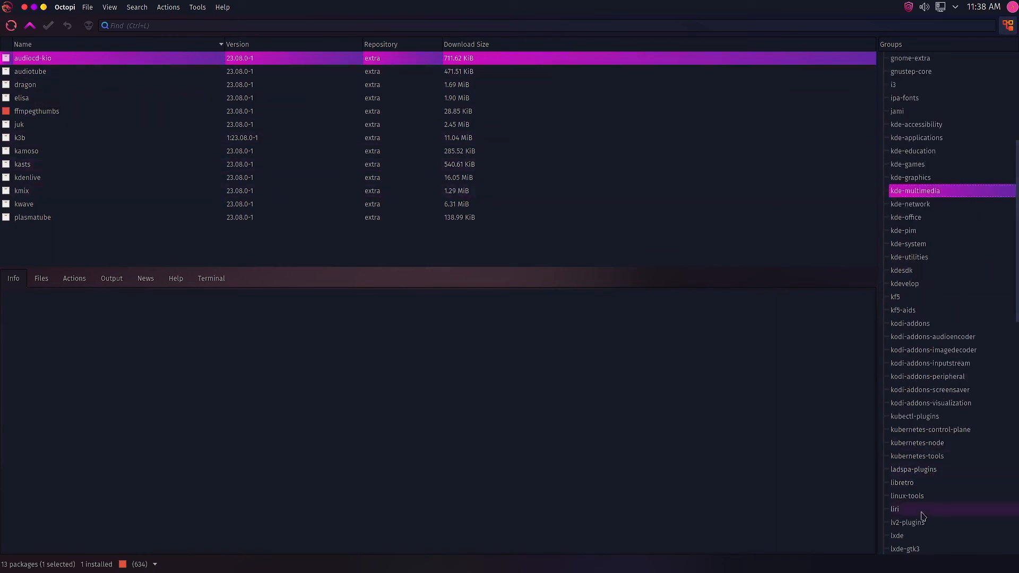
left_click(907, 522)
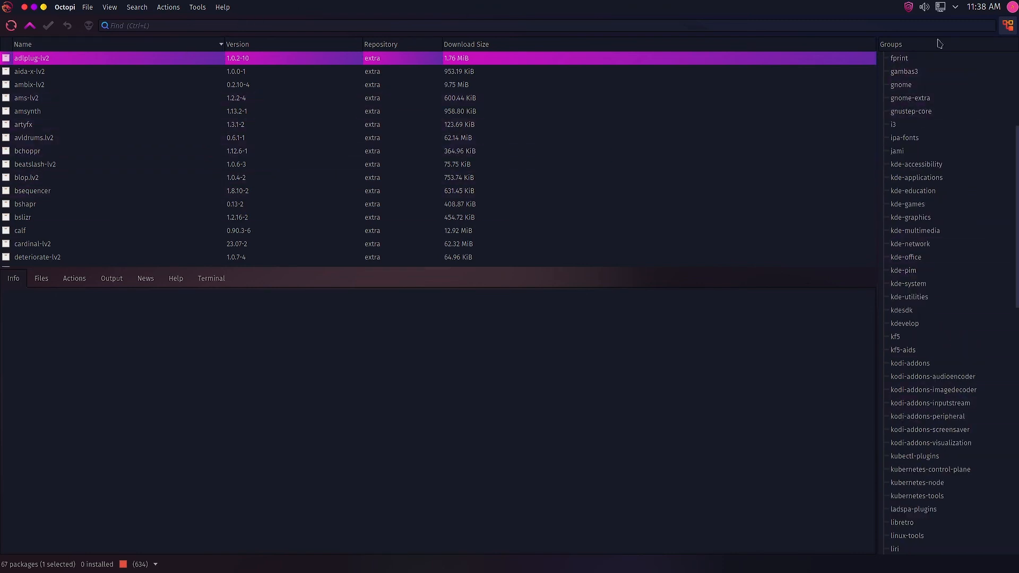
mouse_move(33, 76)
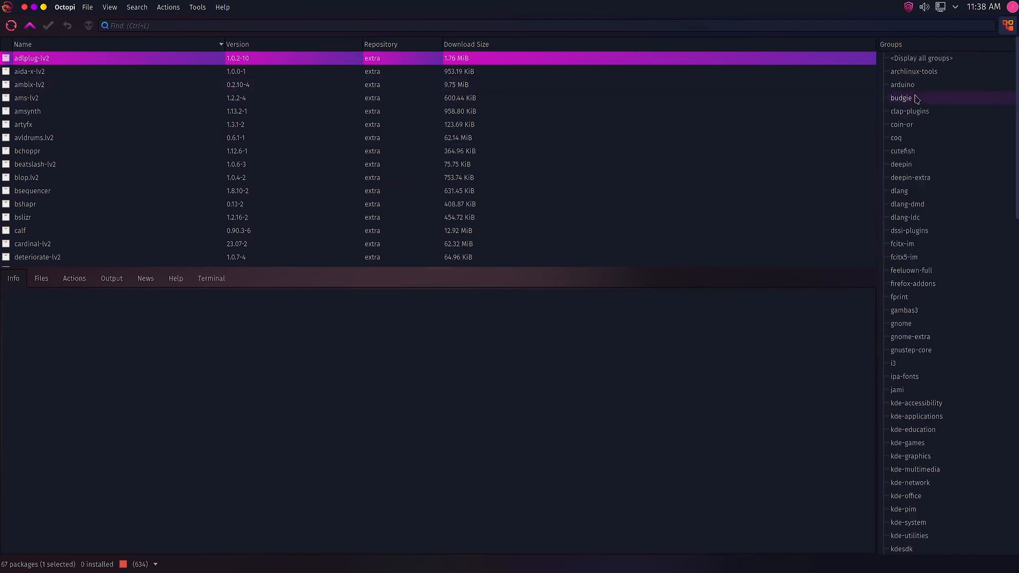
mouse_move(137, 7)
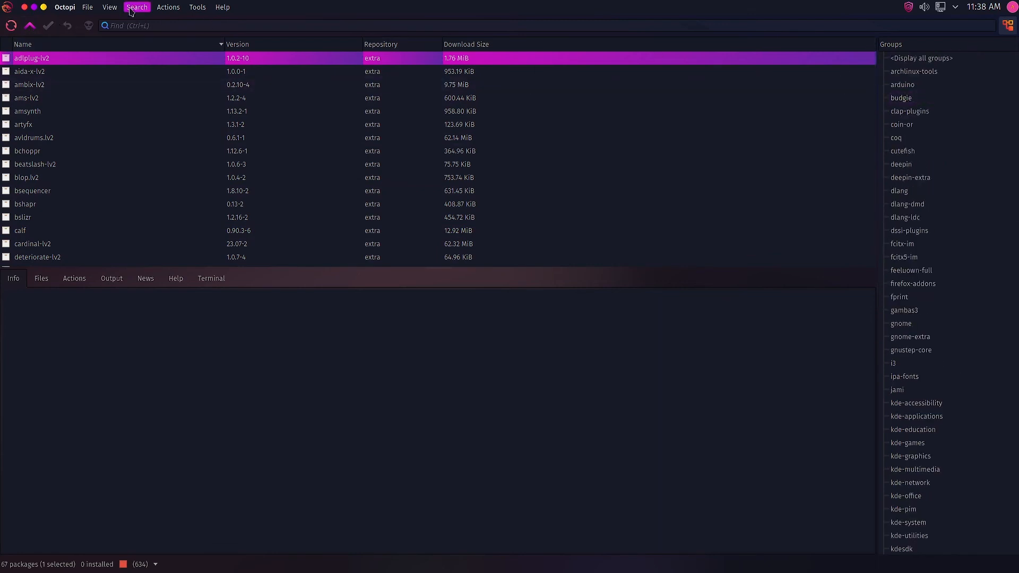
left_click(87, 7)
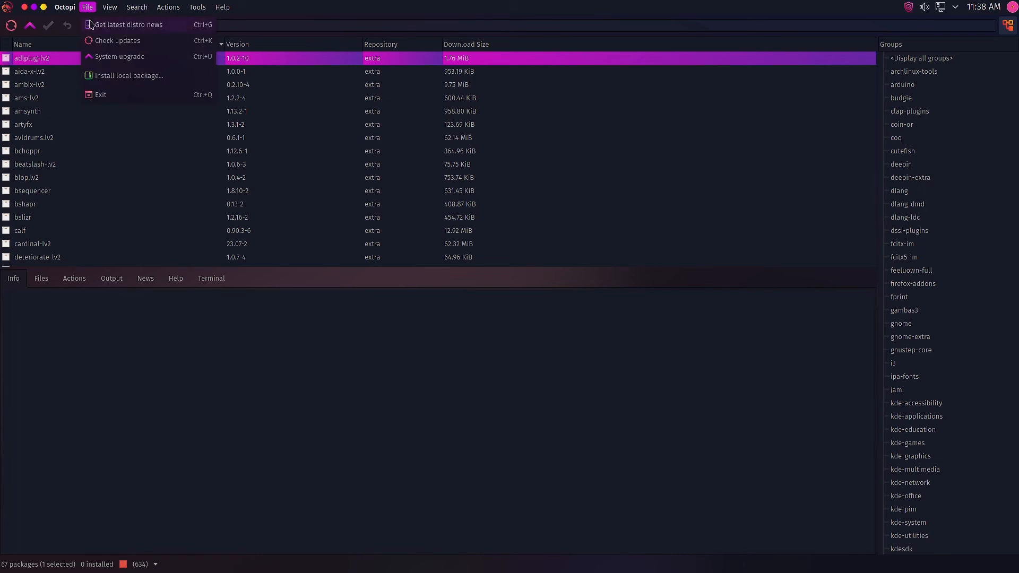
mouse_move(131, 64)
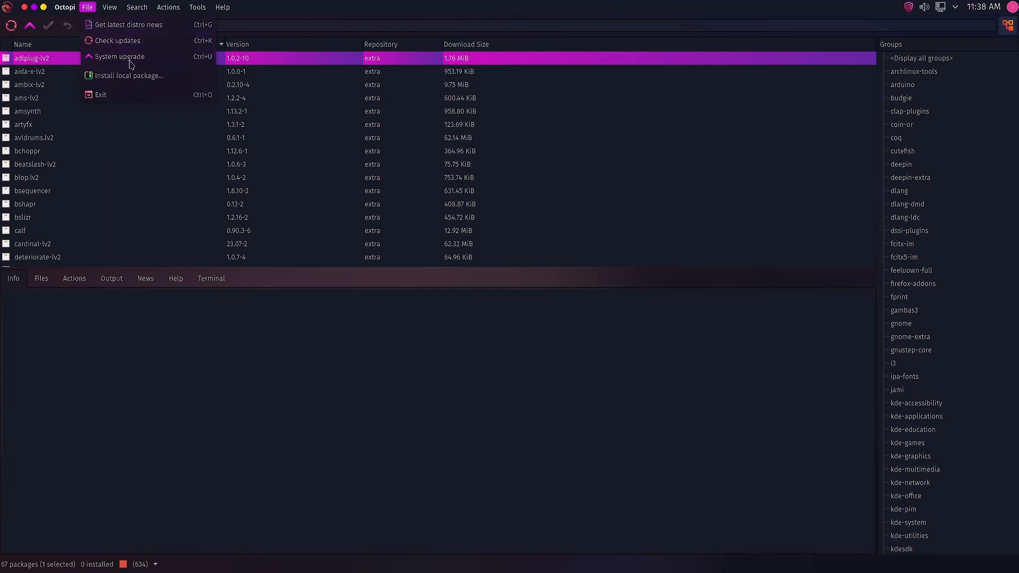
mouse_move(137, 79)
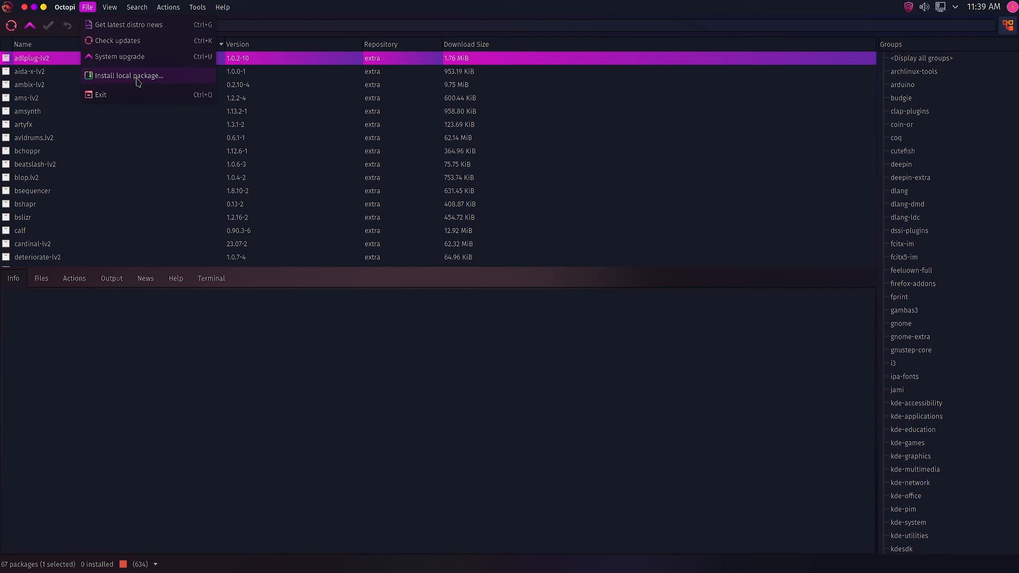
left_click(167, 7)
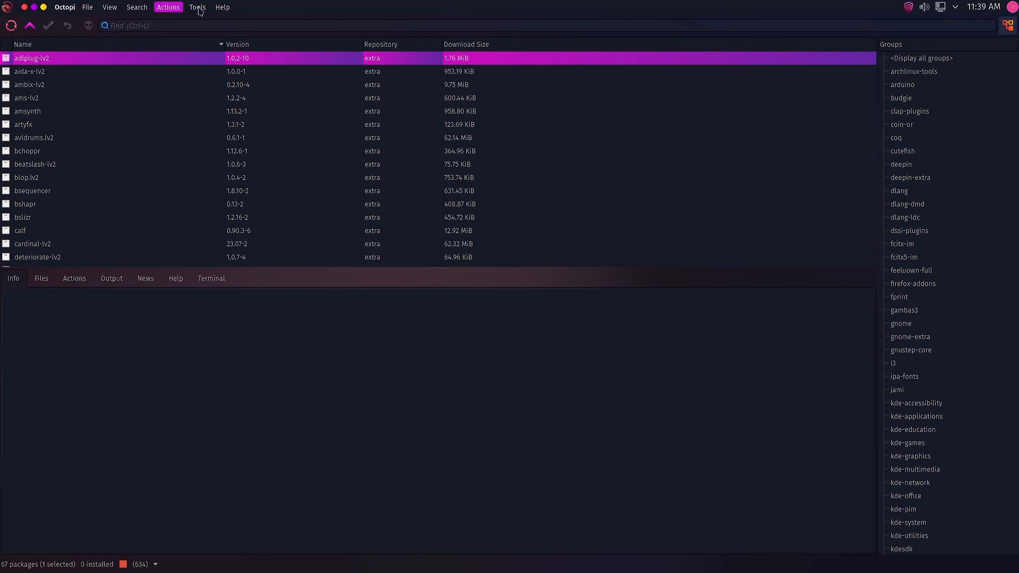
left_click(197, 6)
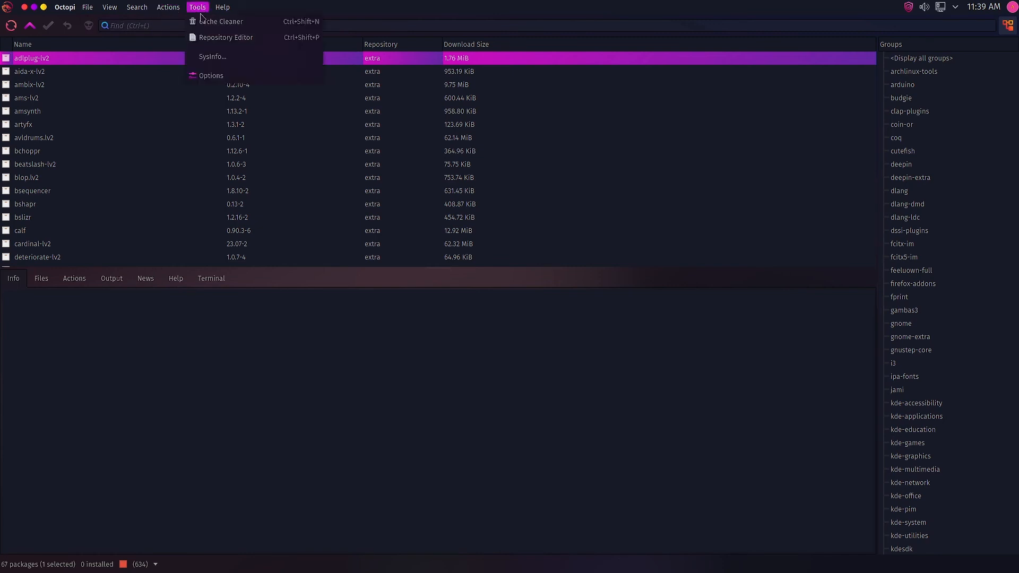
mouse_move(185, 63)
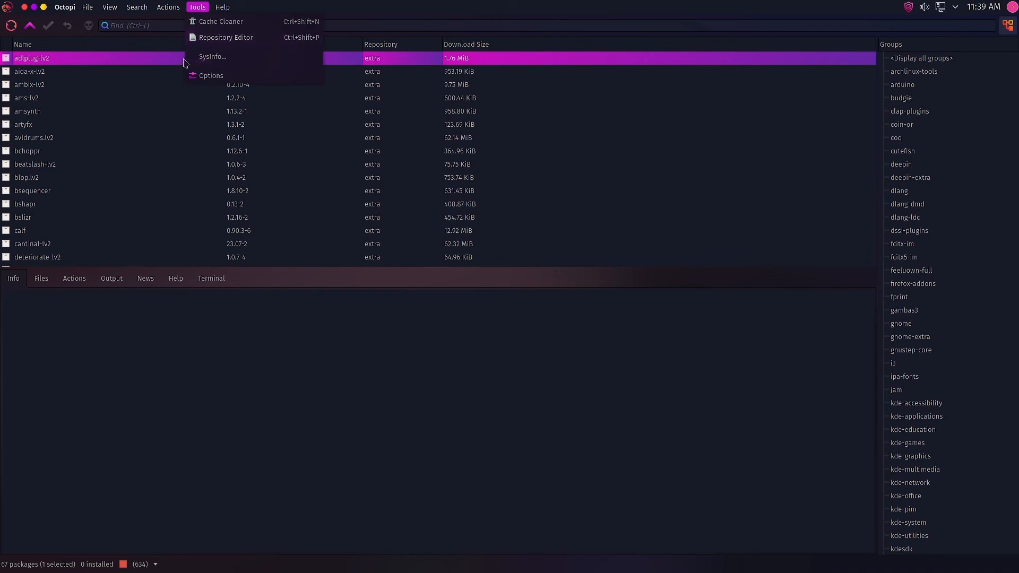
left_click(110, 7)
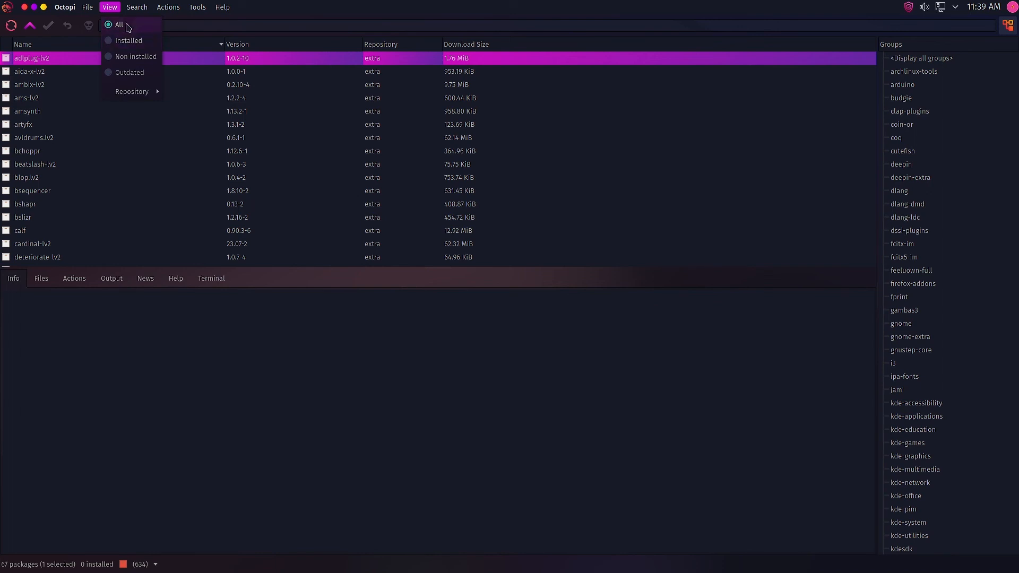
mouse_move(129, 72)
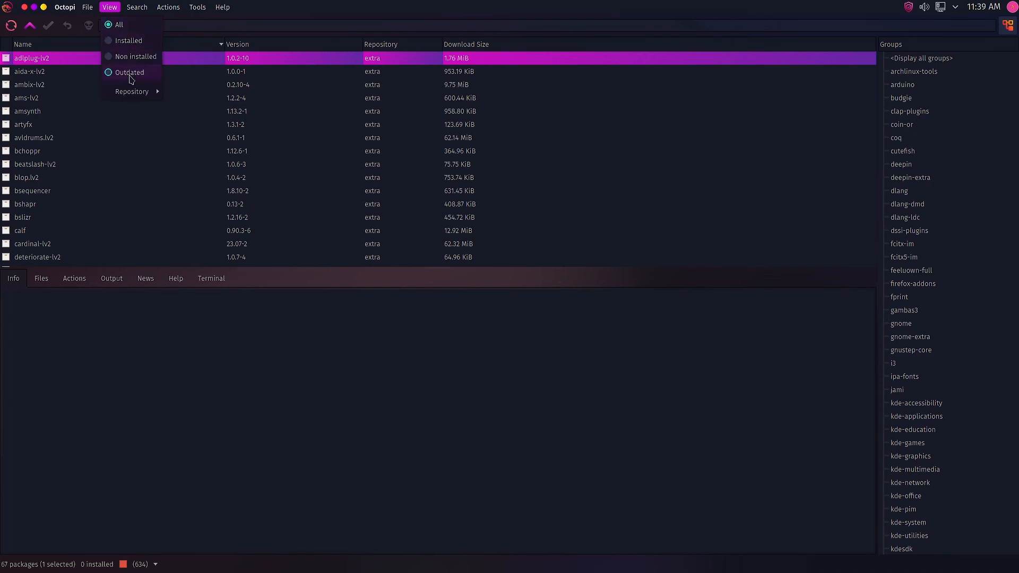
Filter Octopi's list to outdated packages only and briefly open the Search menu
left_click(130, 72)
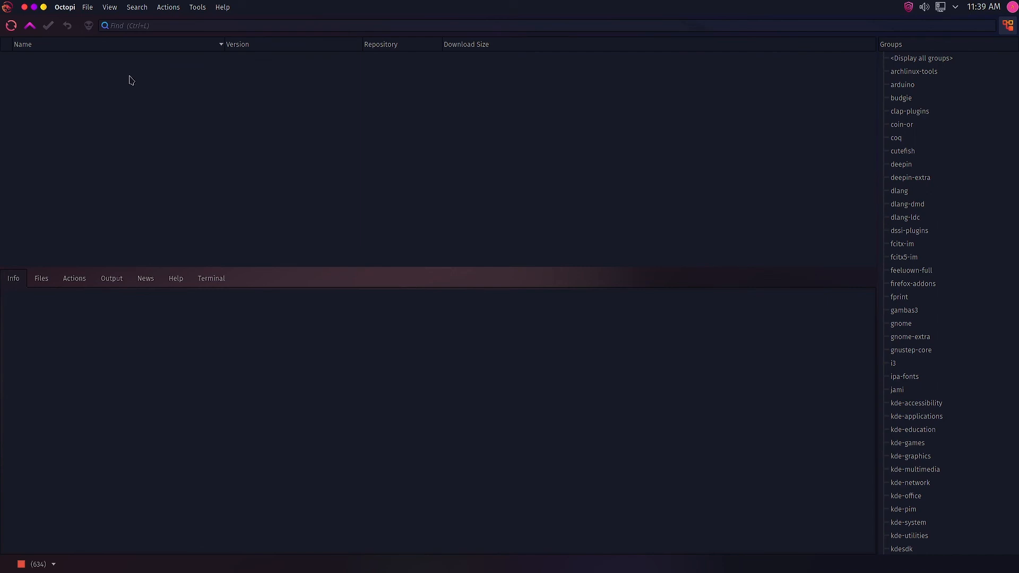
left_click(137, 7)
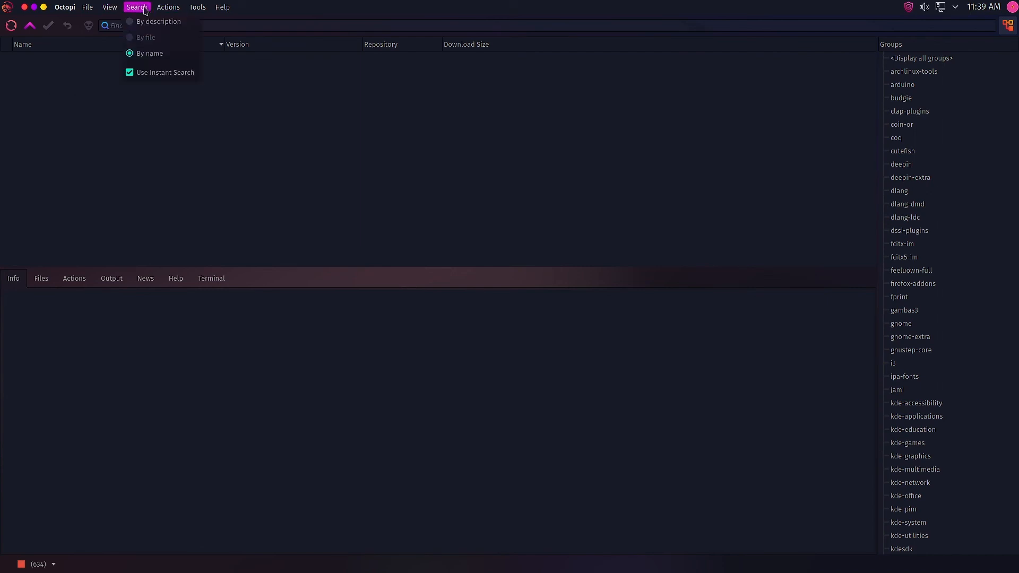
left_click(110, 7)
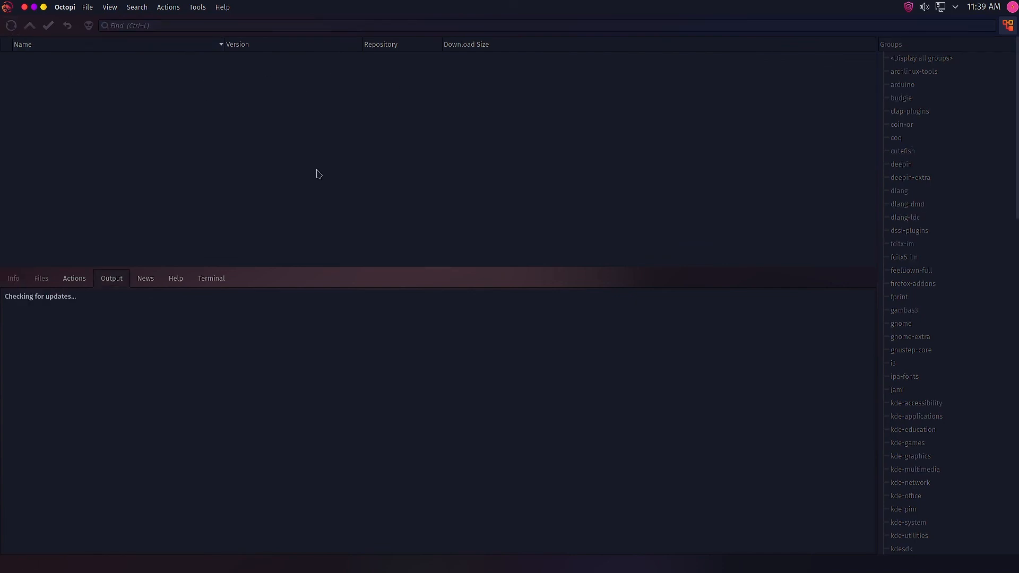
mouse_move(53, 86)
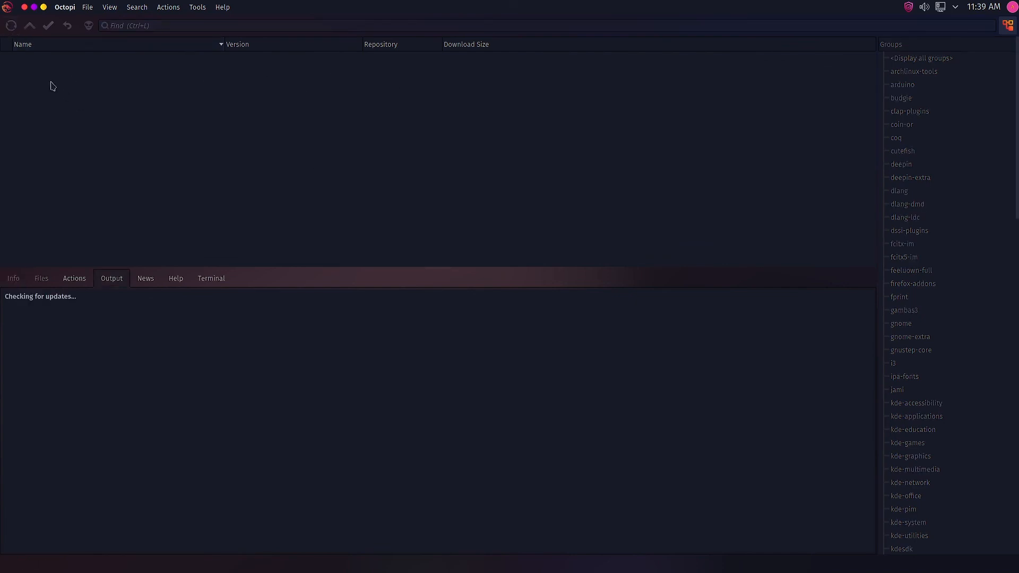
mouse_move(21, 316)
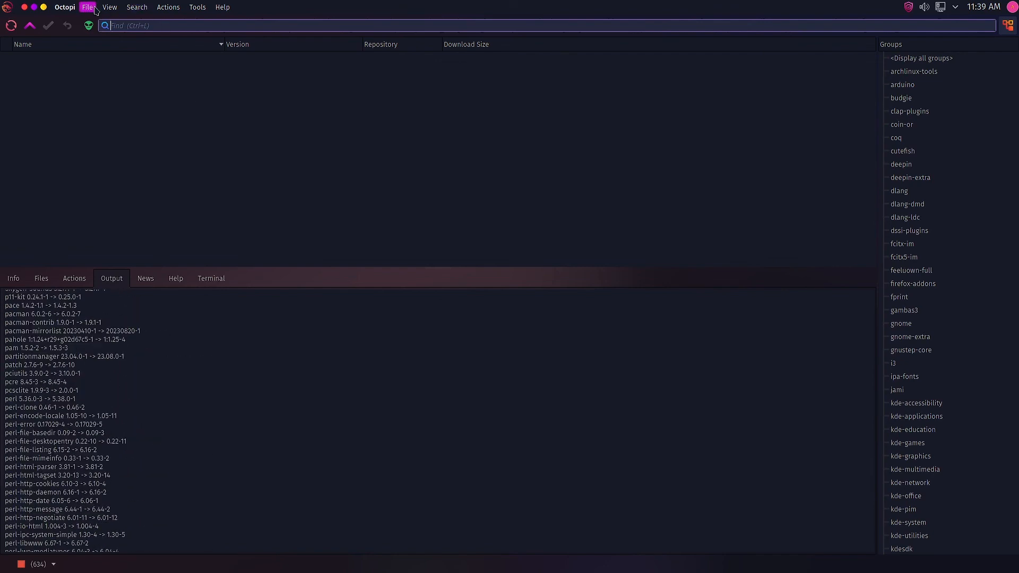
Browse the File and View menus and scroll the Output tab's update list
left_click(88, 7)
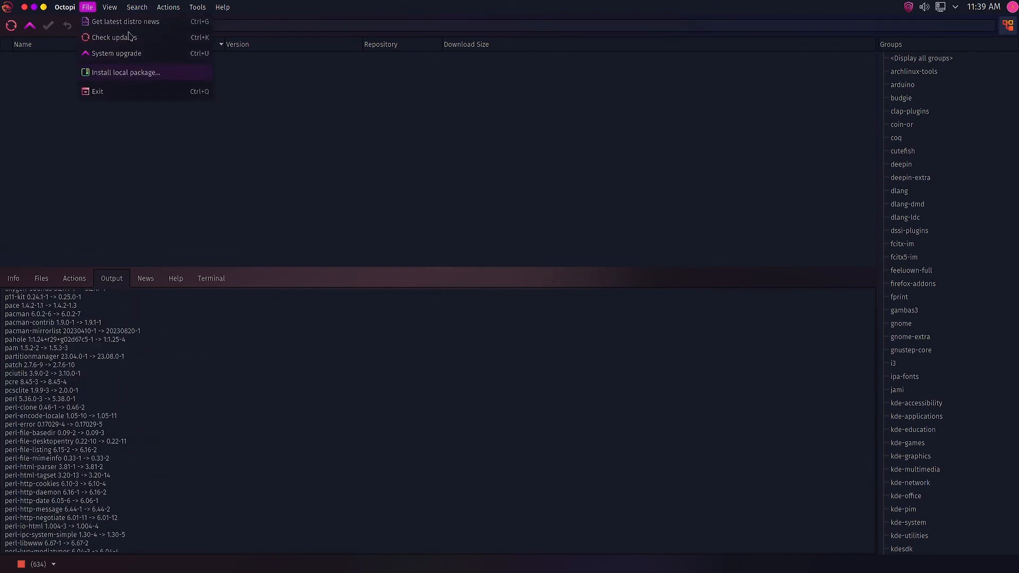
left_click(110, 6)
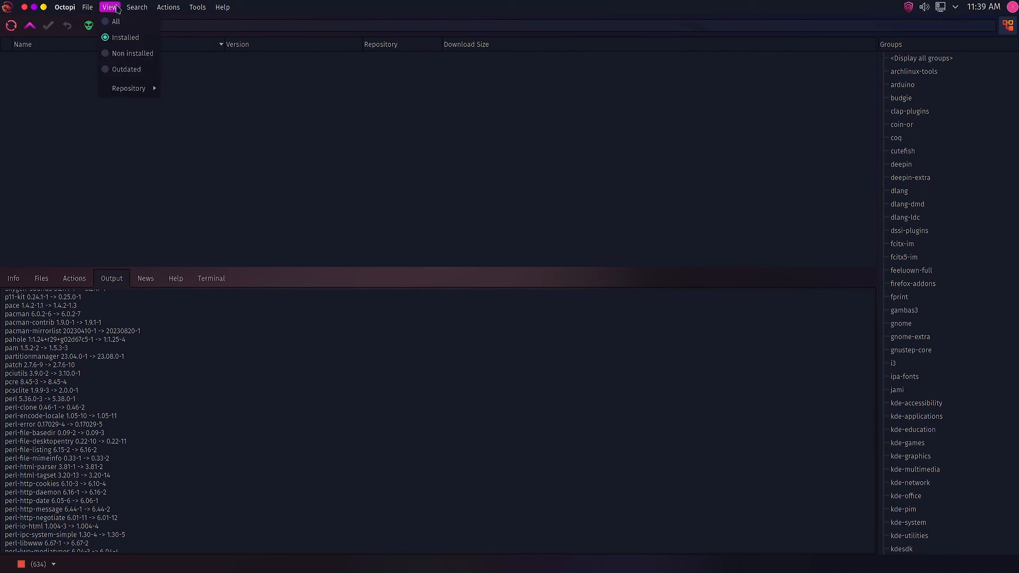
mouse_move(115, 37)
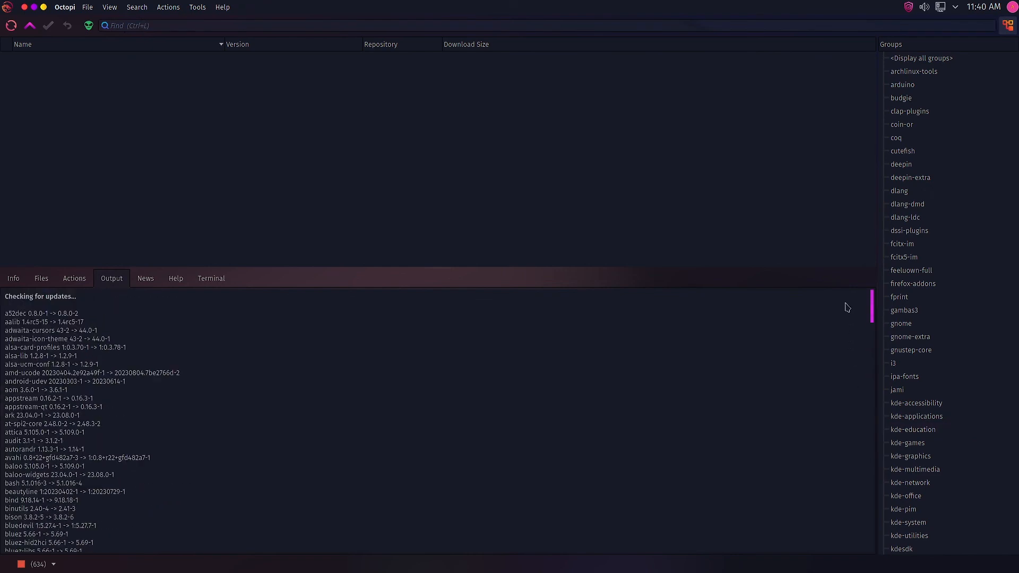
scroll("down", 3)
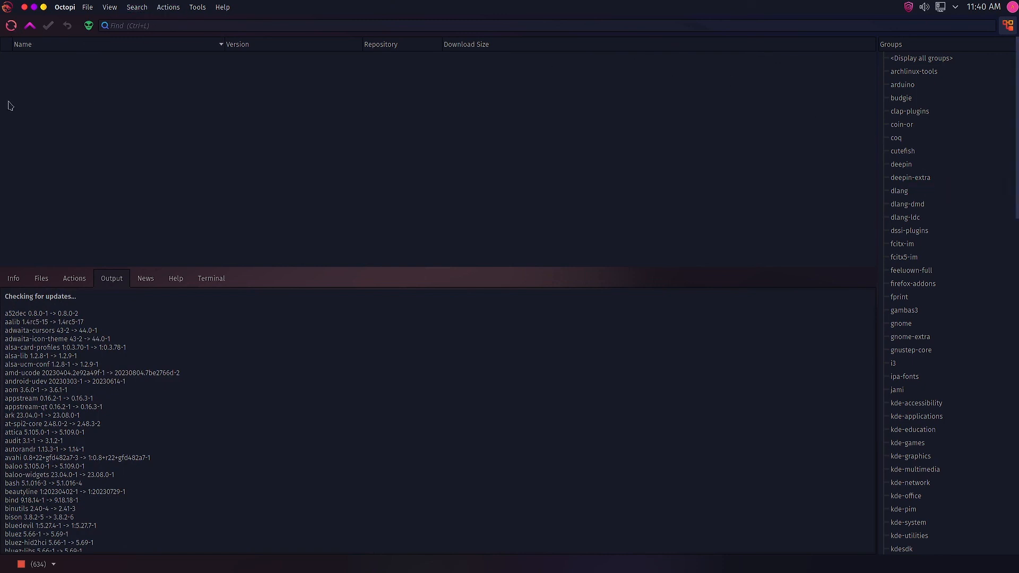
mouse_move(788, 30)
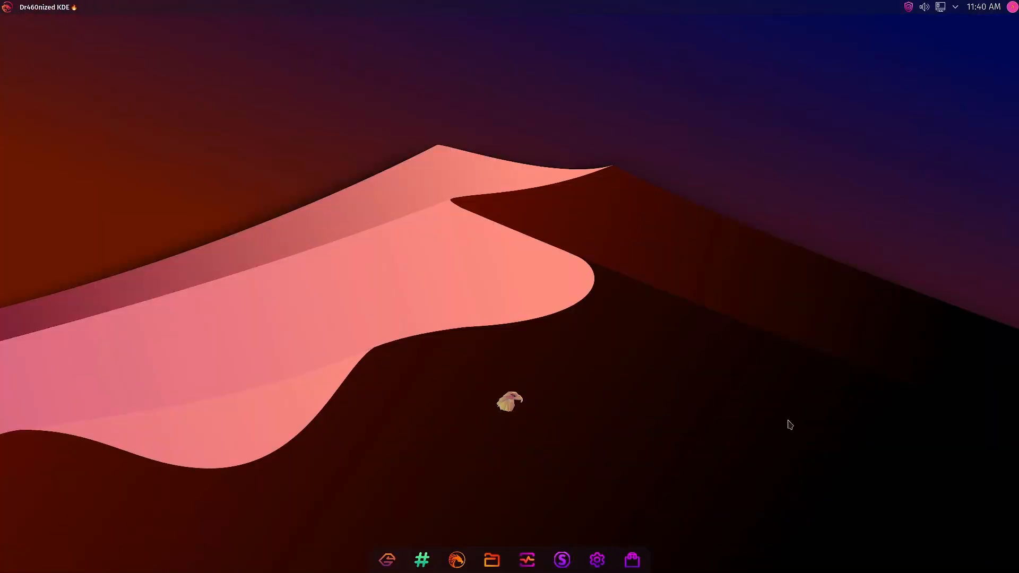
mouse_move(745, 468)
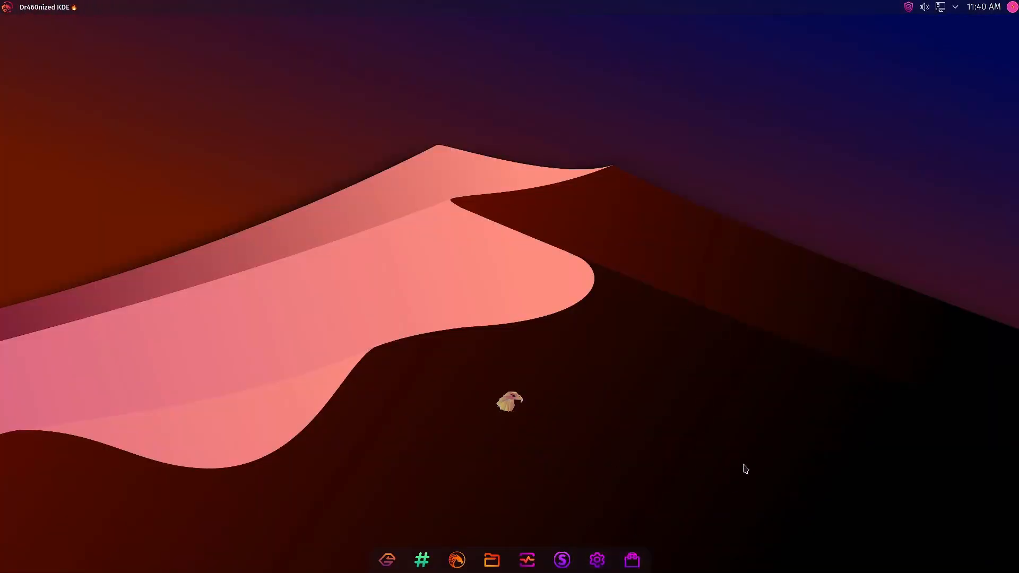